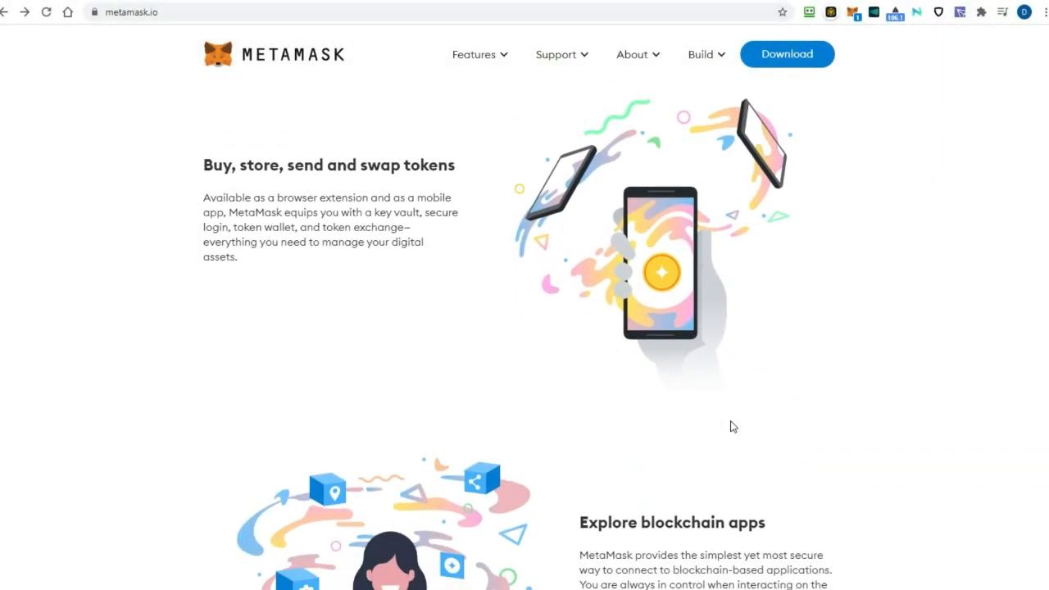
Scroll through the AVG AntiVirus Free protection features page.
scroll("down", 3)
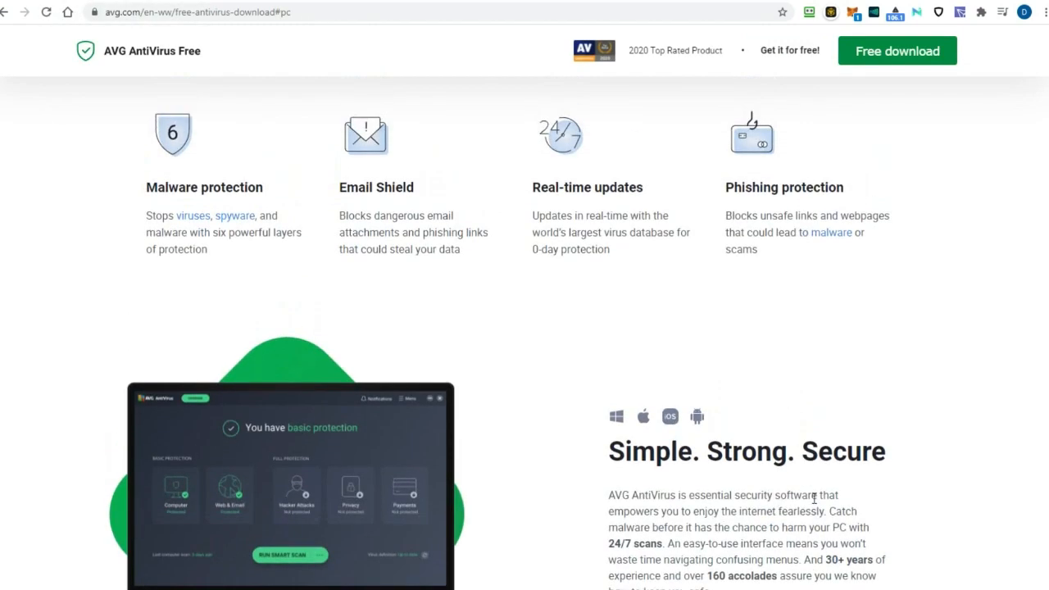
scroll("down", 3)
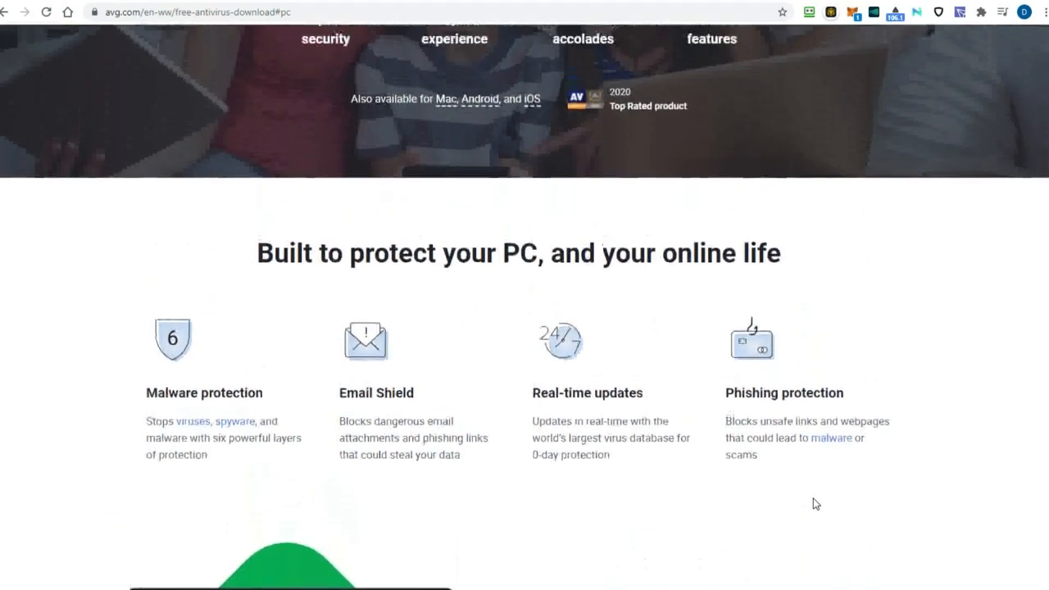
scroll("up", 3)
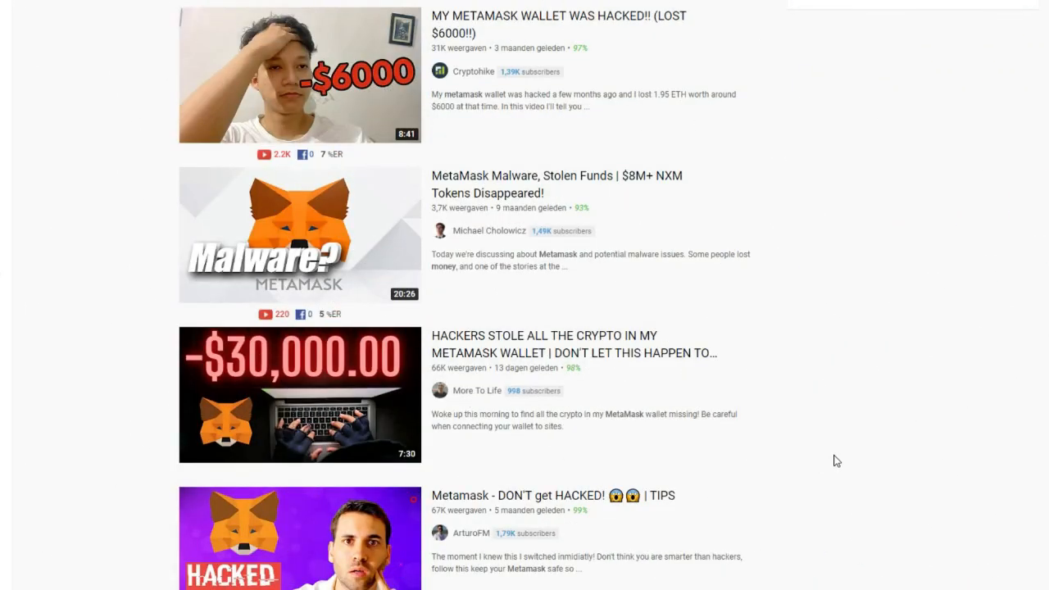
Scroll through the video search results about hacked MetaMask wallets.
scroll("down", 3)
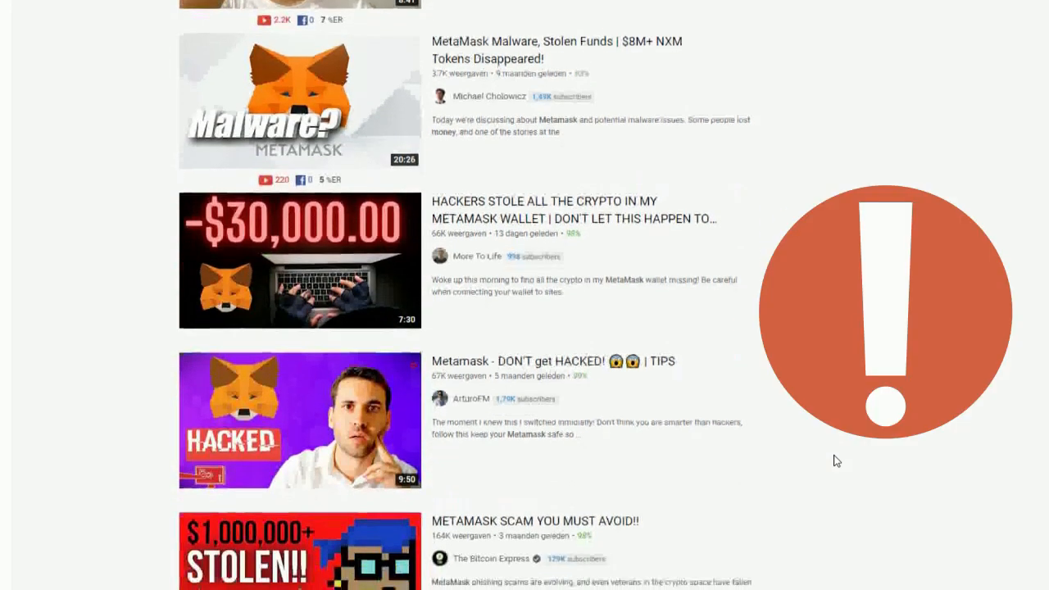
scroll("down", 3)
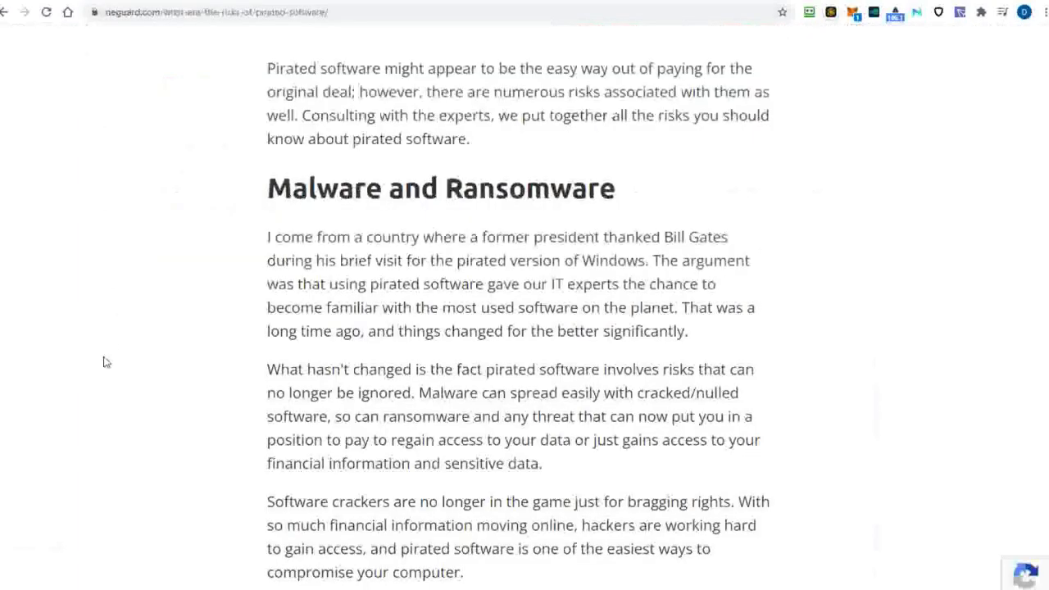
Scroll through the NE Guard pirated-software risks article's sections on viruses and hacker backdoors.
scroll("up", 3)
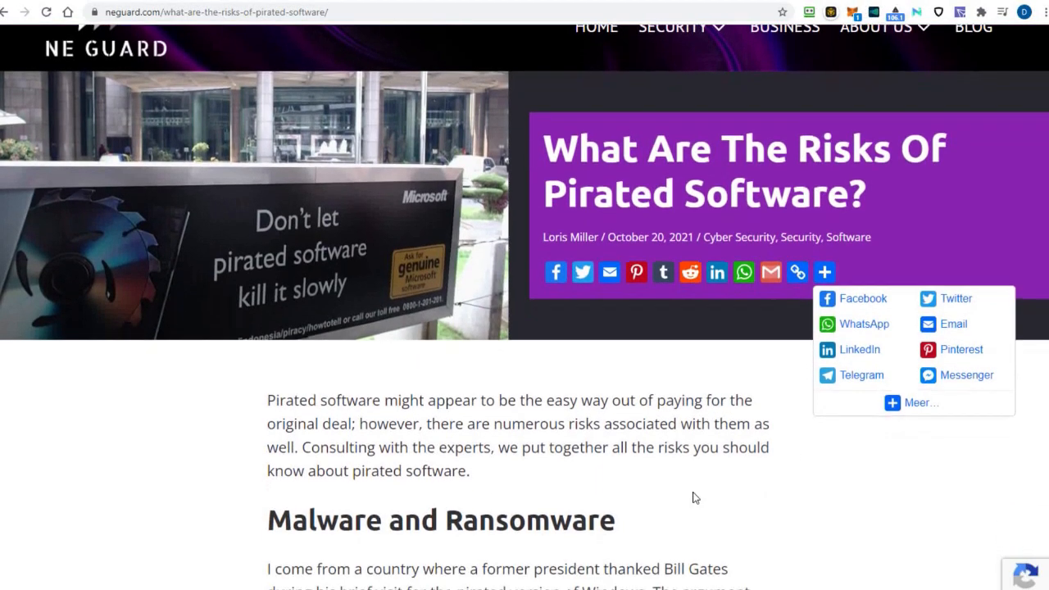
scroll("down", 3)
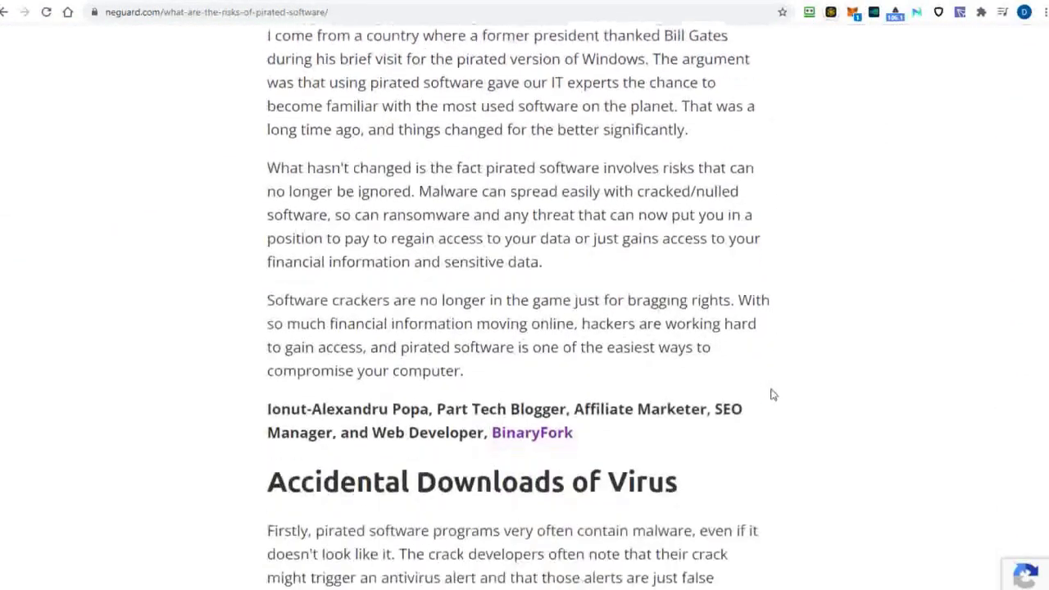
scroll("down", 3)
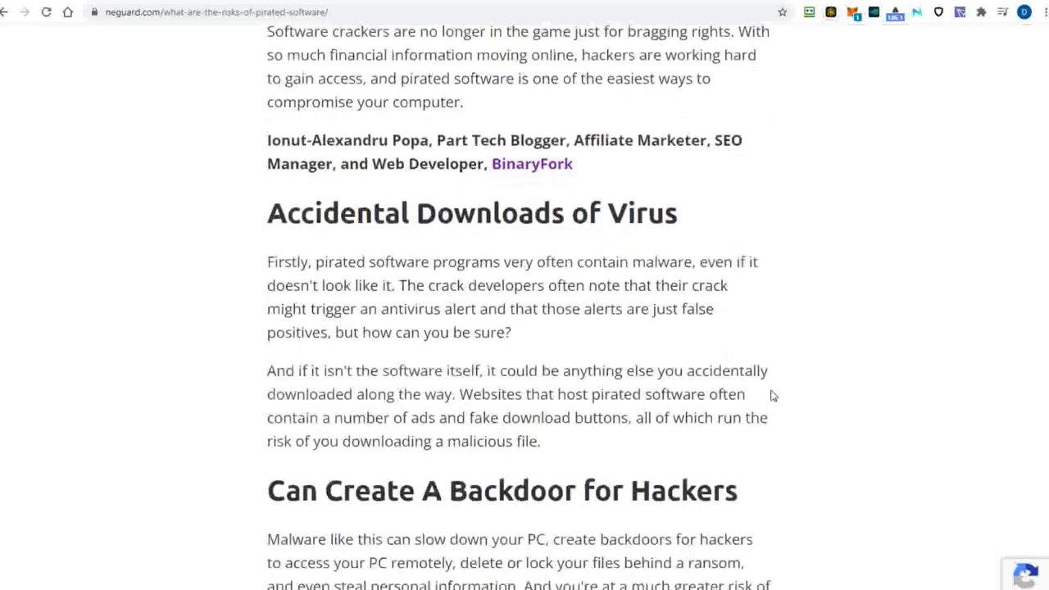
scroll("down", 3)
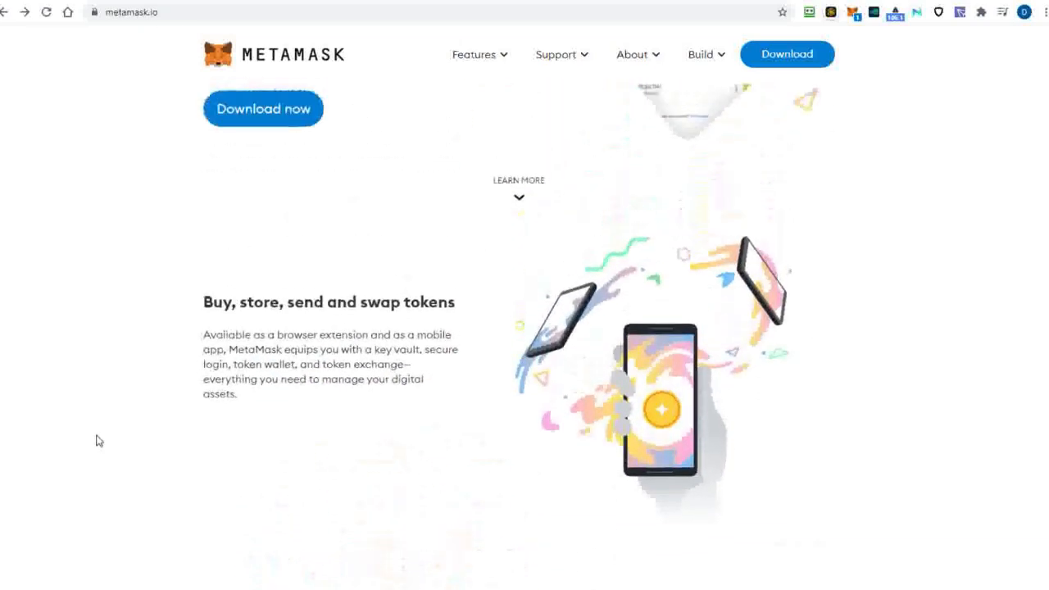
Scroll the metamask.io homepage back to its crypto wallet header.
scroll("up", 3)
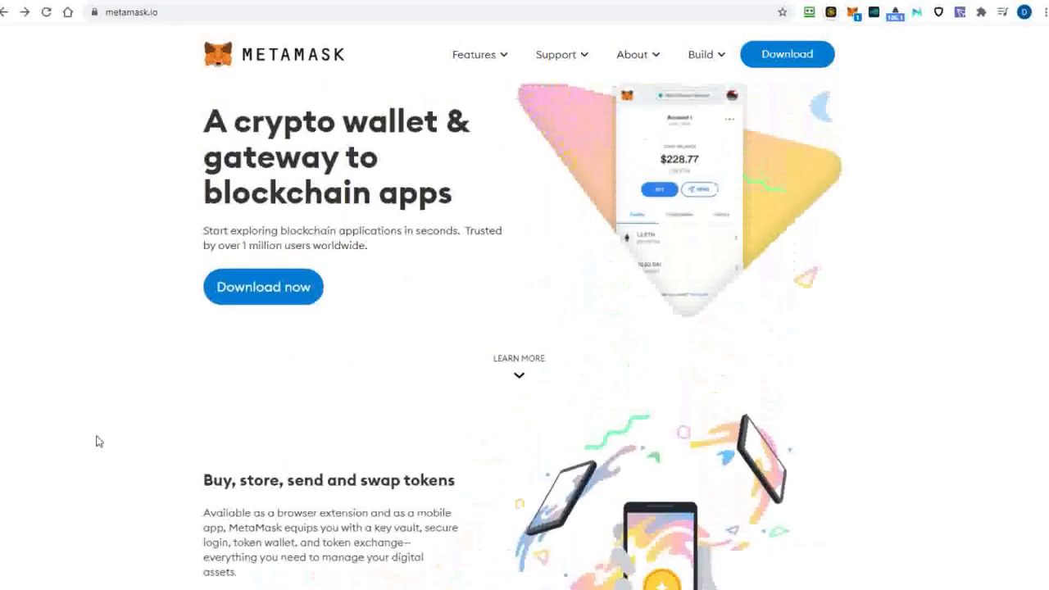
scroll("down", 3)
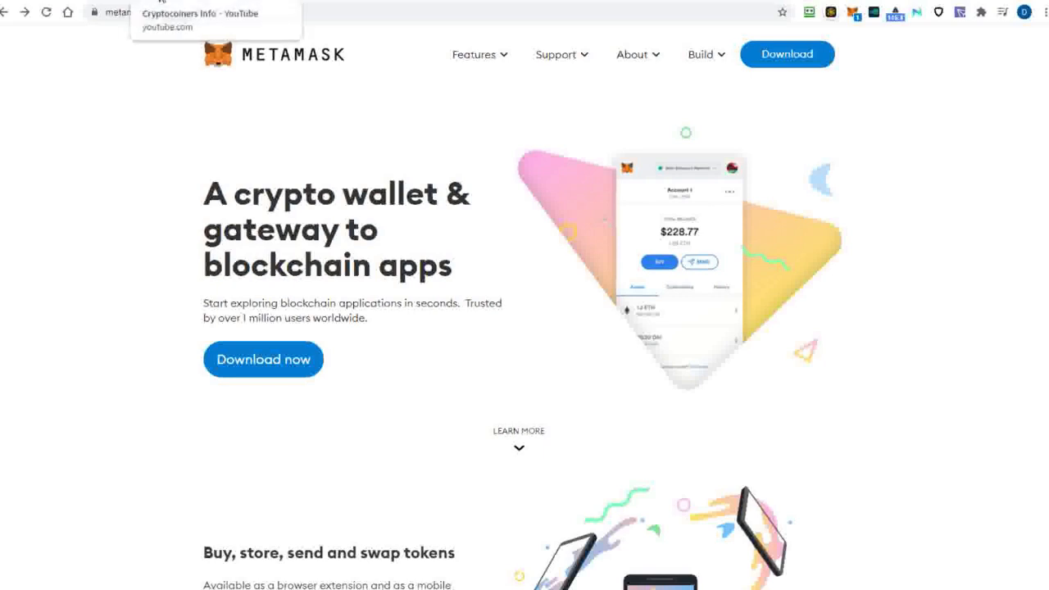
Visit the Cryptocoiners Info YouTube tab, then scroll the ConsenSys MetaMask password best-practices article.
left_click(200, 14)
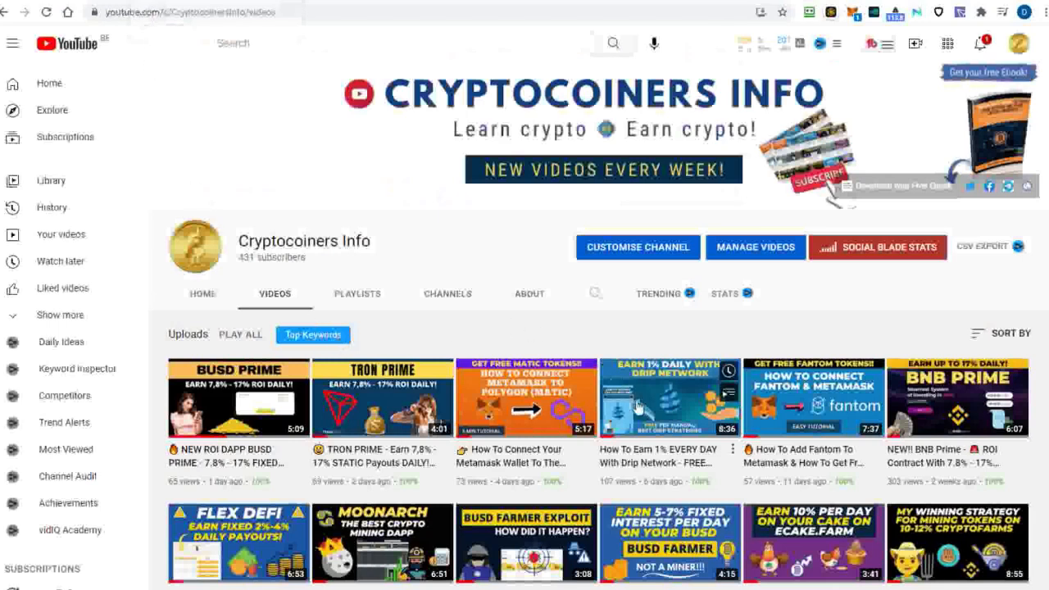
scroll("down", 3)
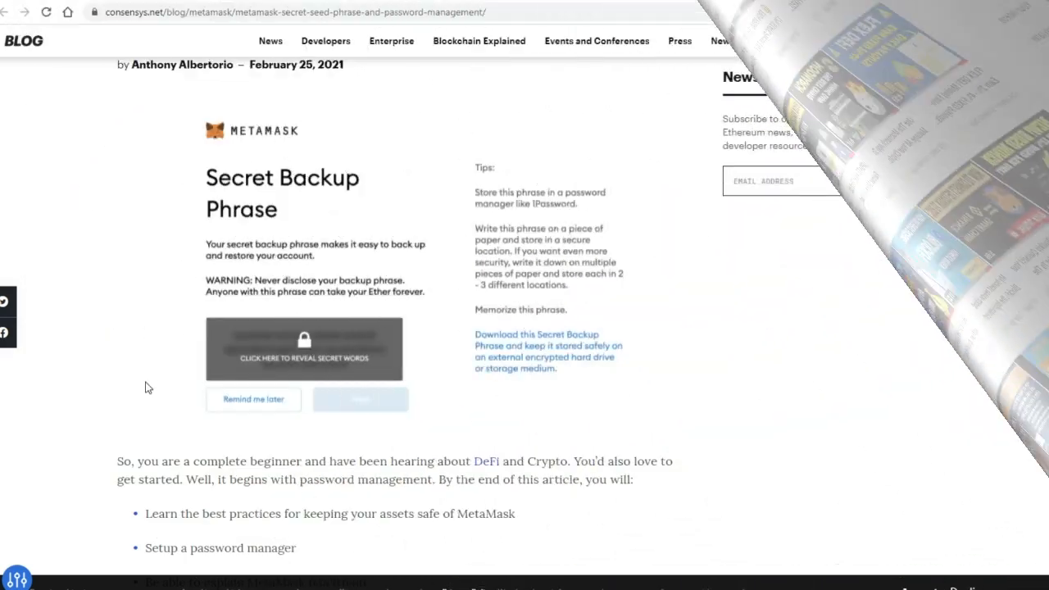
scroll("up", 3)
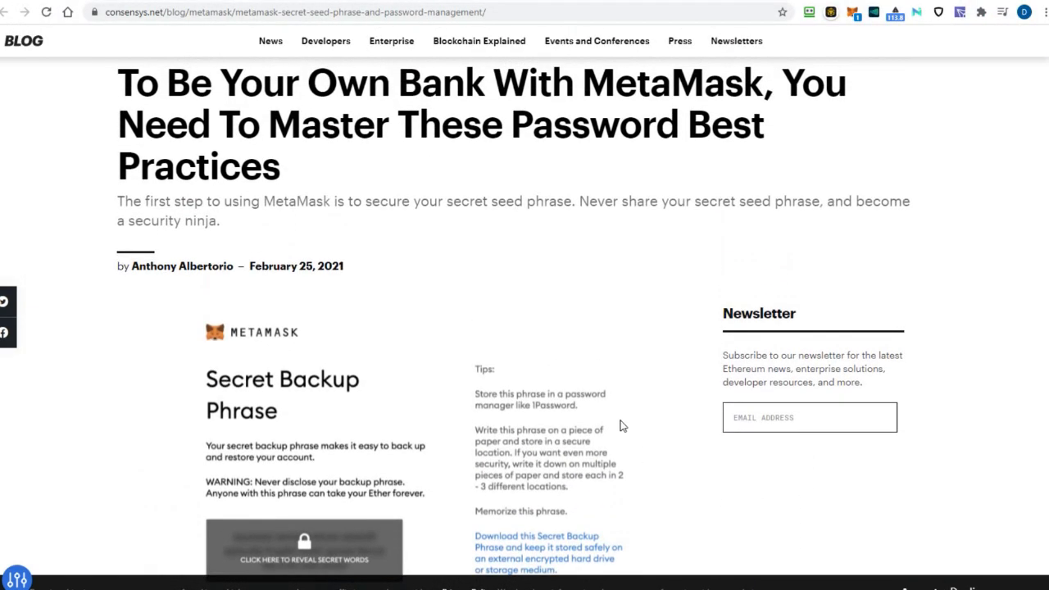
scroll("down", 3)
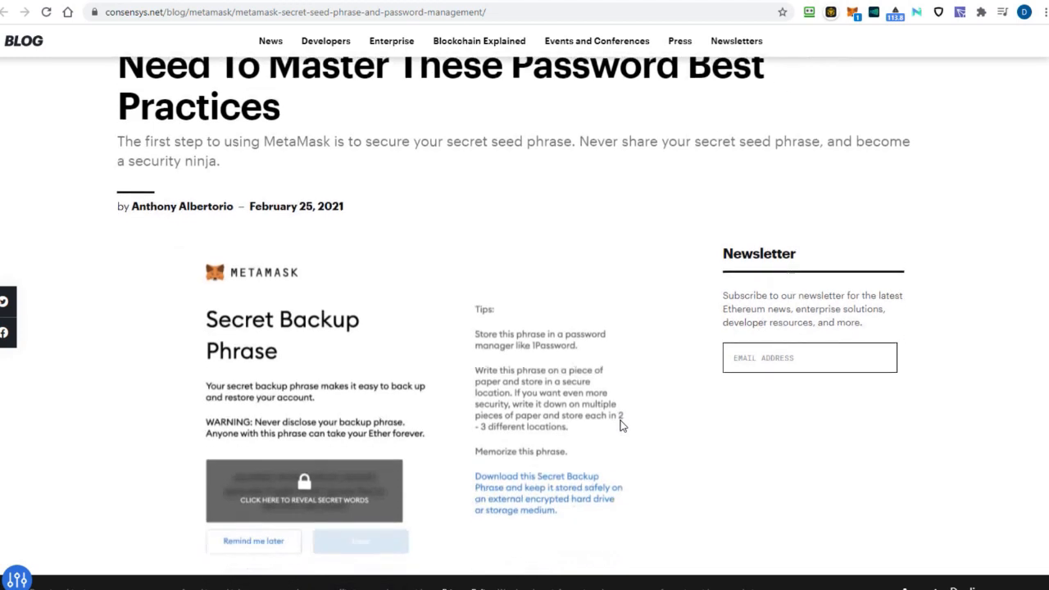
scroll("down", 3)
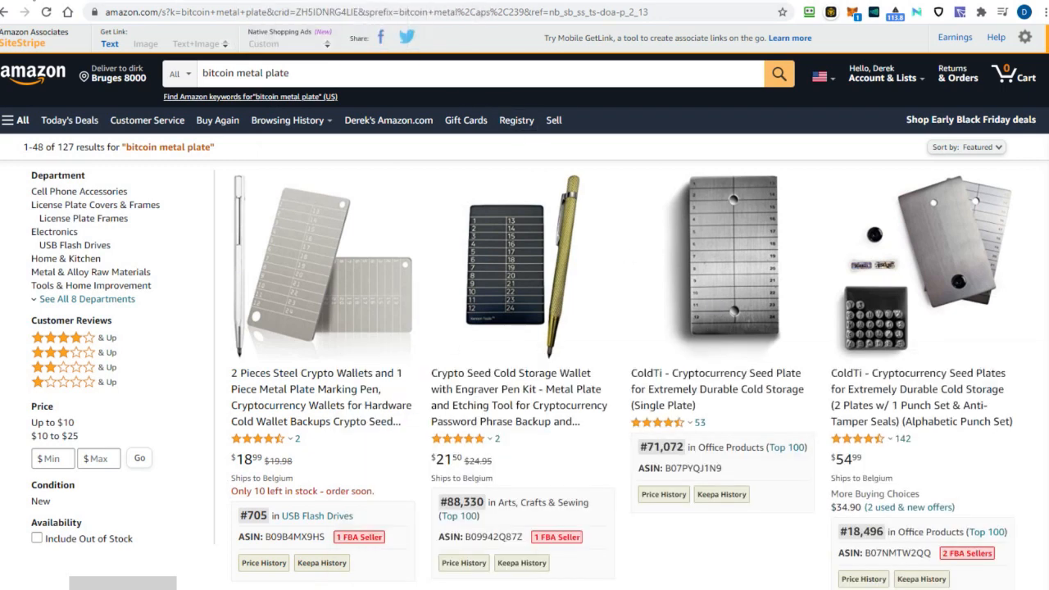
Return from the Amazon bitcoin metal plate results to the metamask.io tab.
left_click(852, 12)
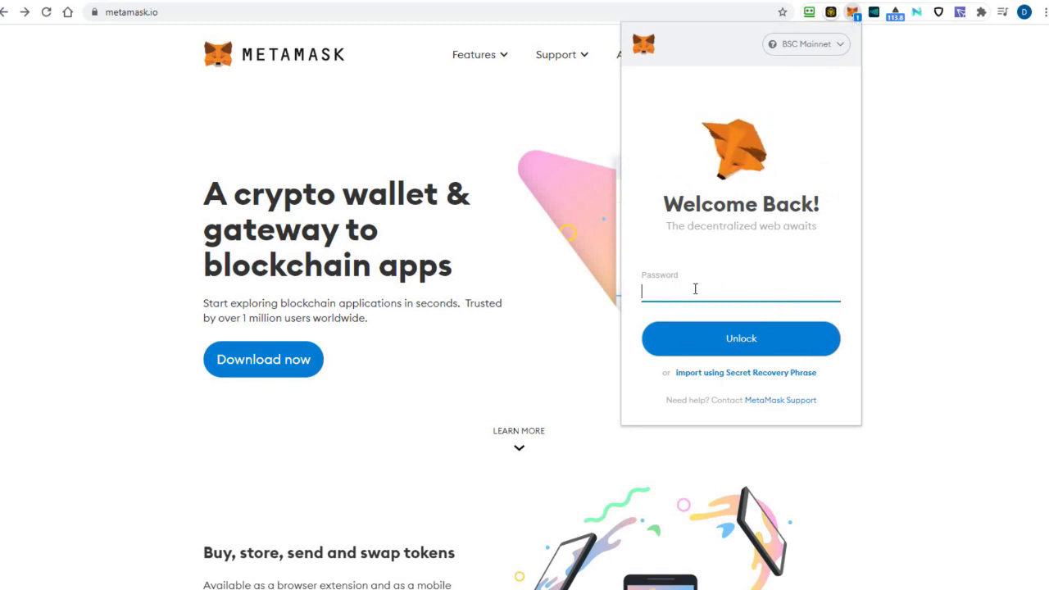
mouse_move(920, 118)
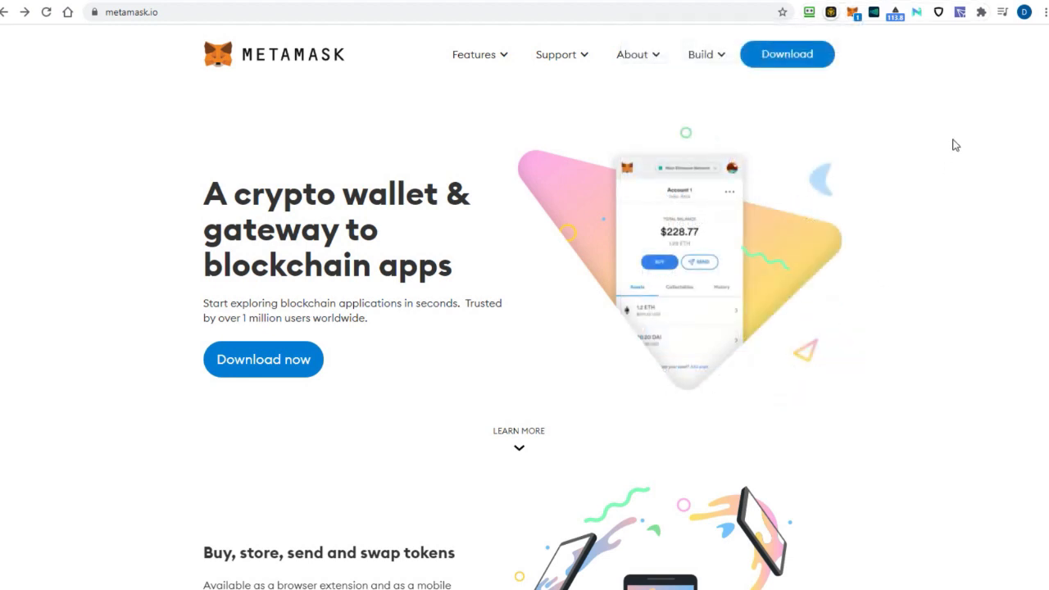
mouse_move(69, 426)
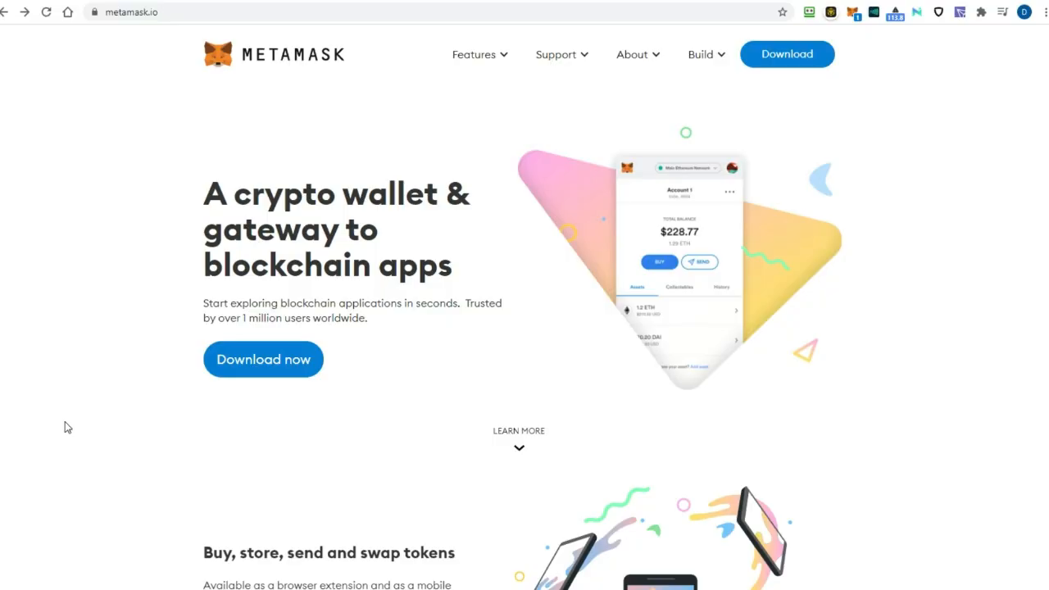
Scroll the metamask.io homepage near its header Support menu.
scroll("down", 3)
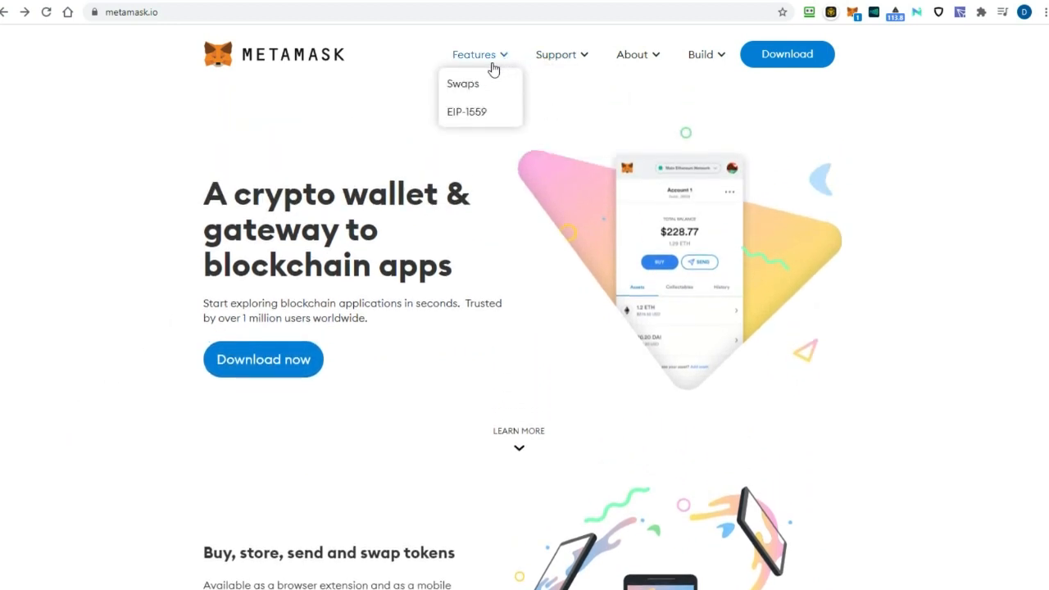
mouse_move(462, 82)
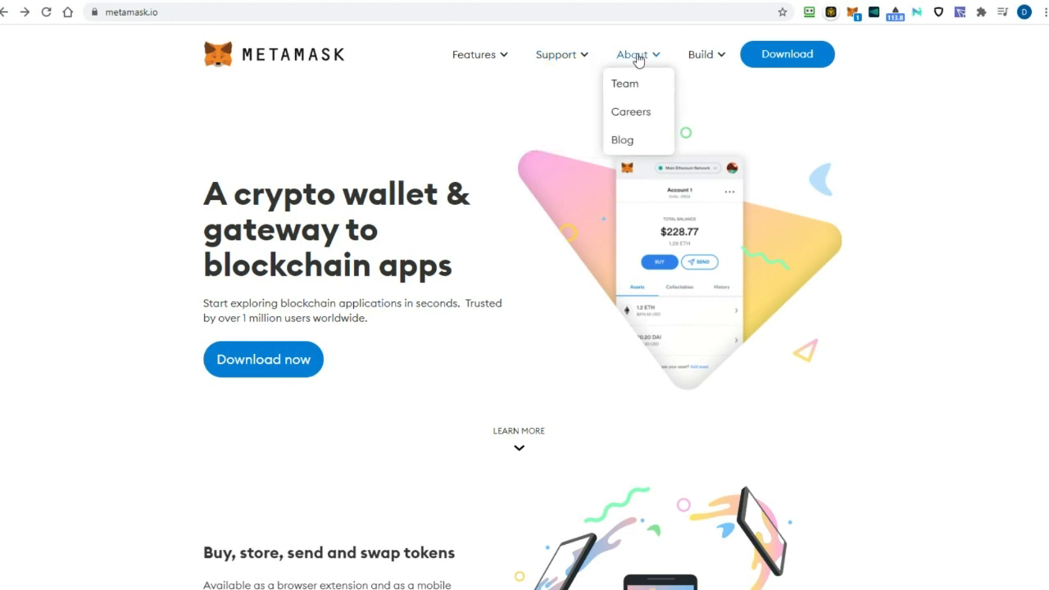
mouse_move(634, 60)
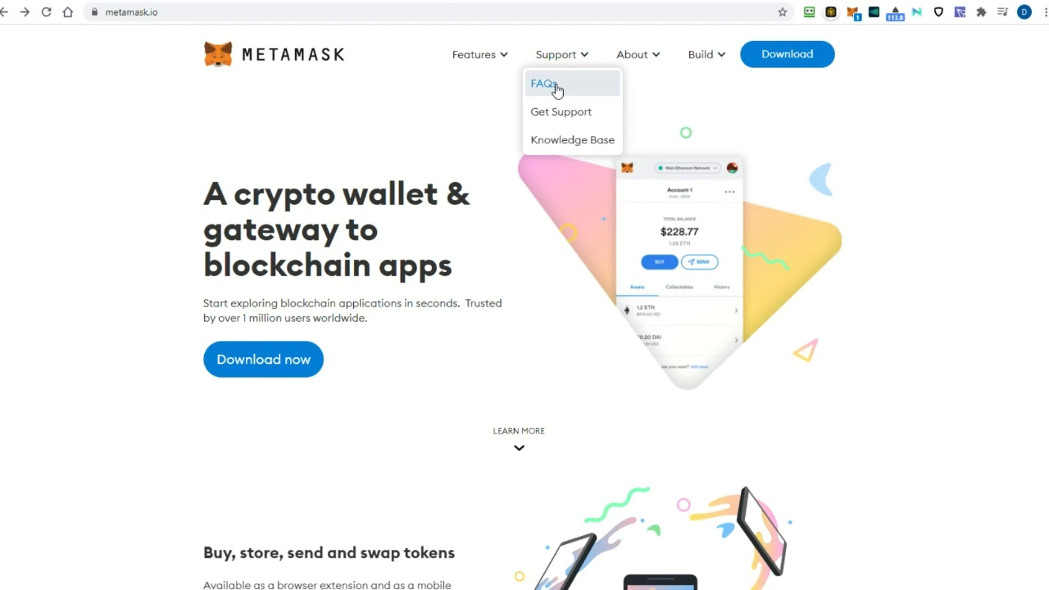
Expand the 'Do I need cryptocurrency to use MetaMask?' FAQ and scroll through its answer.
left_click(544, 84)
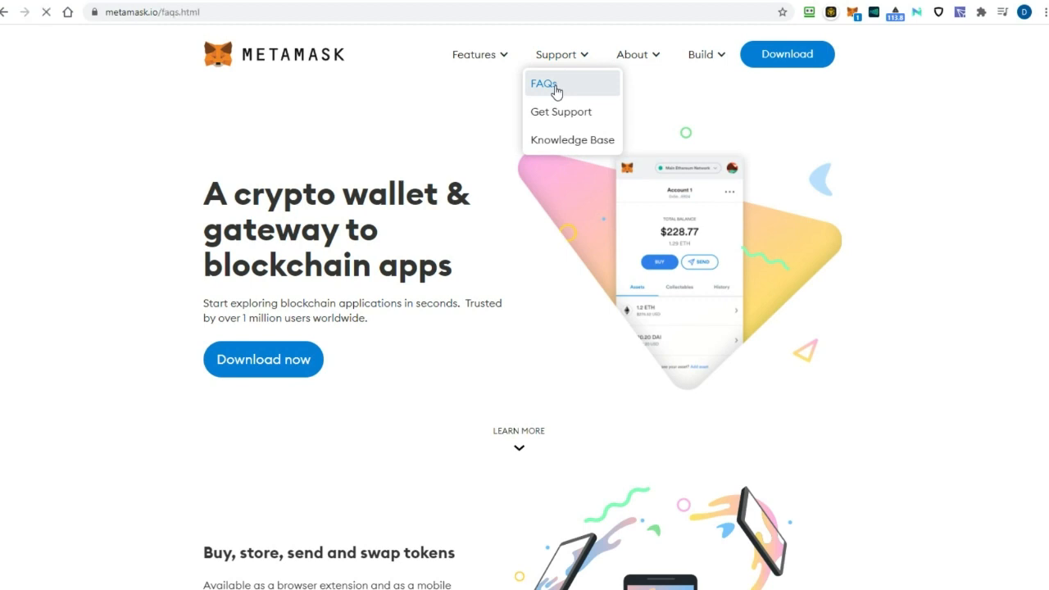
left_click(544, 83)
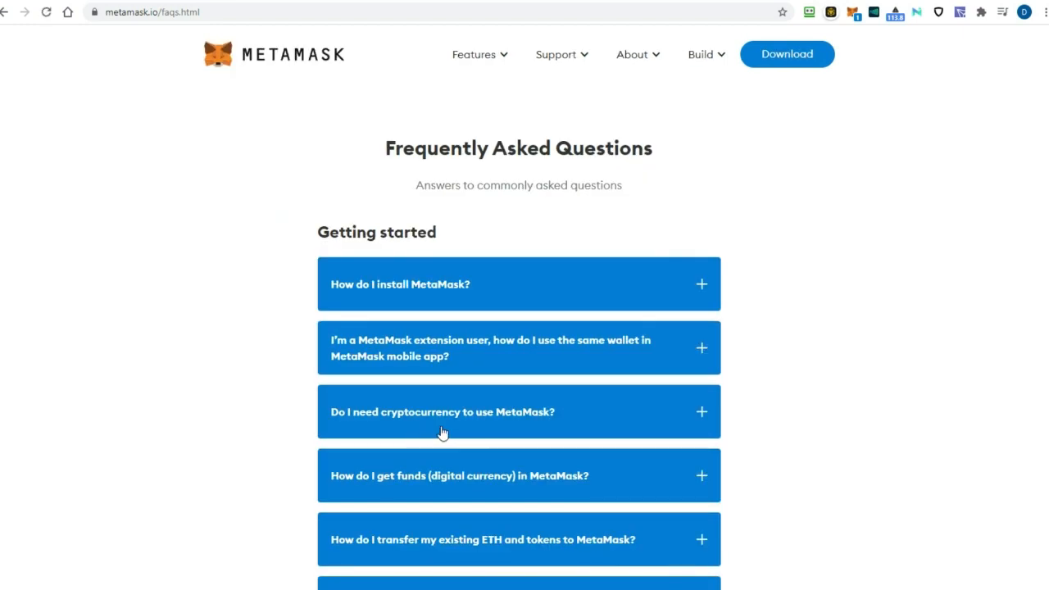
mouse_move(850, 460)
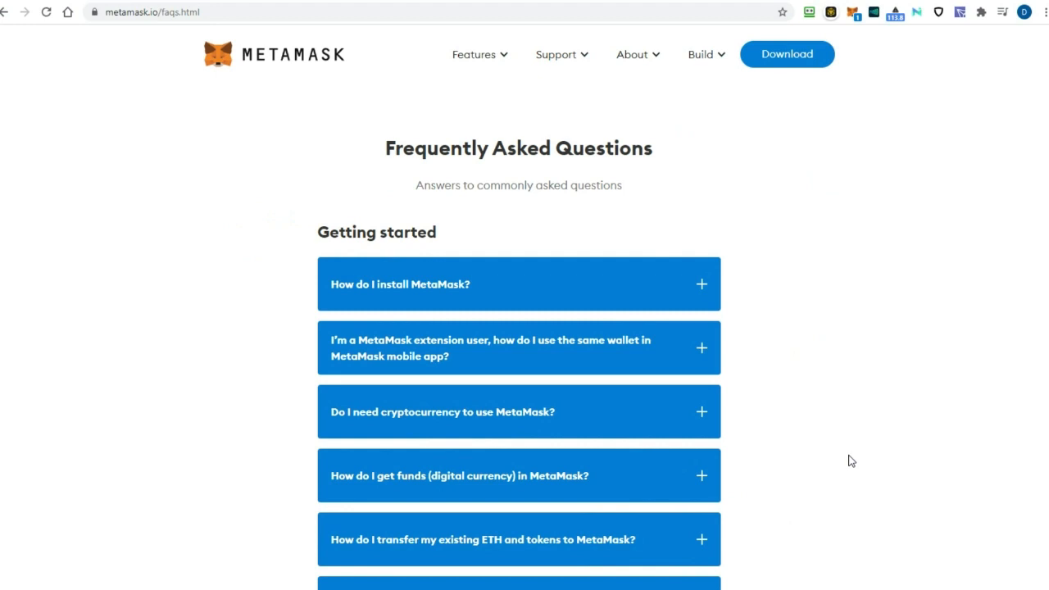
mouse_move(835, 446)
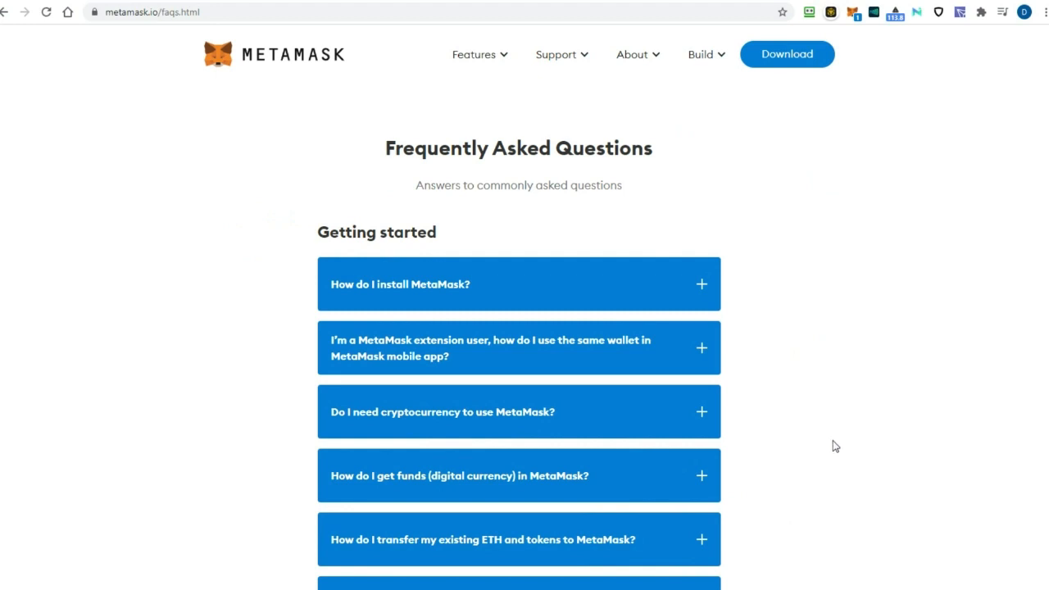
mouse_move(830, 426)
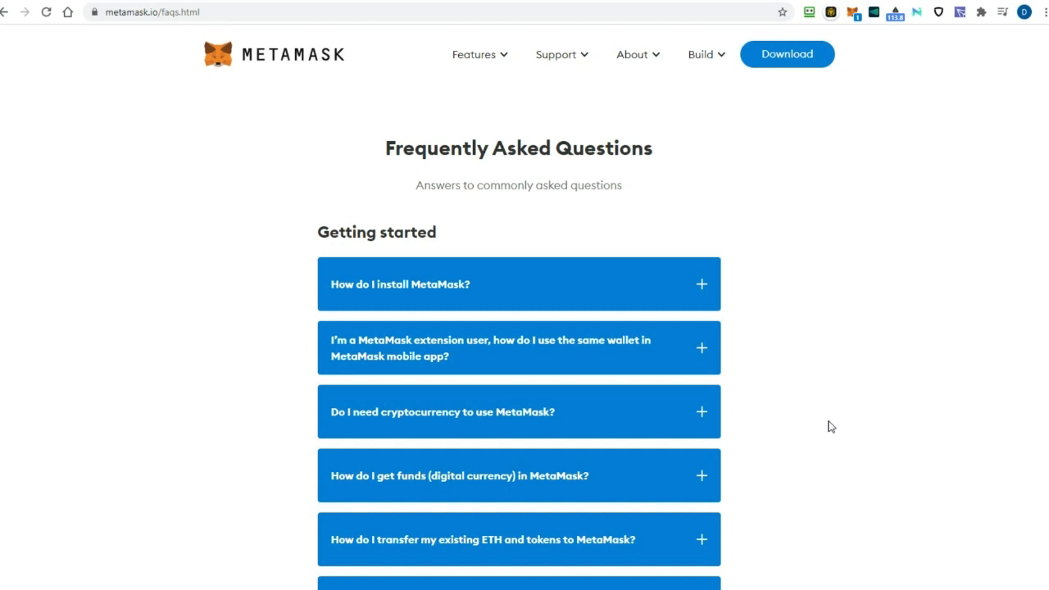
scroll("down", 3)
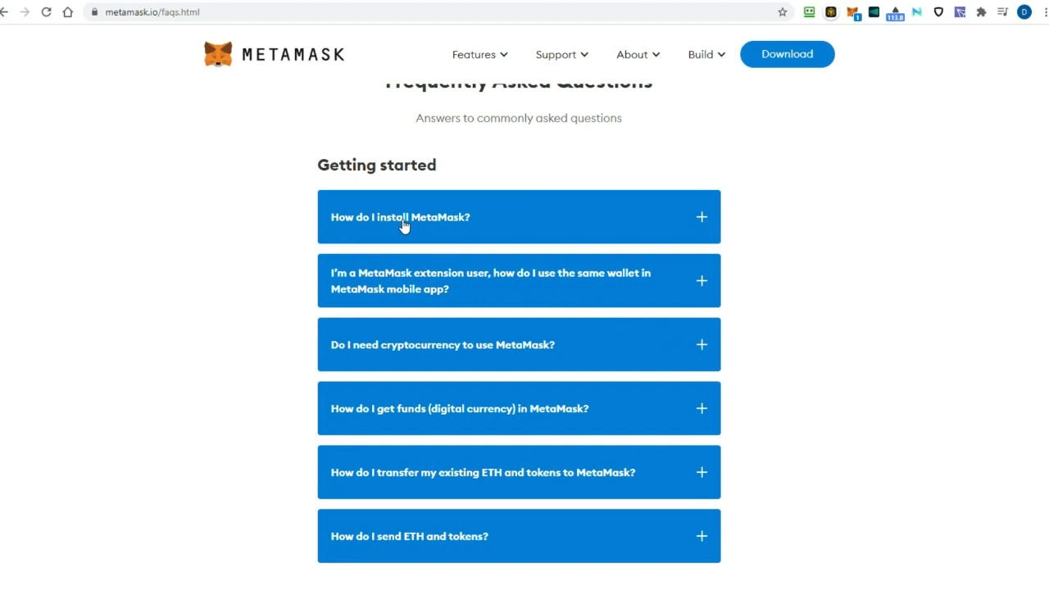
mouse_move(400, 272)
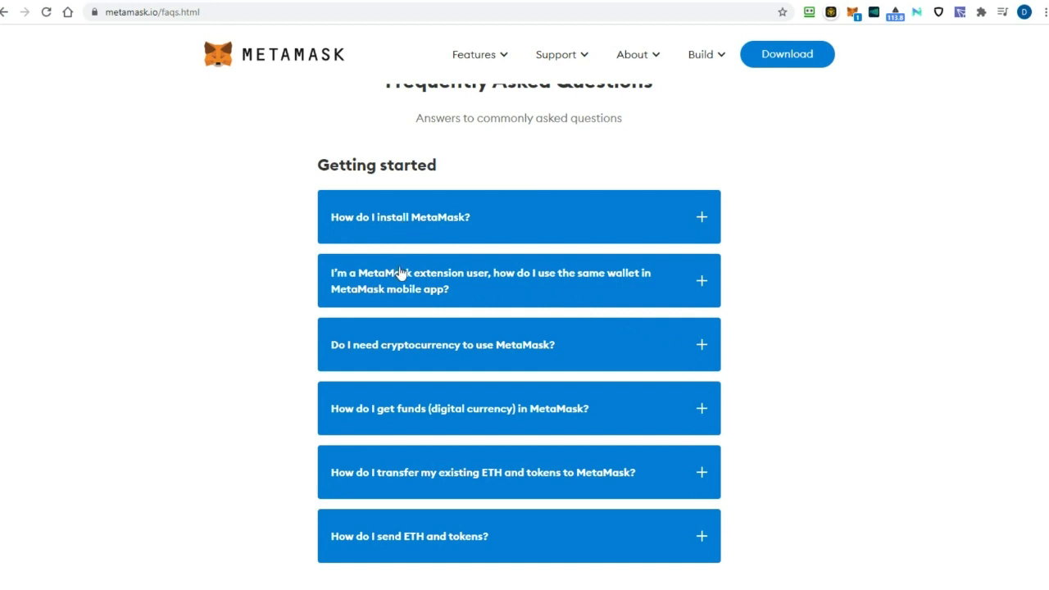
mouse_move(406, 347)
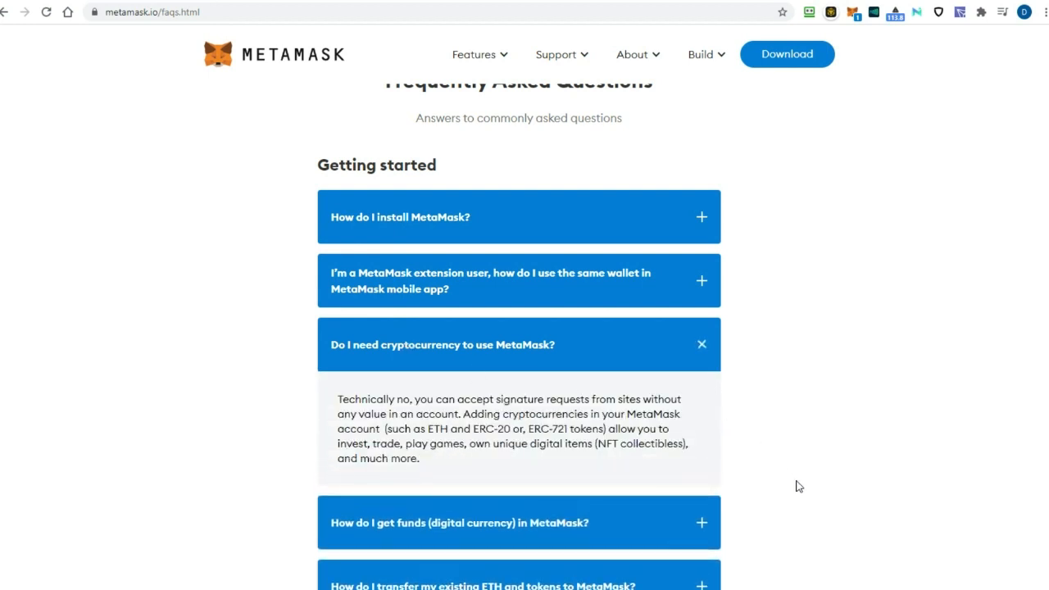
scroll("down", 3)
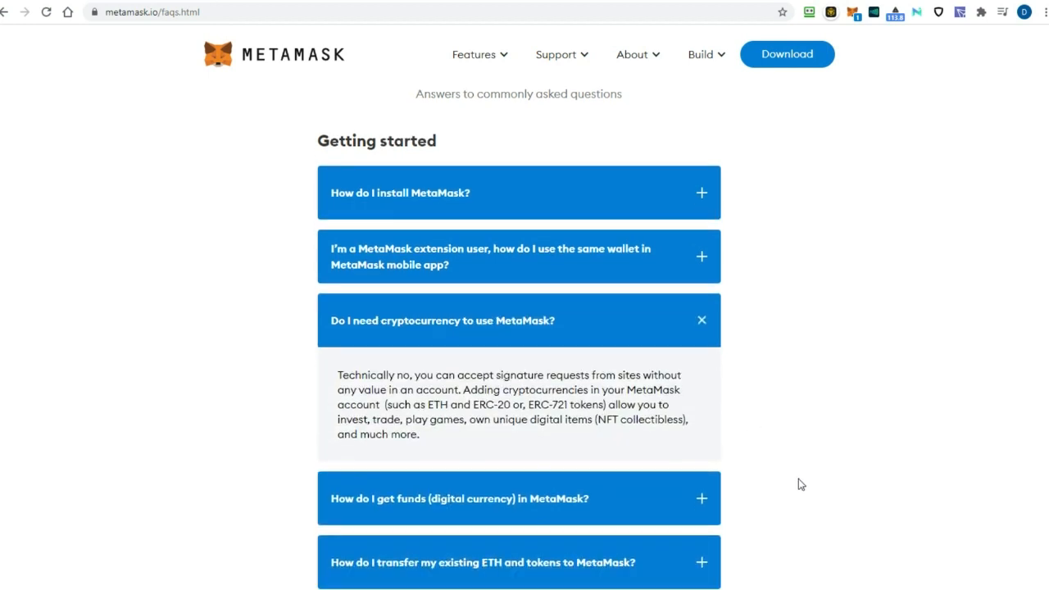
scroll("down", 3)
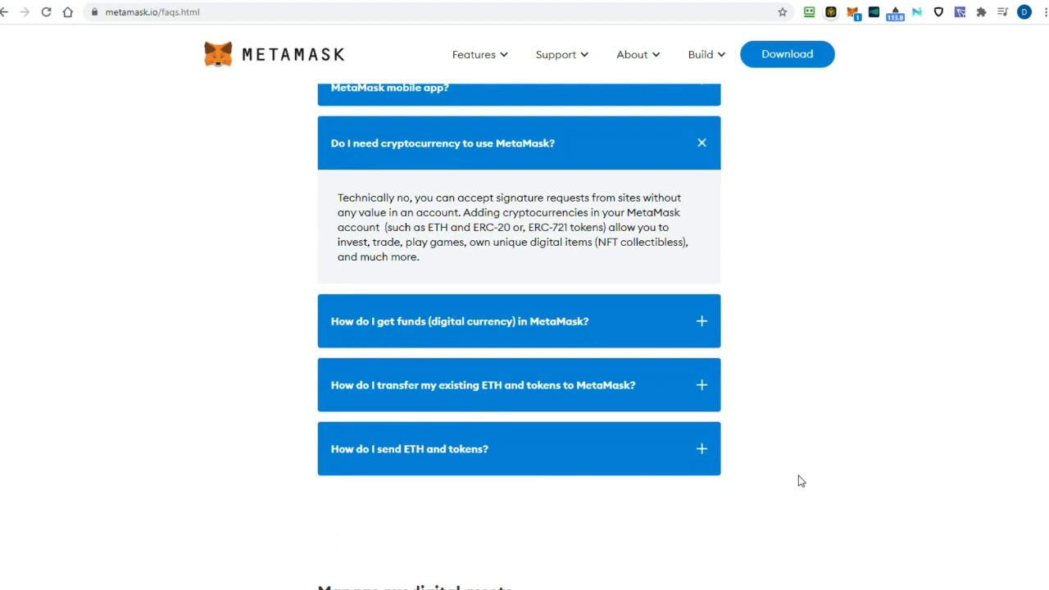
mouse_move(796, 447)
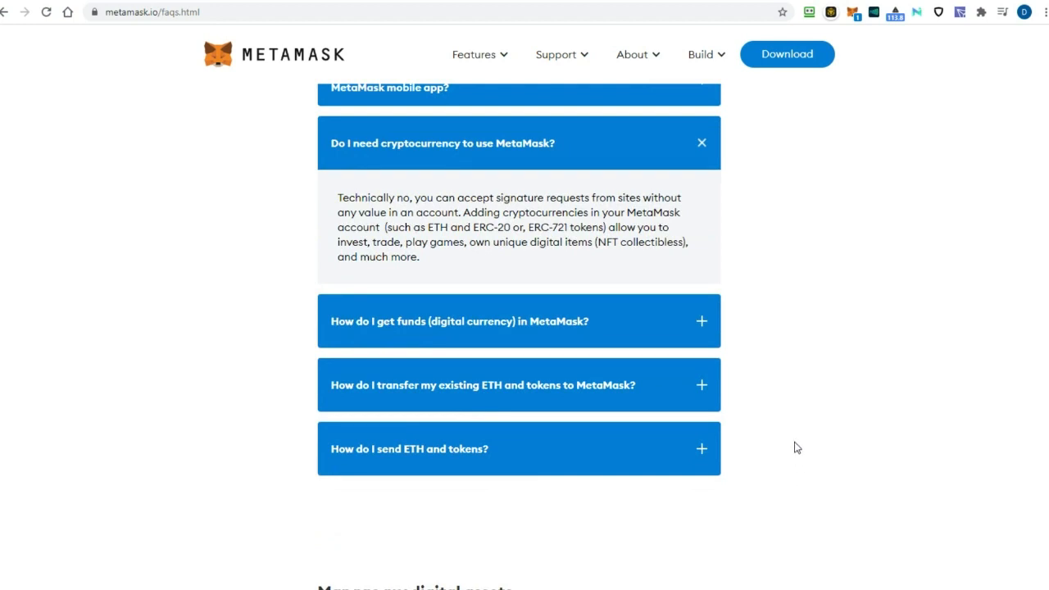
mouse_move(757, 429)
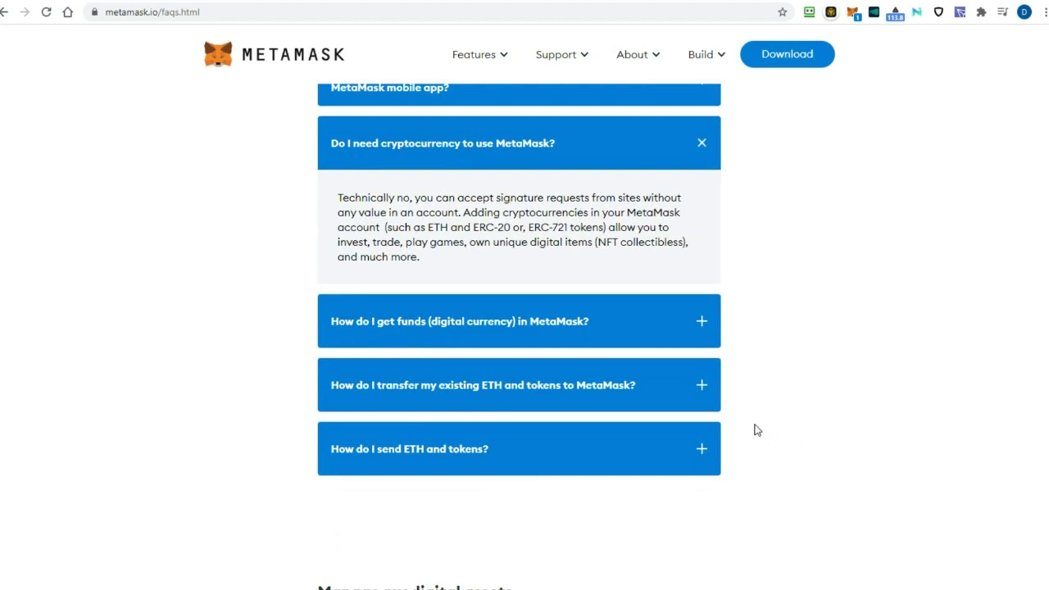
mouse_move(795, 469)
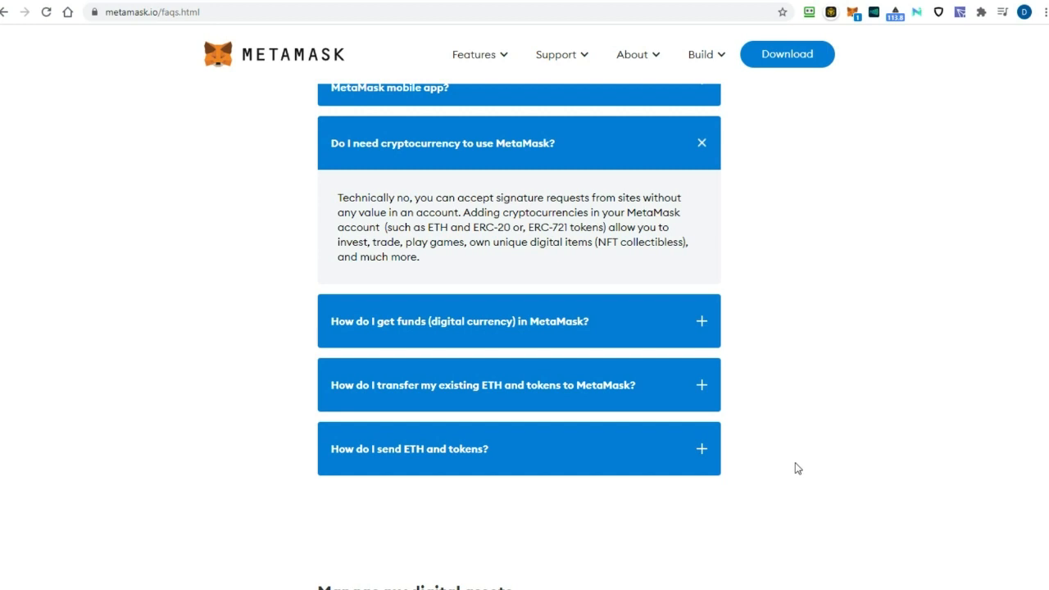
scroll("down", 3)
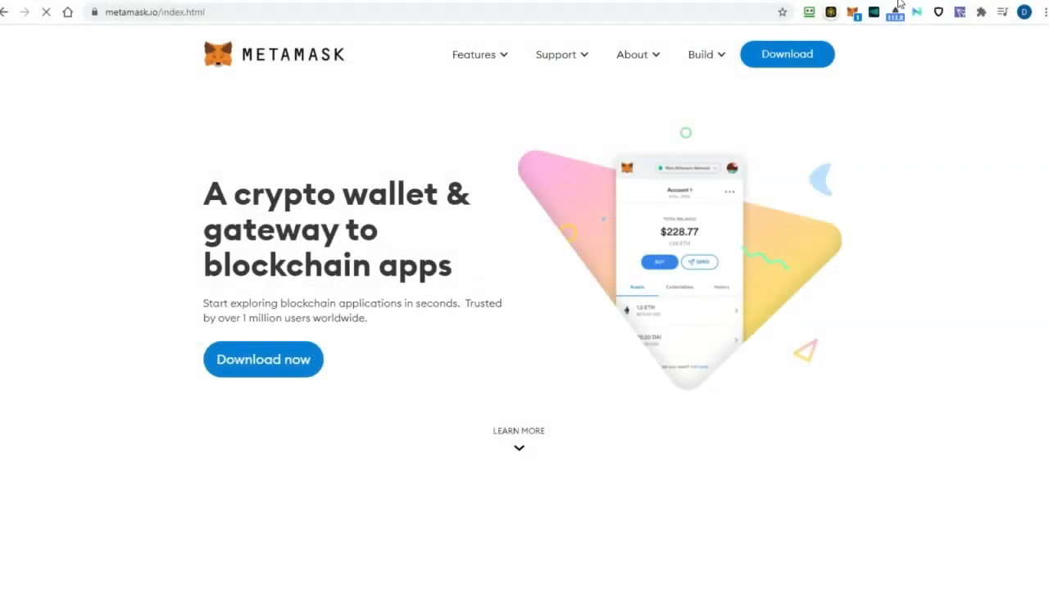
mouse_move(852, 11)
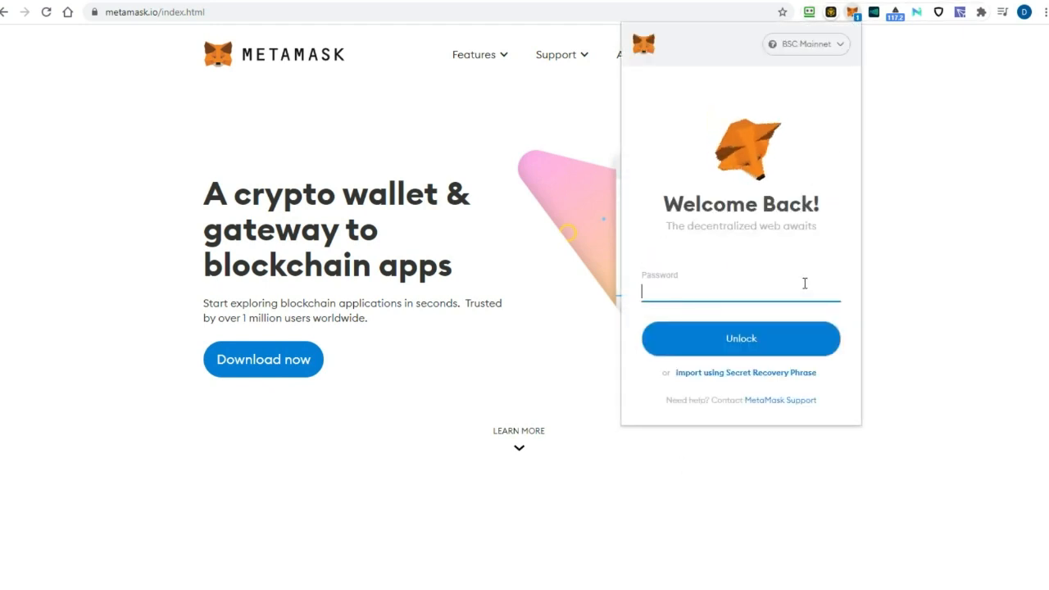
Enter the wallet password and unlock the MetaMask extension.
type("••")
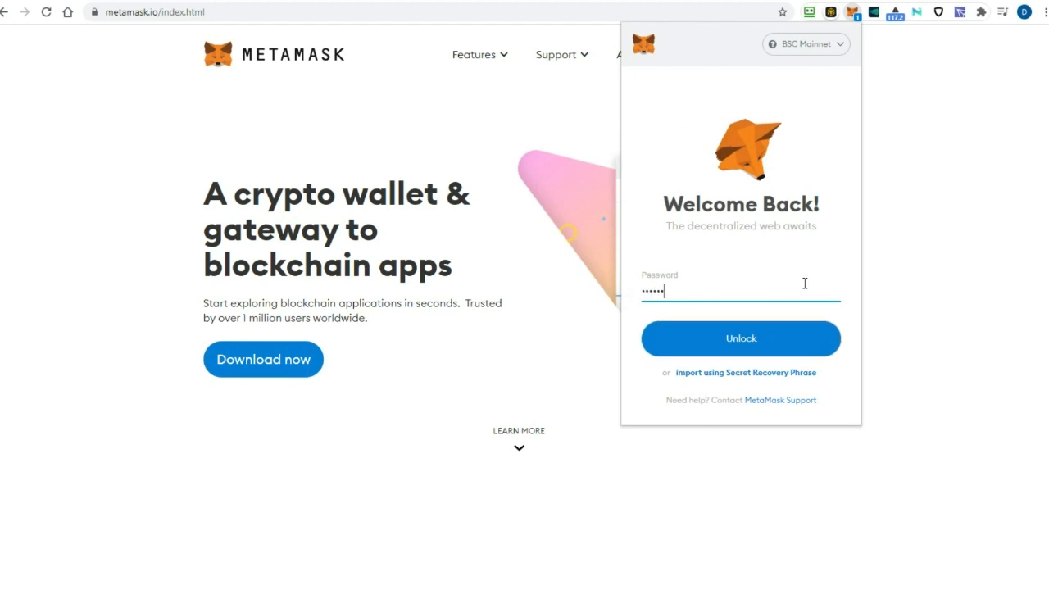
left_click(740, 338)
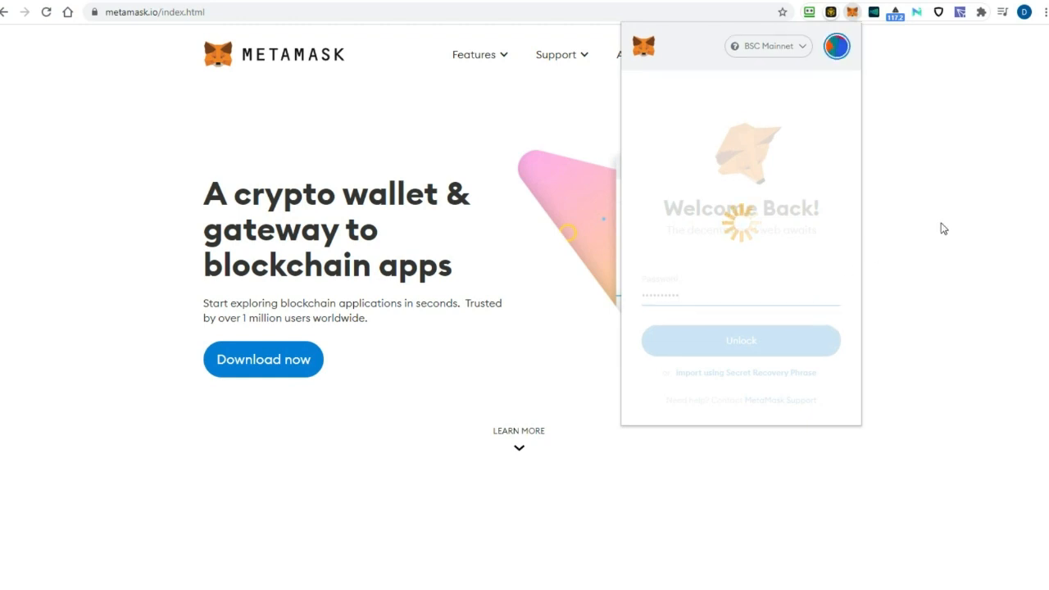
left_click(741, 339)
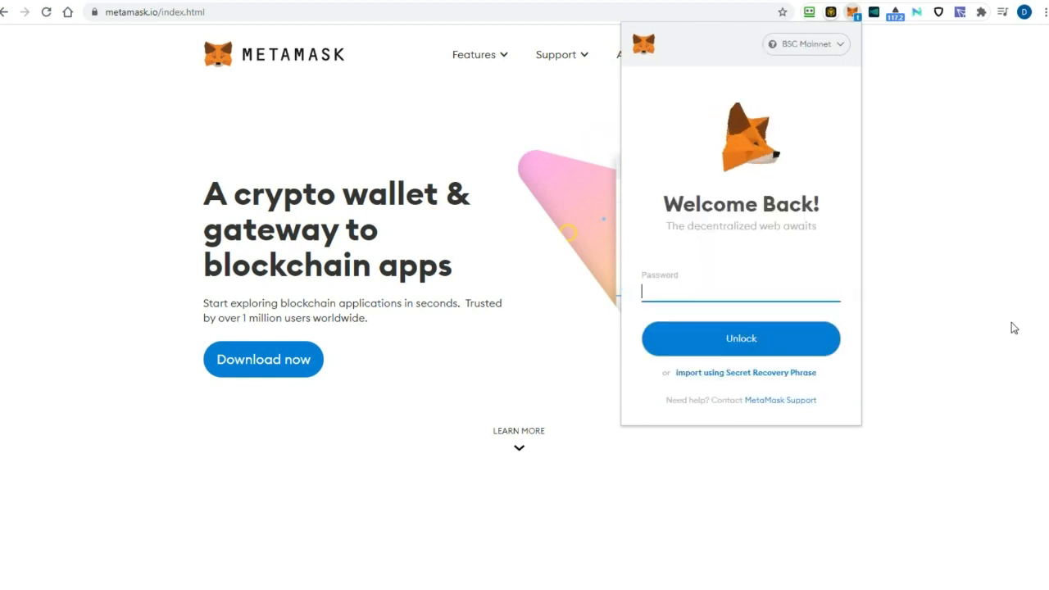
mouse_move(957, 254)
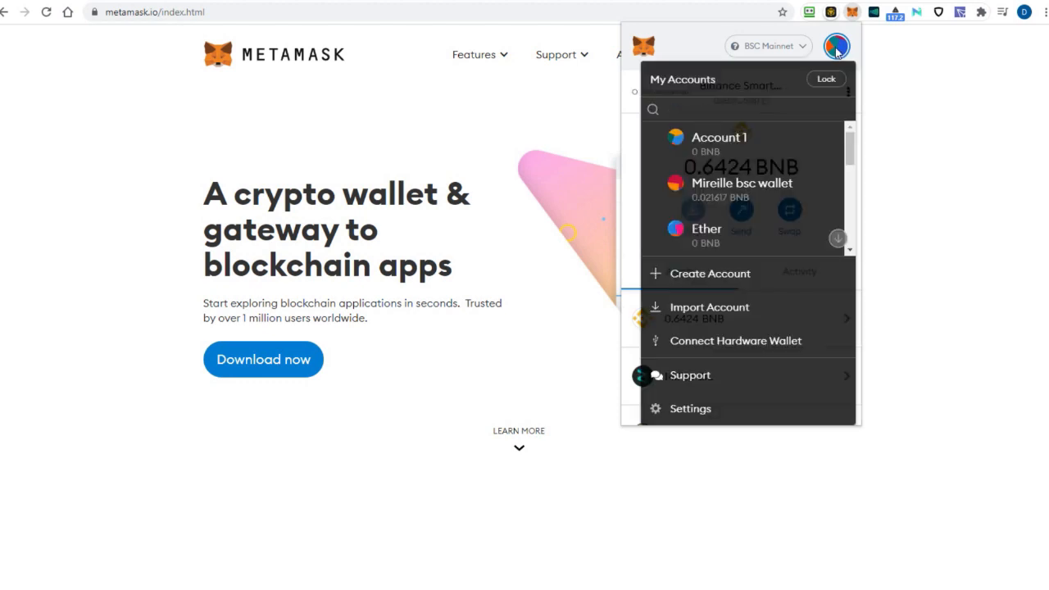
Set the Auto-Lock Timer to 10 minutes in Advanced settings and save it.
left_click(689, 408)
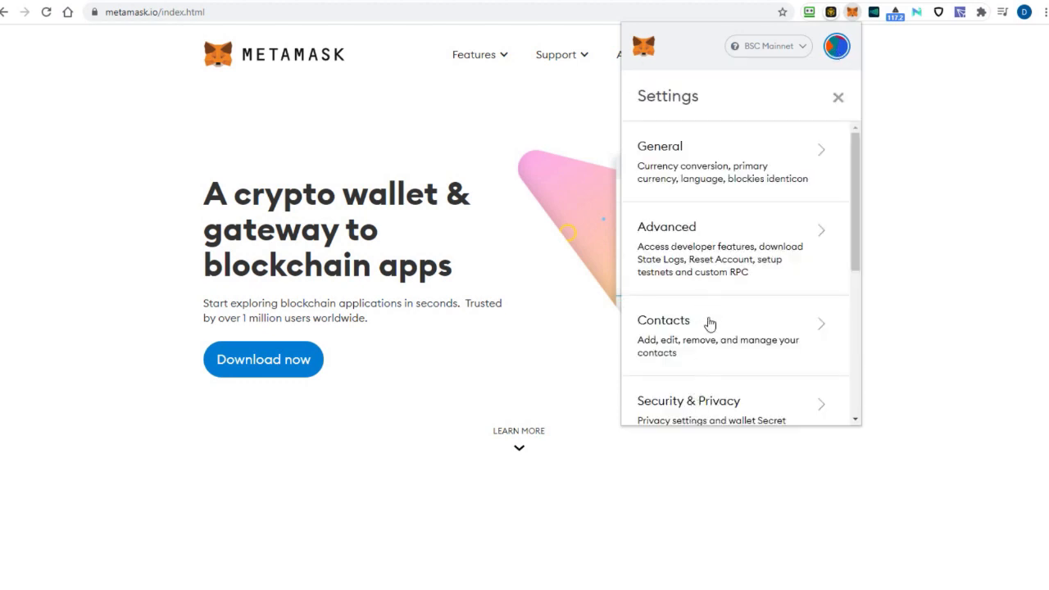
left_click(729, 226)
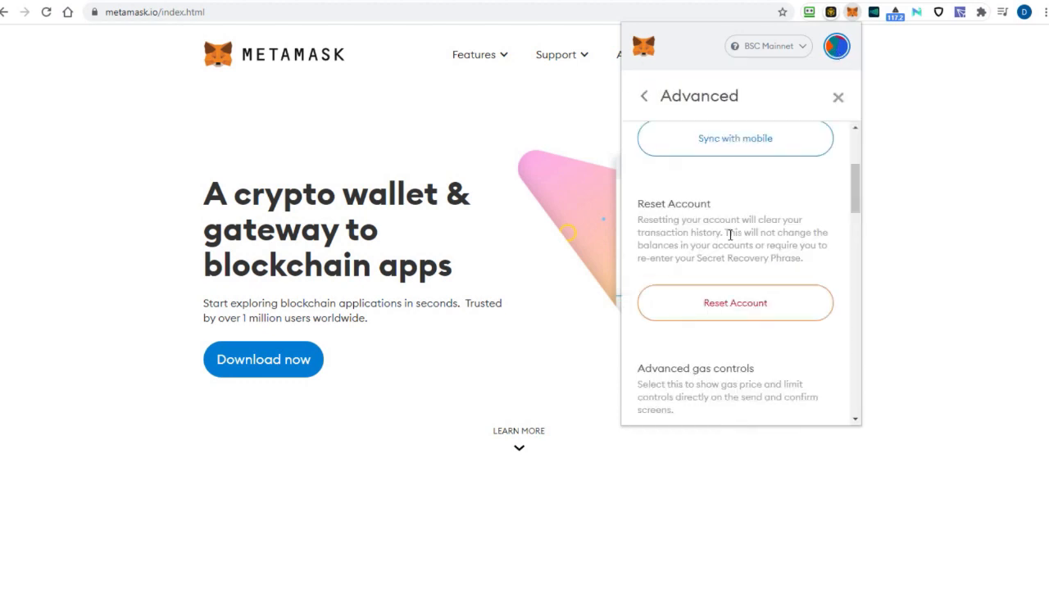
scroll("down", 3)
type("10")
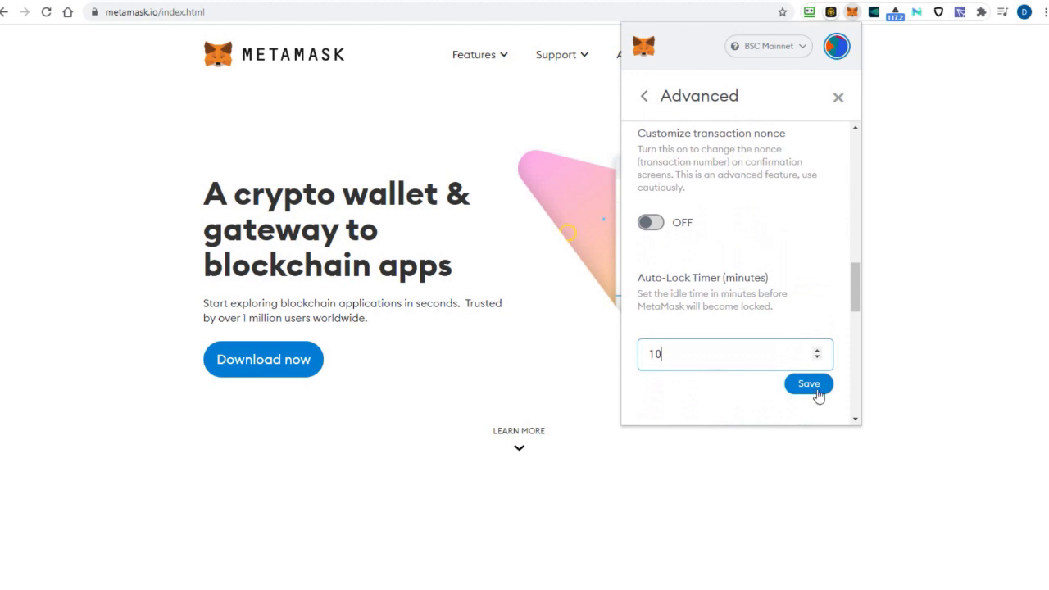
left_click(808, 383)
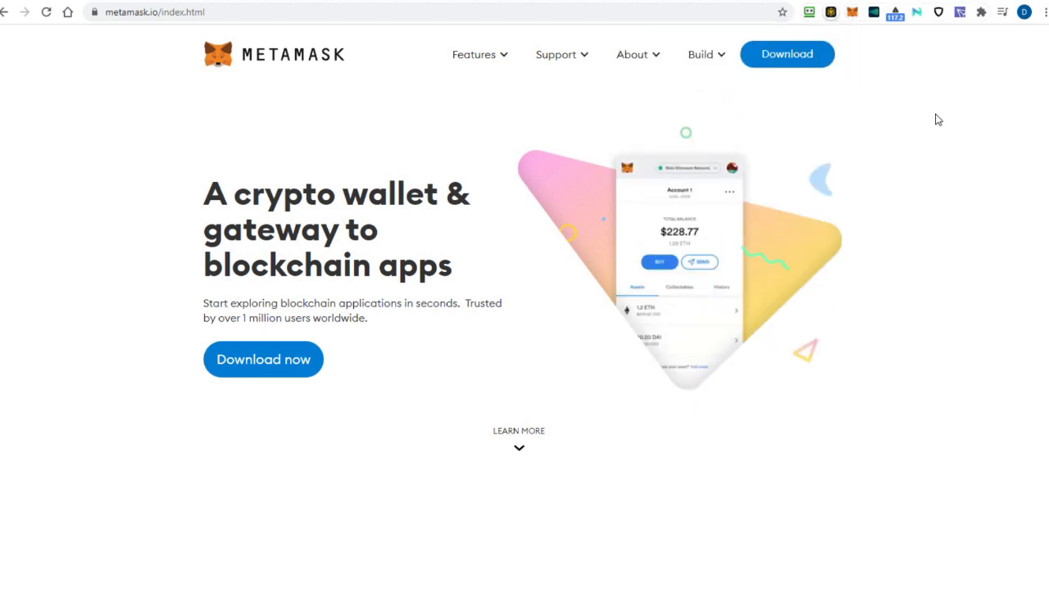
mouse_move(924, 45)
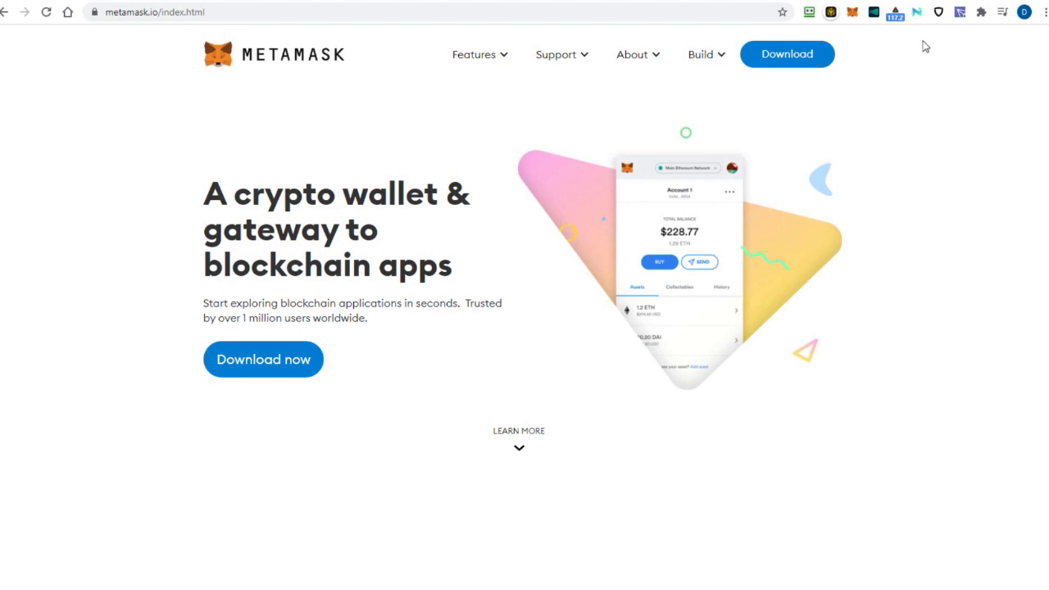
mouse_move(869, 62)
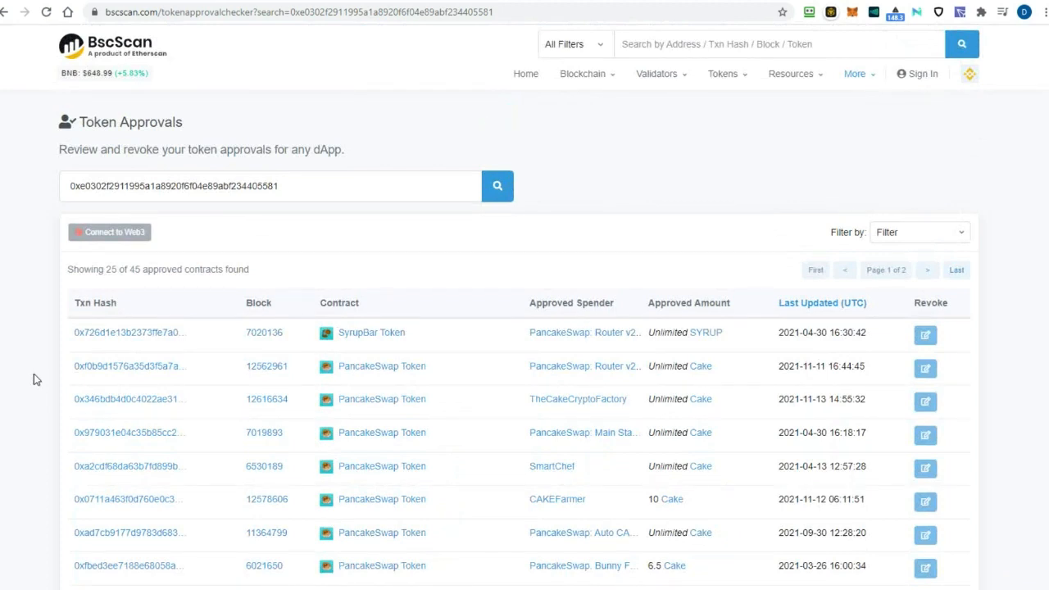
mouse_move(252, 256)
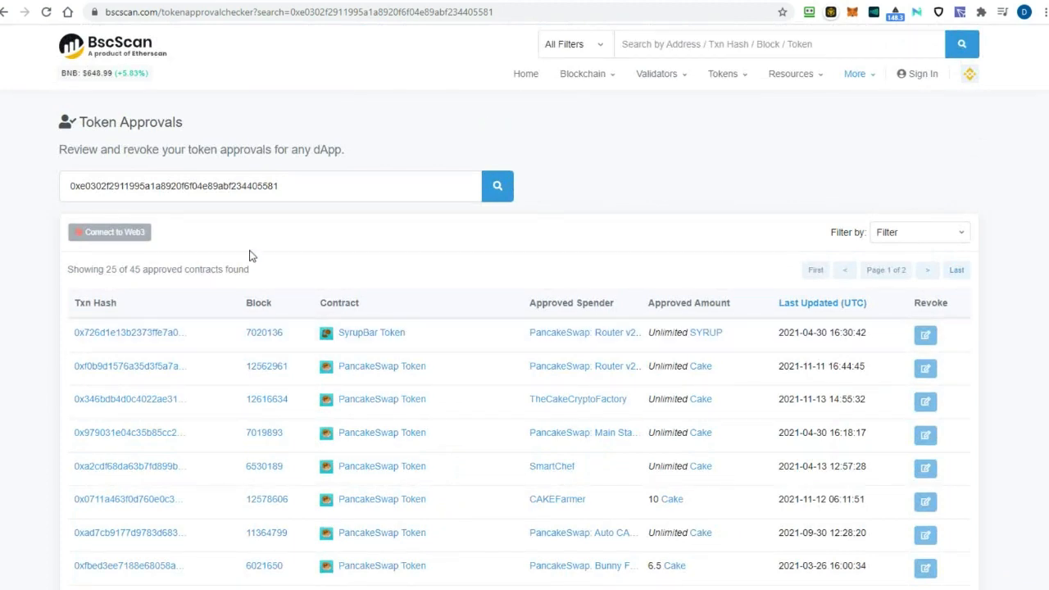
mouse_move(862, 28)
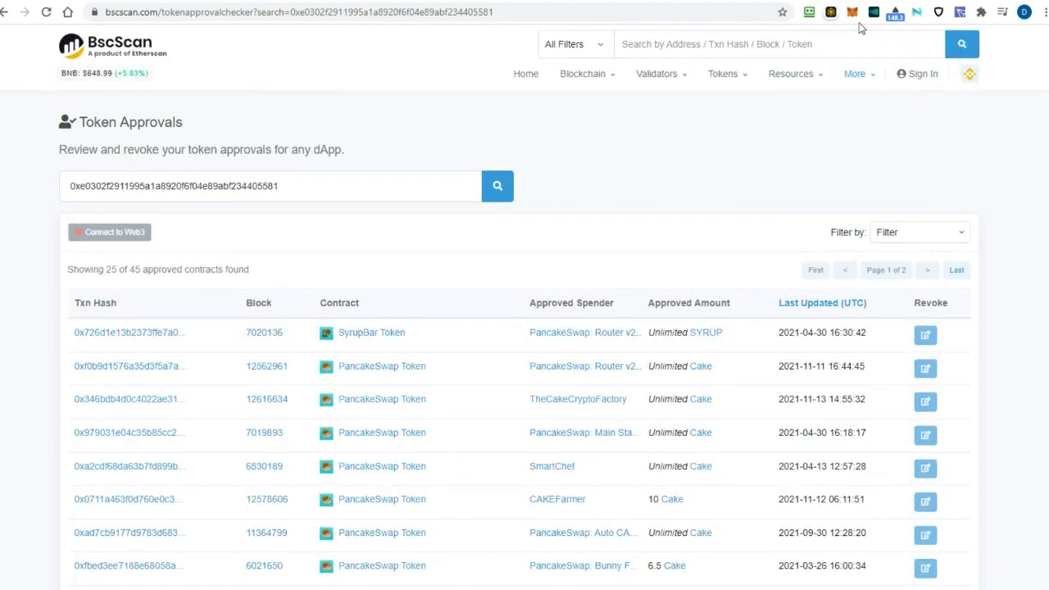
mouse_move(852, 11)
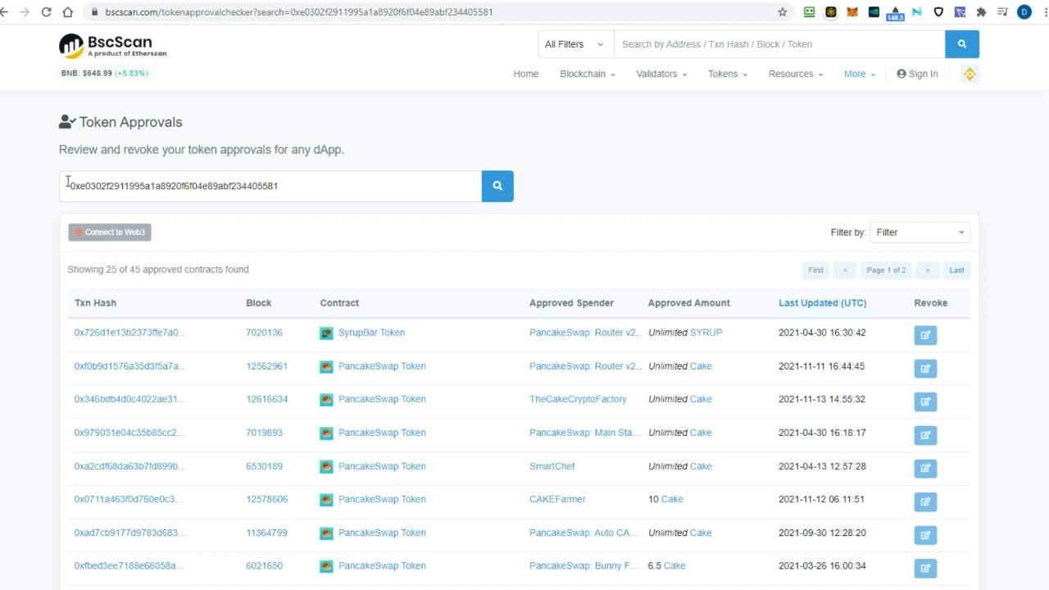
mouse_move(356, 11)
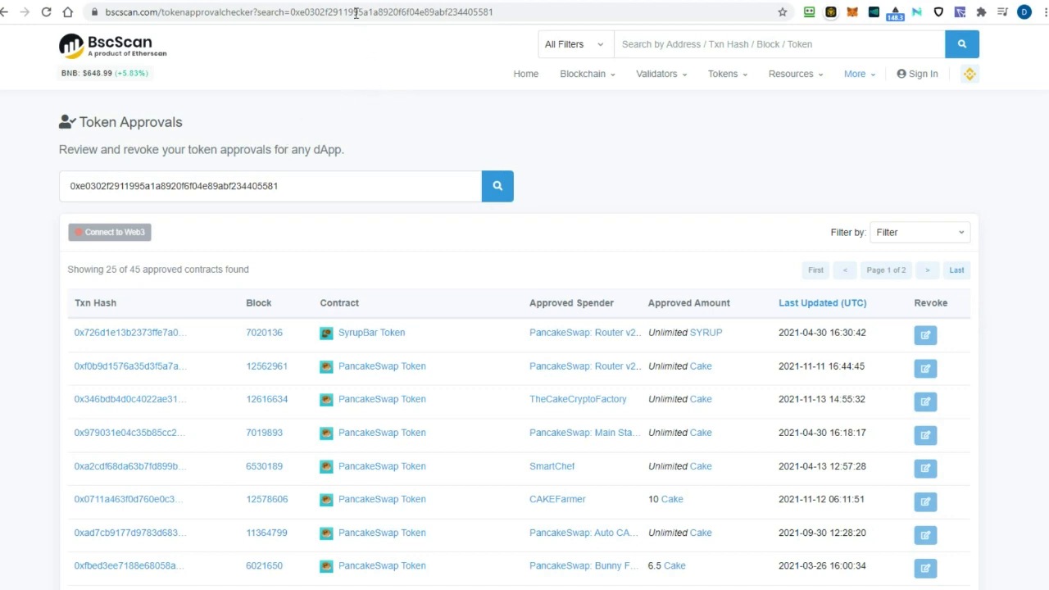
mouse_move(796, 18)
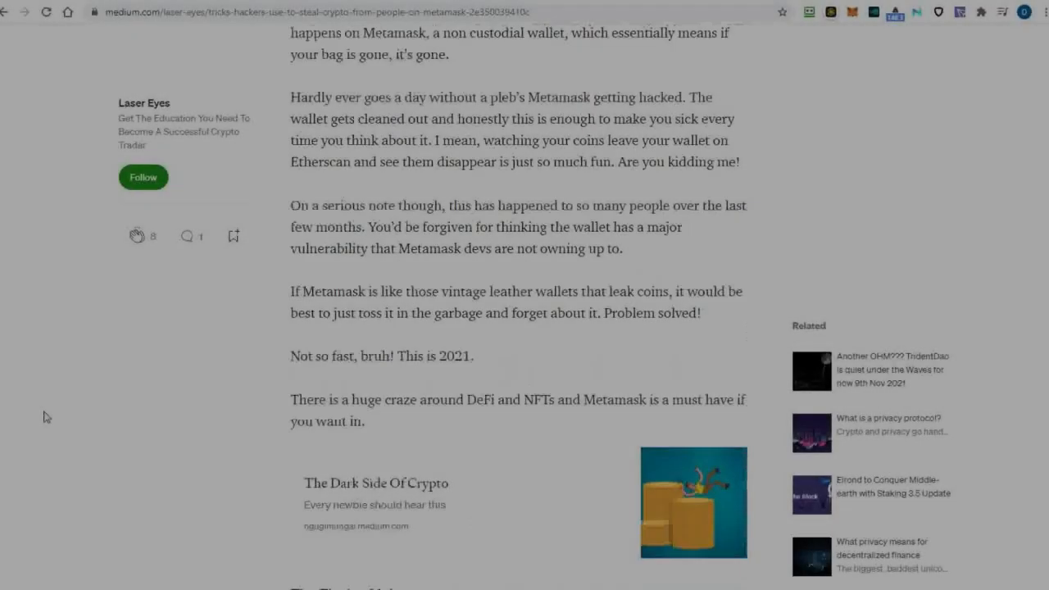
Scroll the Medium article on MetaMask hacker tricks down to its Parting Shot section.
scroll("down", 3)
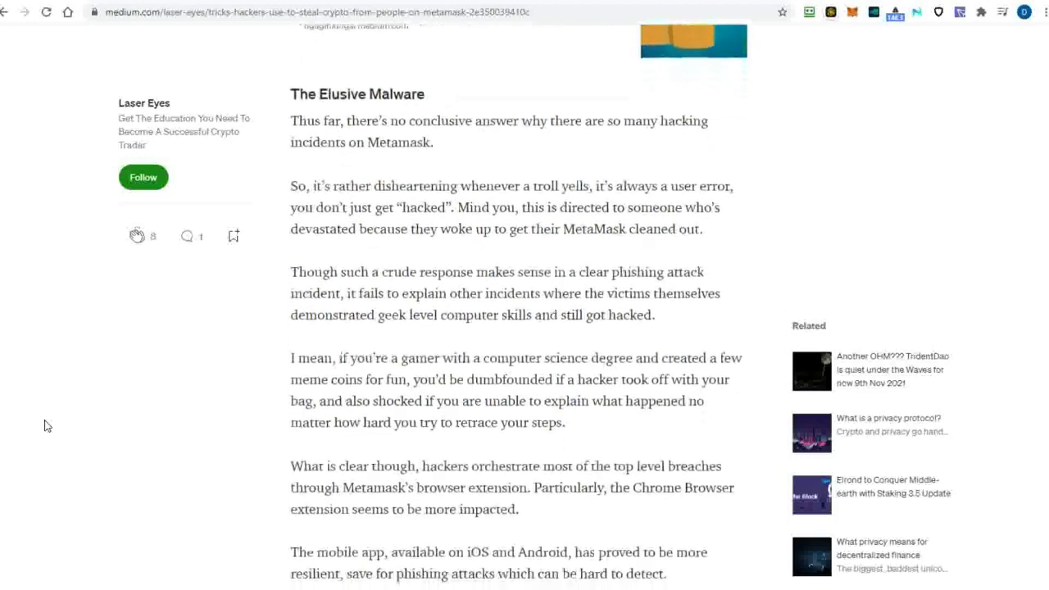
scroll("down", 3)
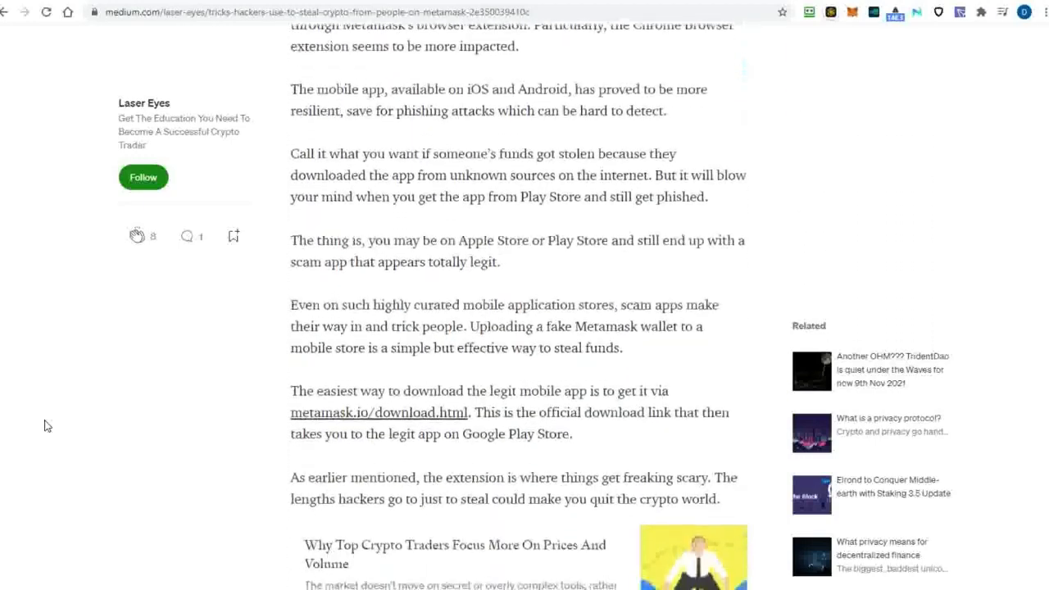
scroll("down", 3)
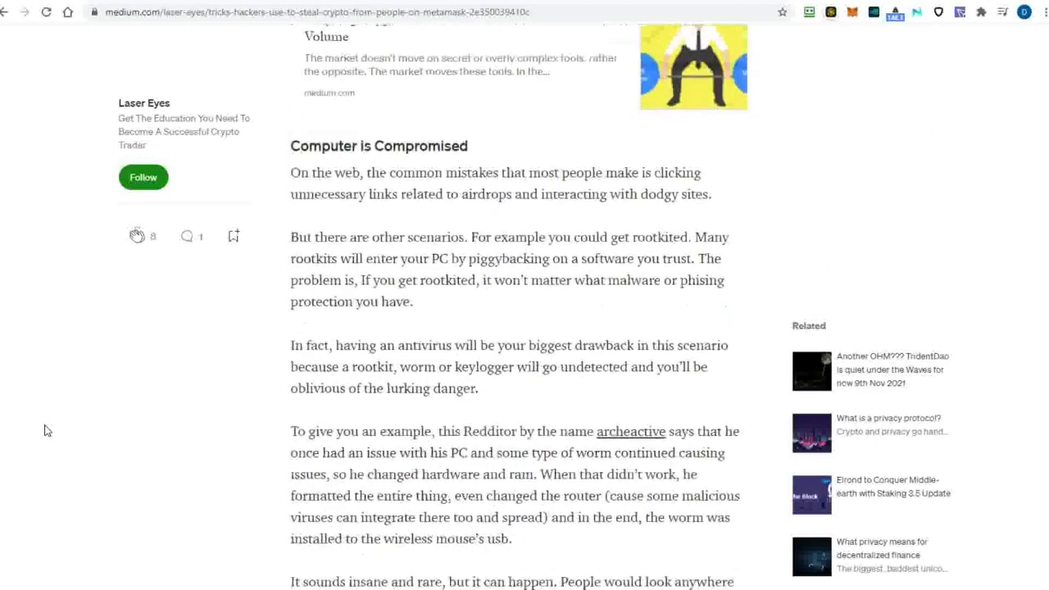
scroll("down", 3)
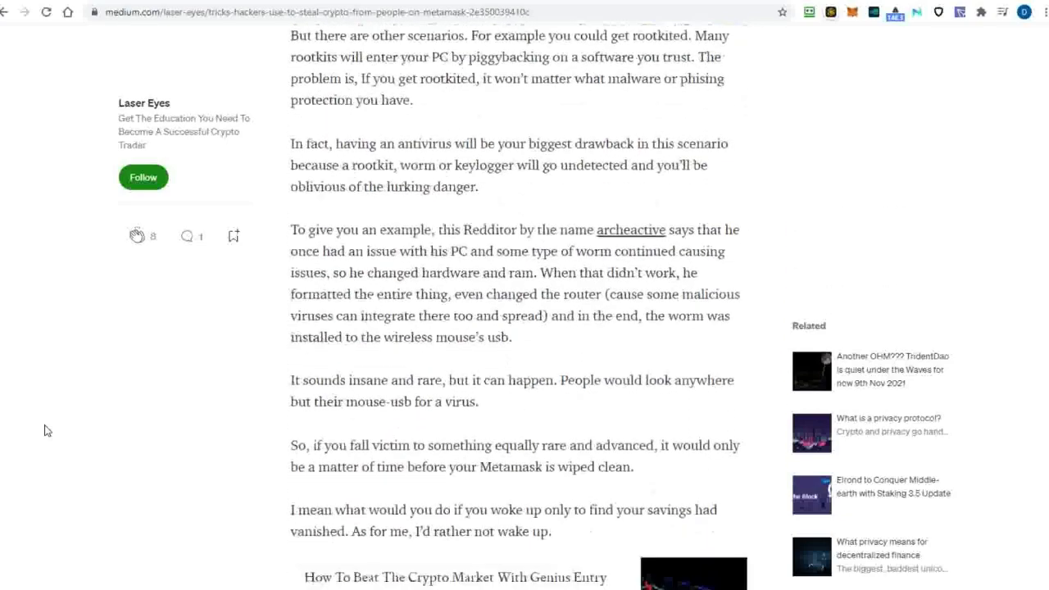
scroll("down", 3)
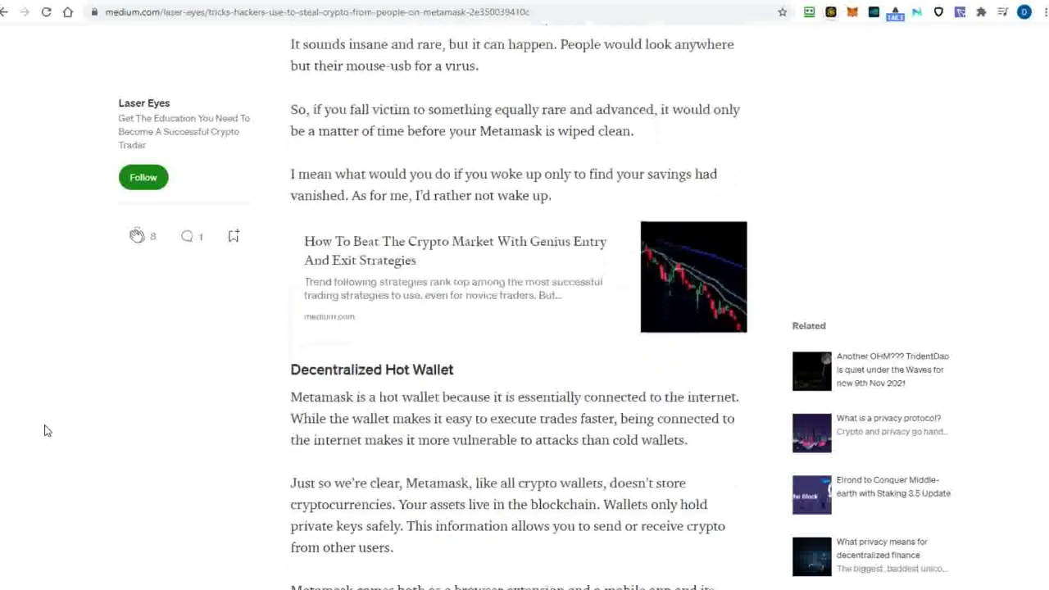
scroll("down", 3)
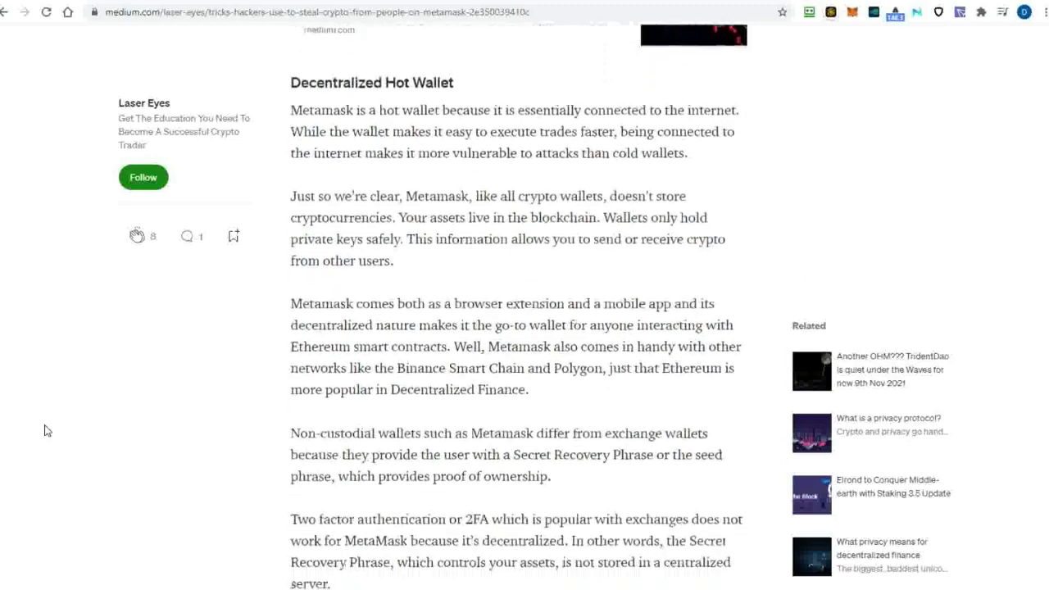
scroll("down", 3)
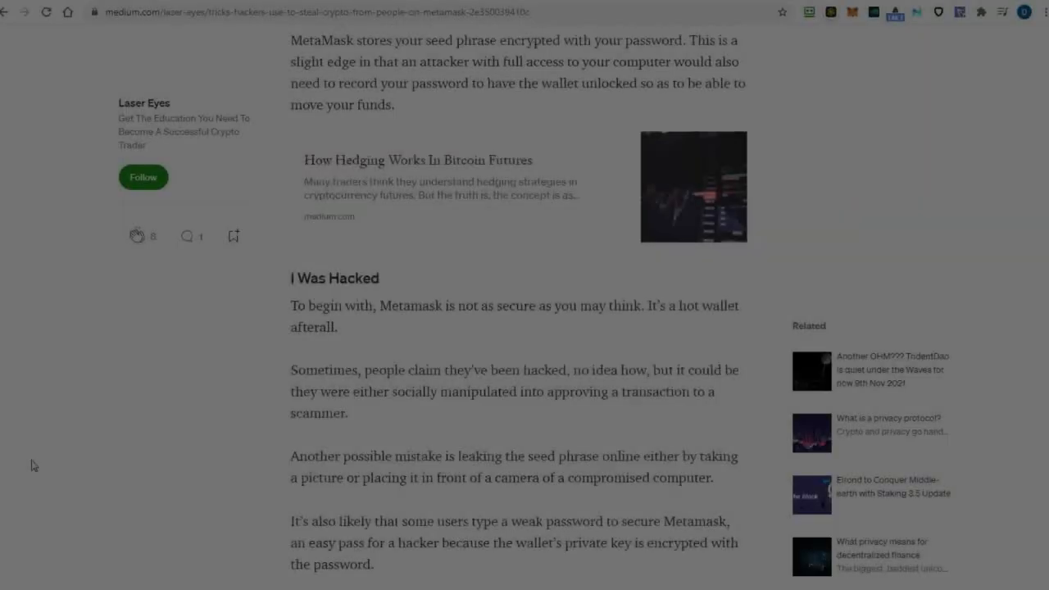
scroll("down", 3)
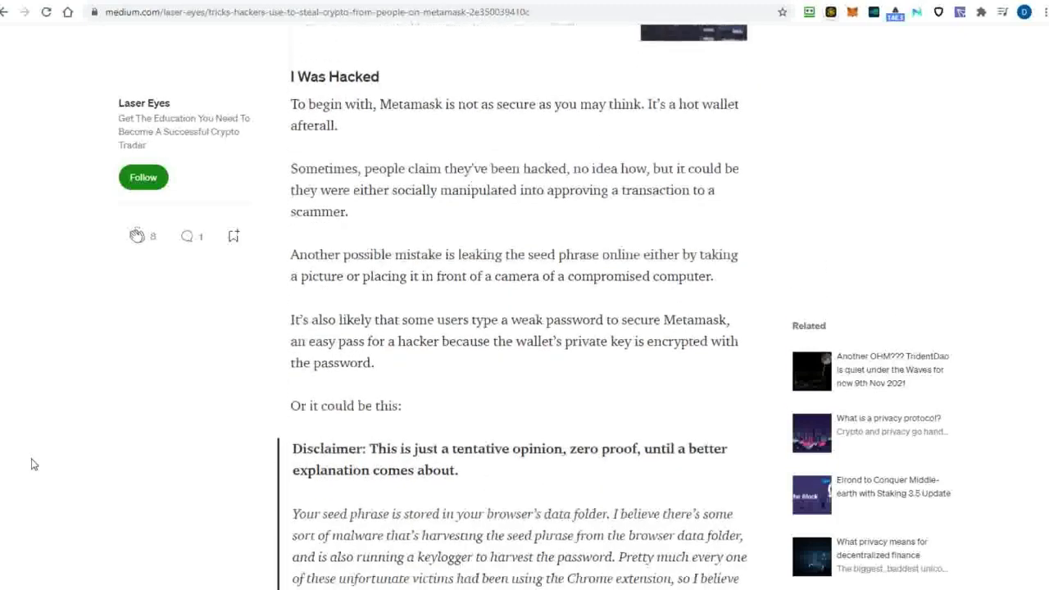
scroll("down", 3)
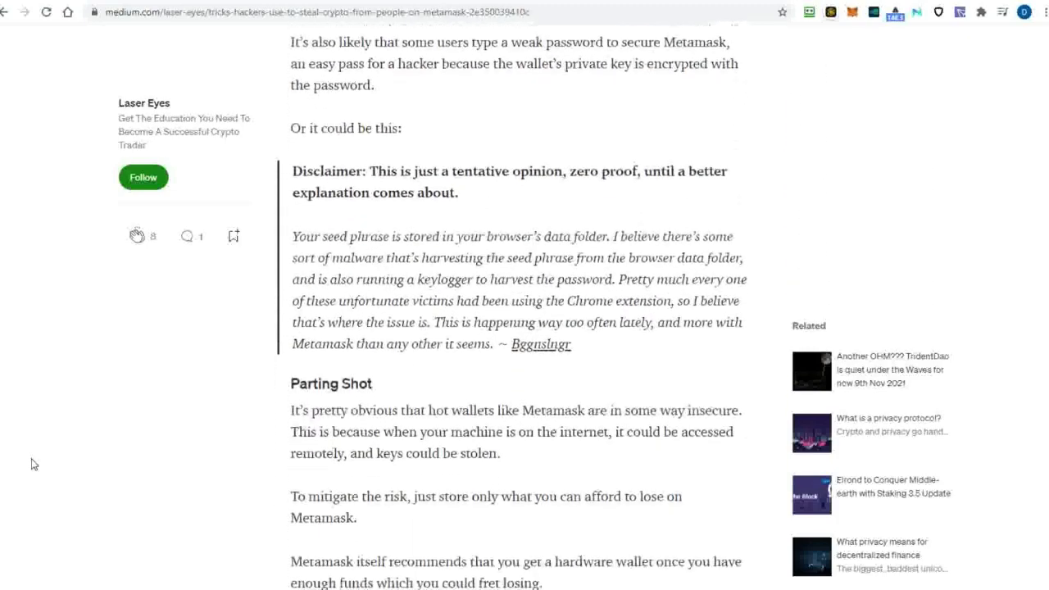
scroll("down", 3)
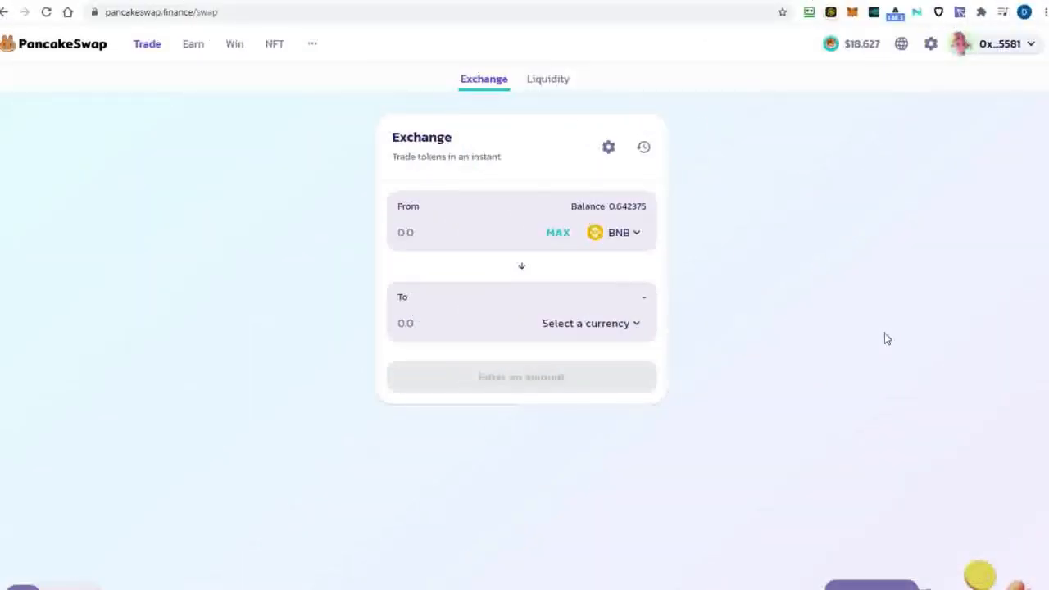
mouse_move(891, 95)
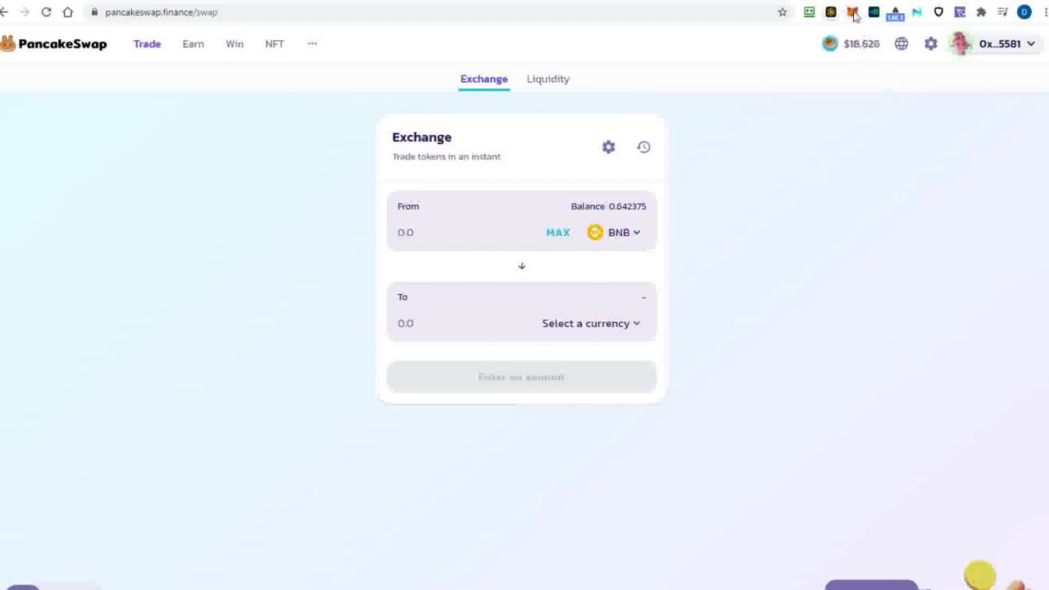
mouse_move(852, 12)
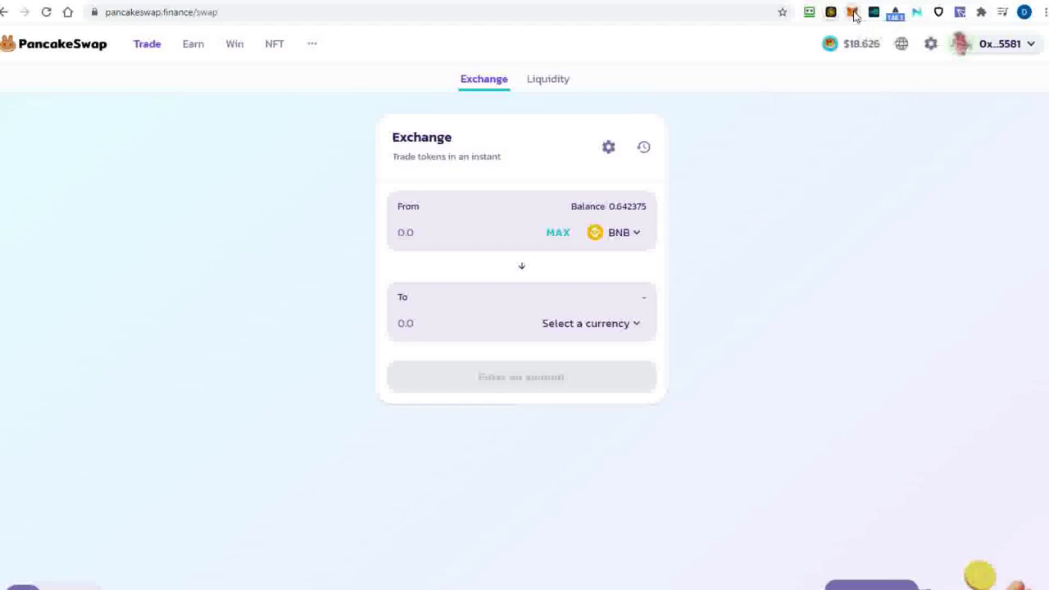
Hover the MetaMask extension icon while the PancakeSwap Exchange card offers BNB to trade from.
left_click(852, 12)
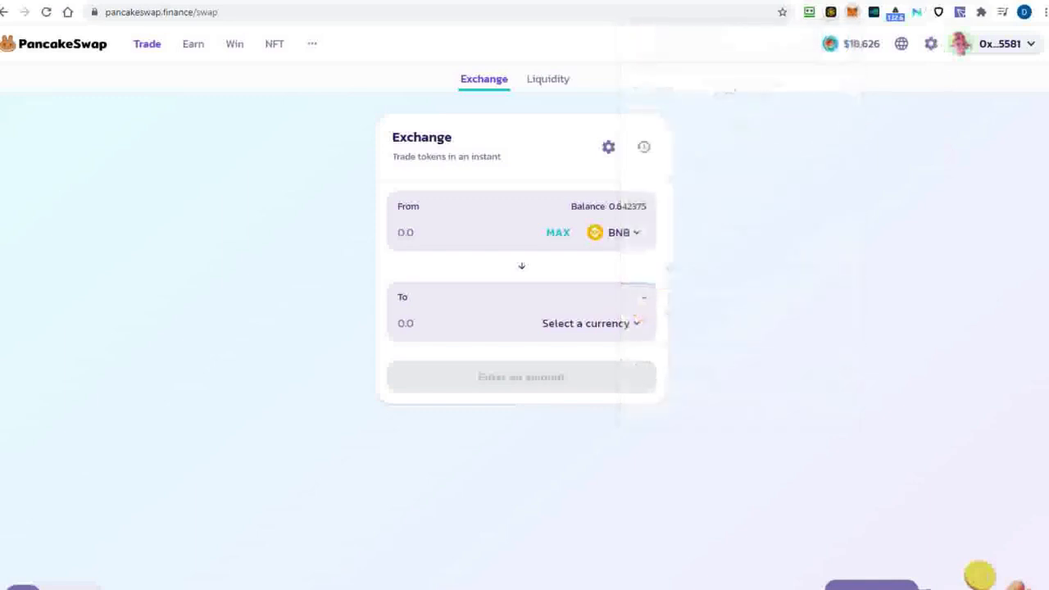
mouse_move(76, 102)
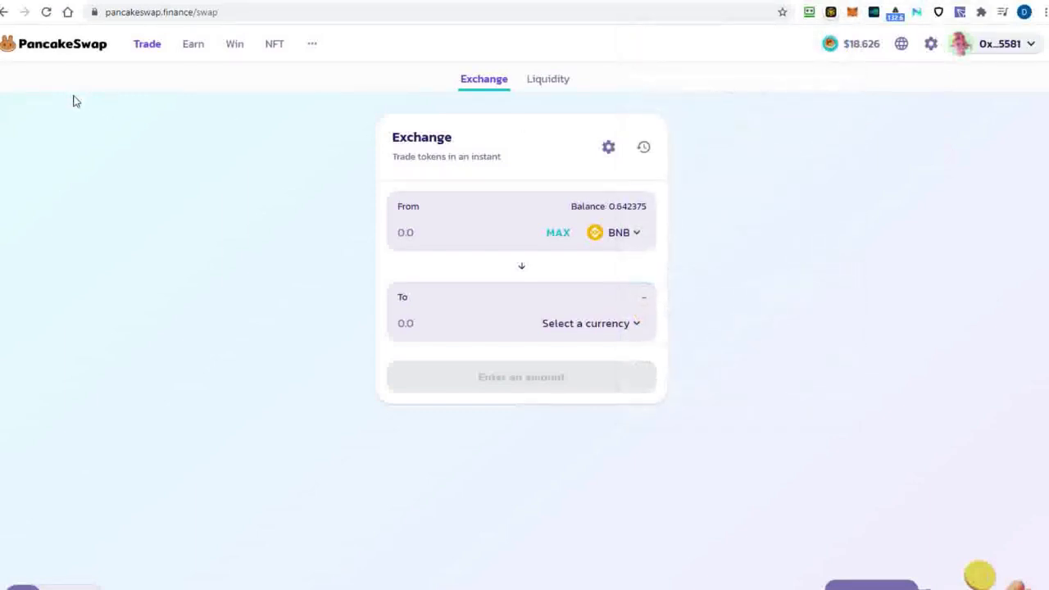
mouse_move(102, 183)
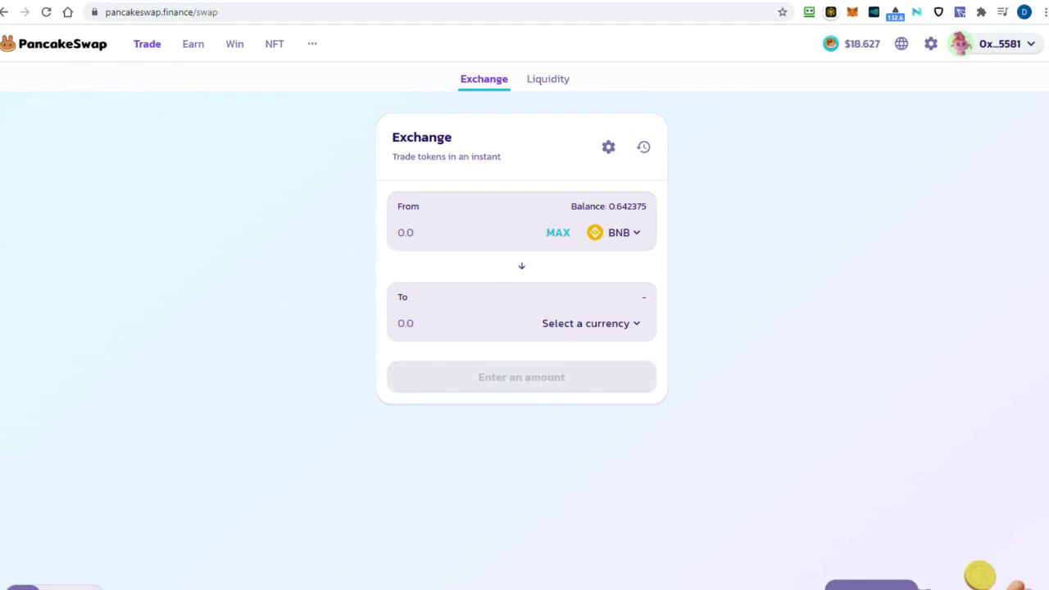
mouse_move(72, 42)
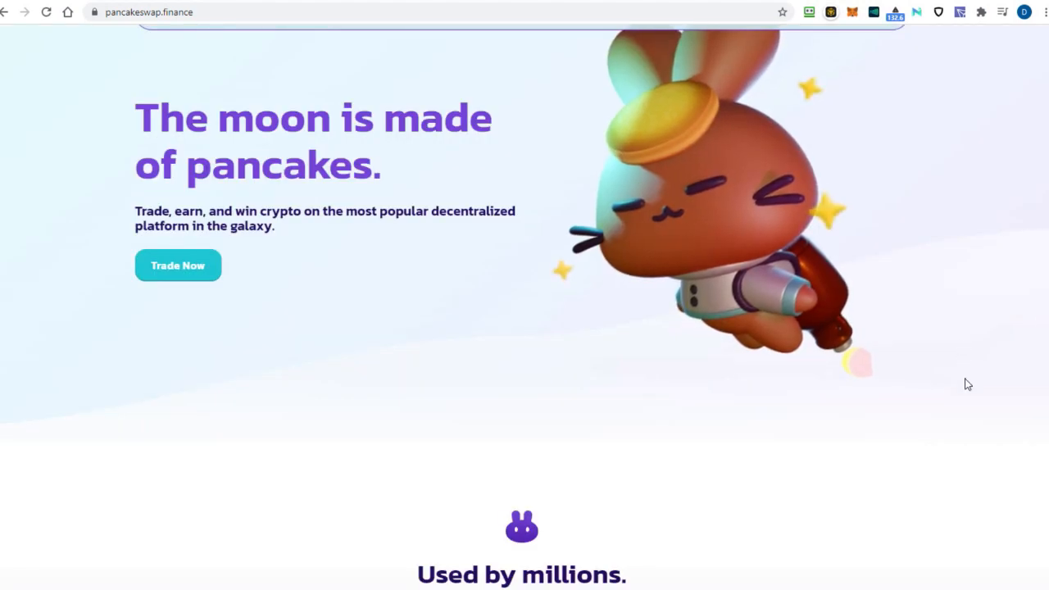
Scroll the PancakeSwap home page past the 'Used by millions' stats to the 'Trade anything' section.
scroll("down", 3)
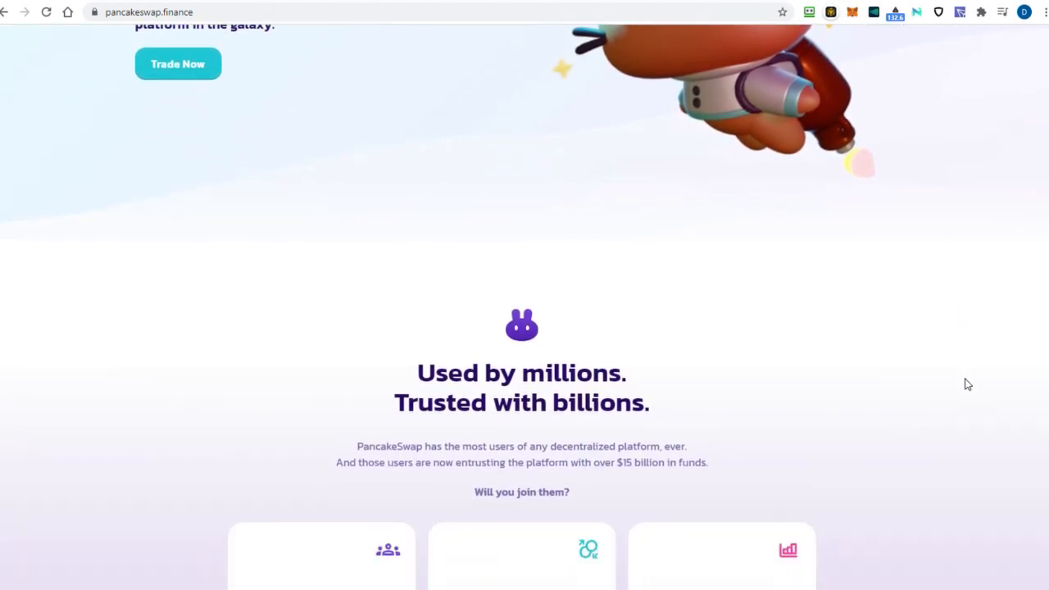
scroll("down", 3)
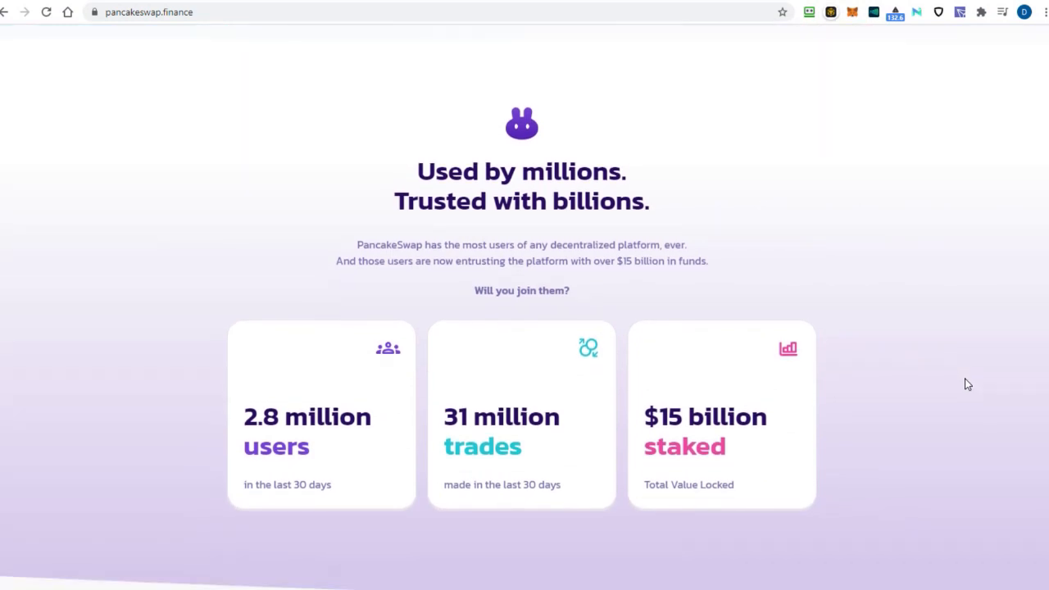
scroll("down", 3)
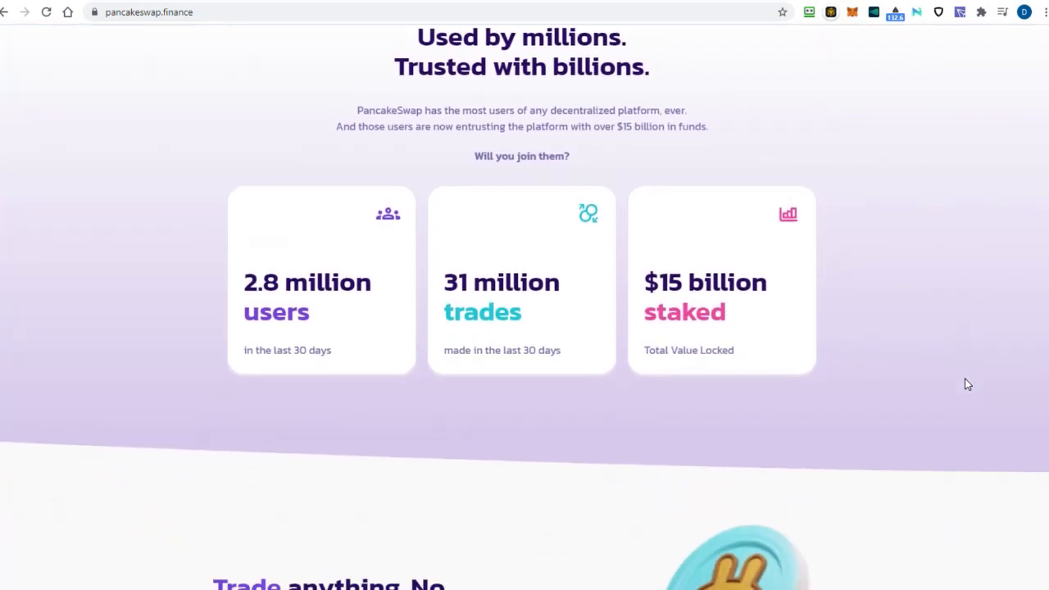
scroll("down", 3)
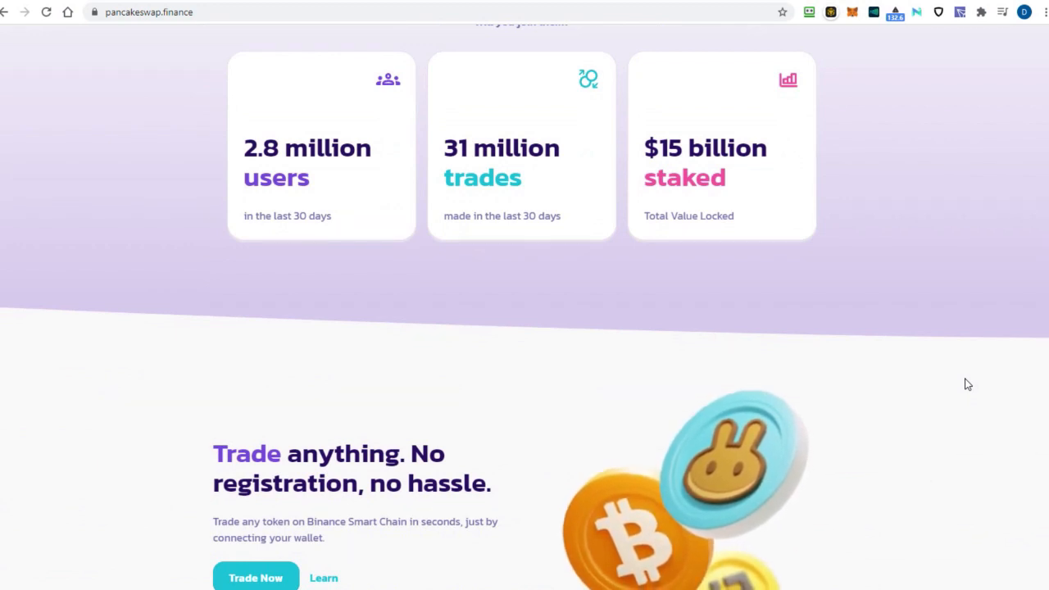
scroll("down", 3)
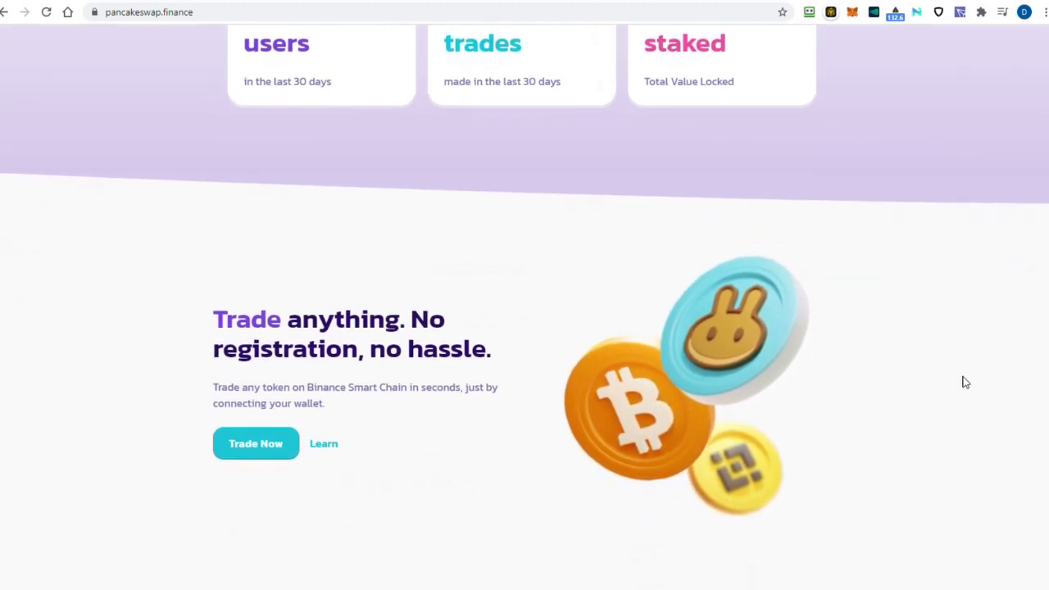
scroll("down", 3)
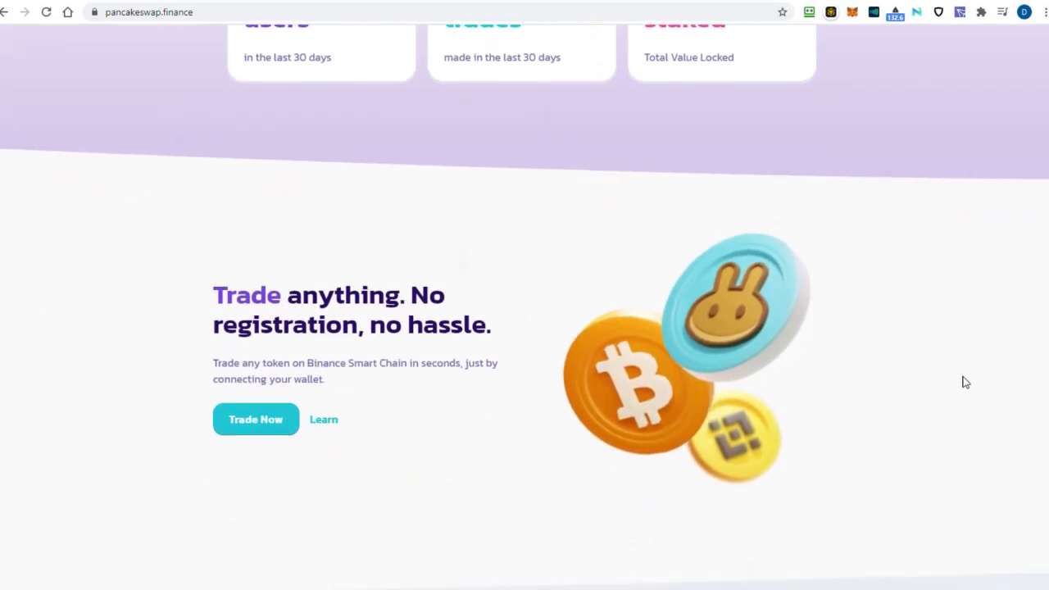
scroll("down", 3)
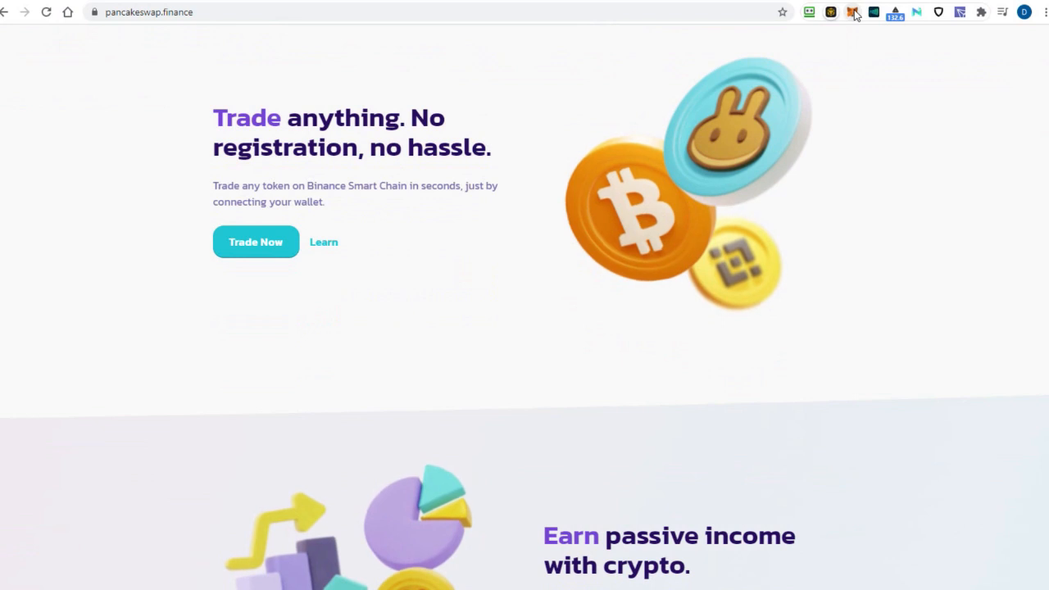
mouse_move(852, 11)
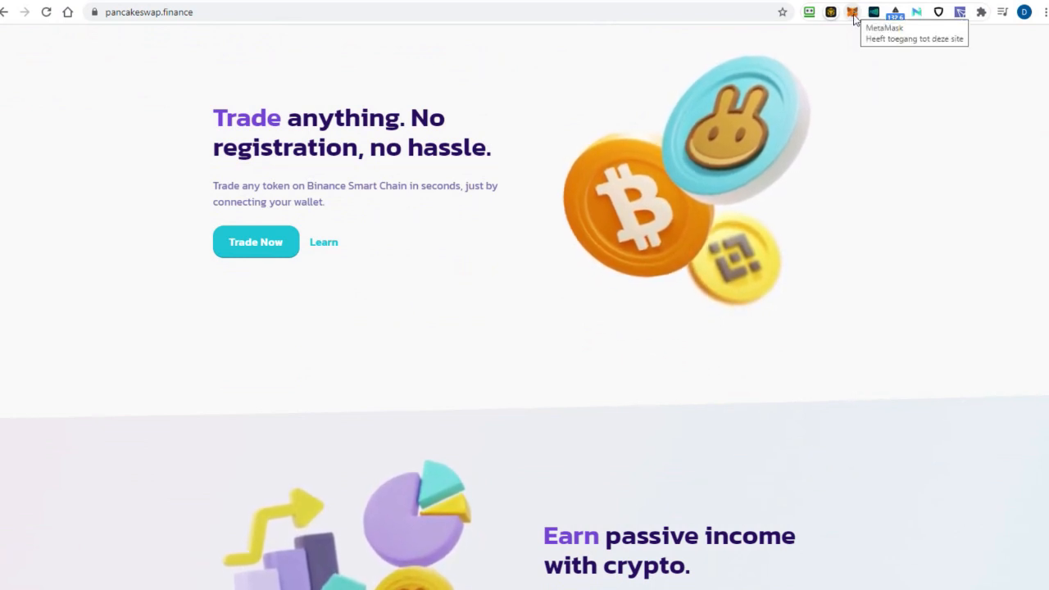
mouse_move(852, 18)
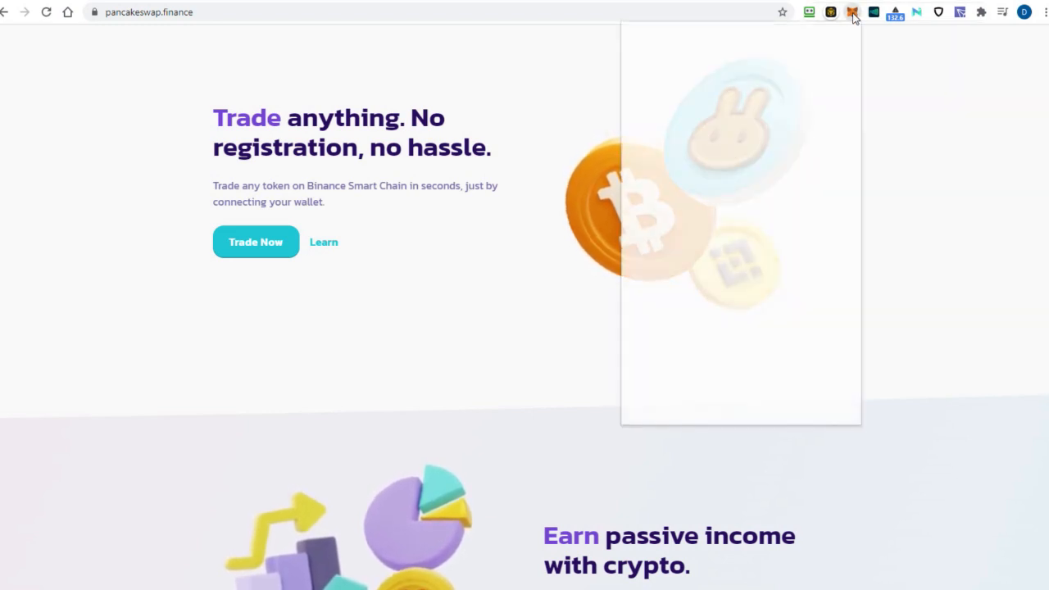
Expand the MetaMask wallet to a full tab and show the Binance Smart Chain account's connected sites.
left_click(852, 11)
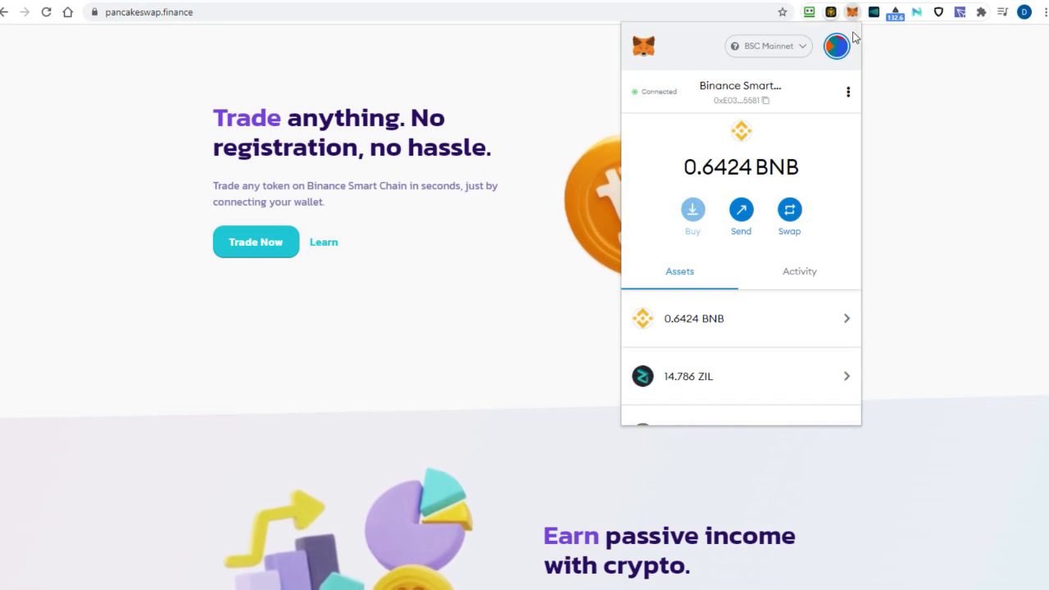
left_click(847, 92)
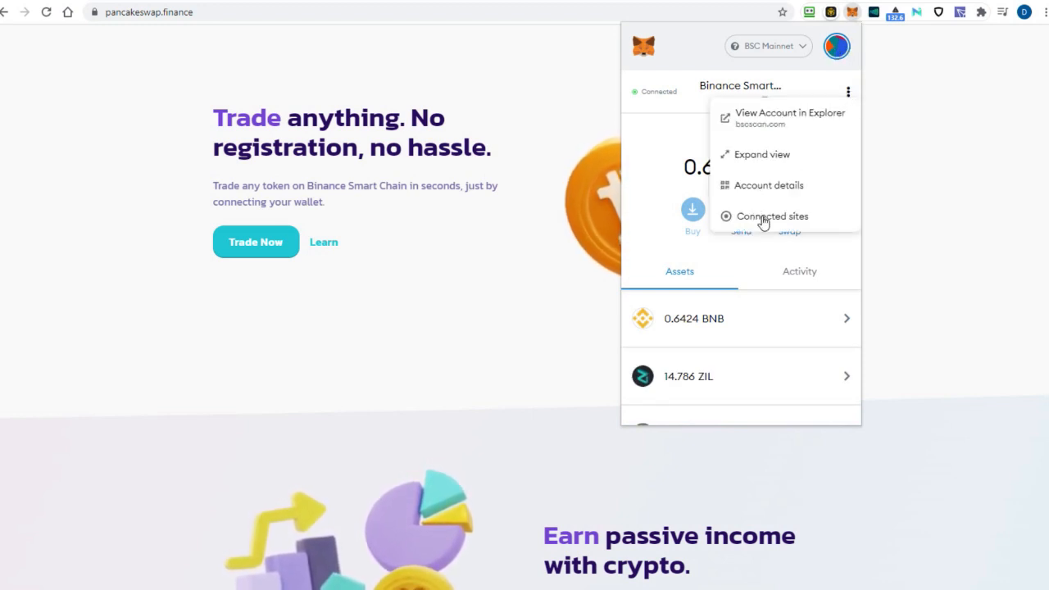
left_click(764, 154)
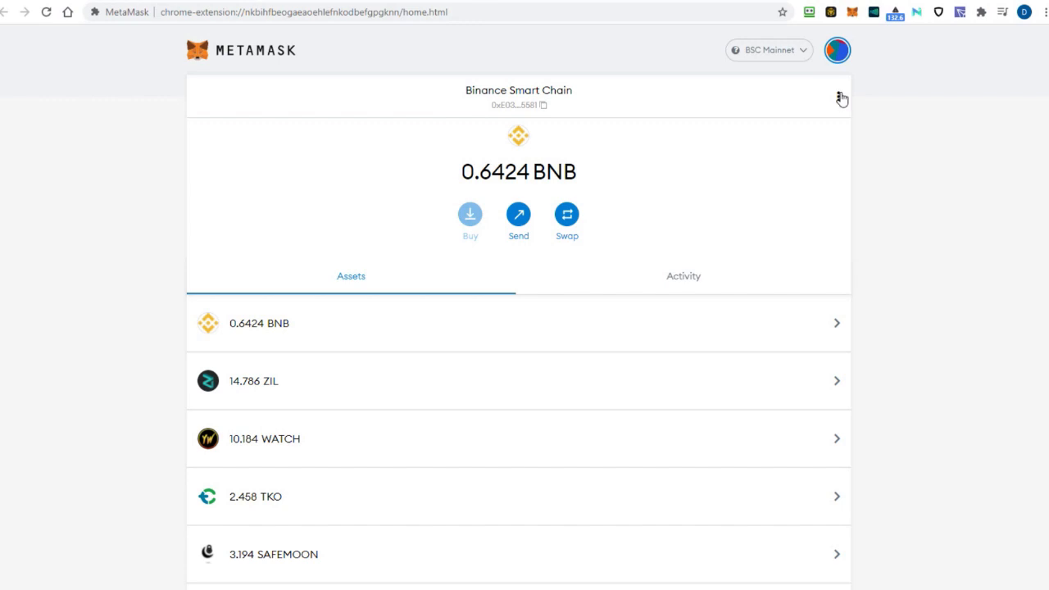
left_click(839, 95)
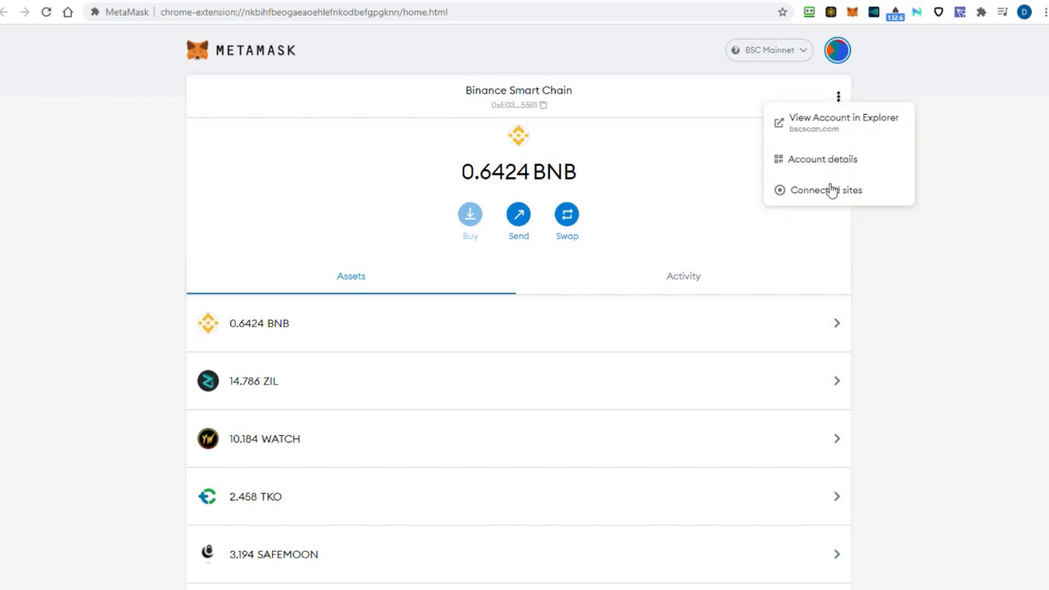
left_click(826, 190)
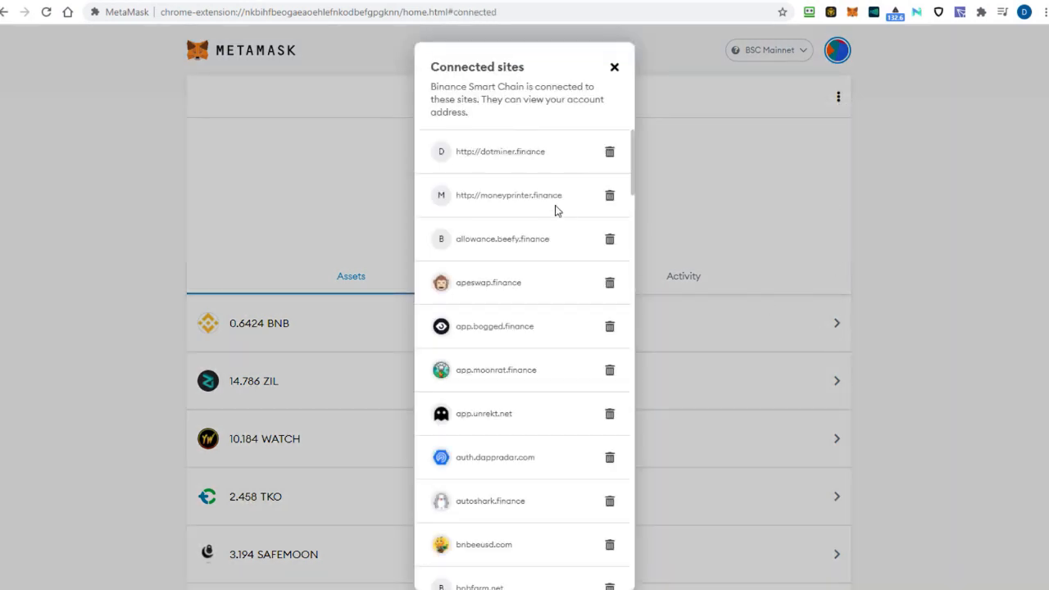
mouse_move(609, 373)
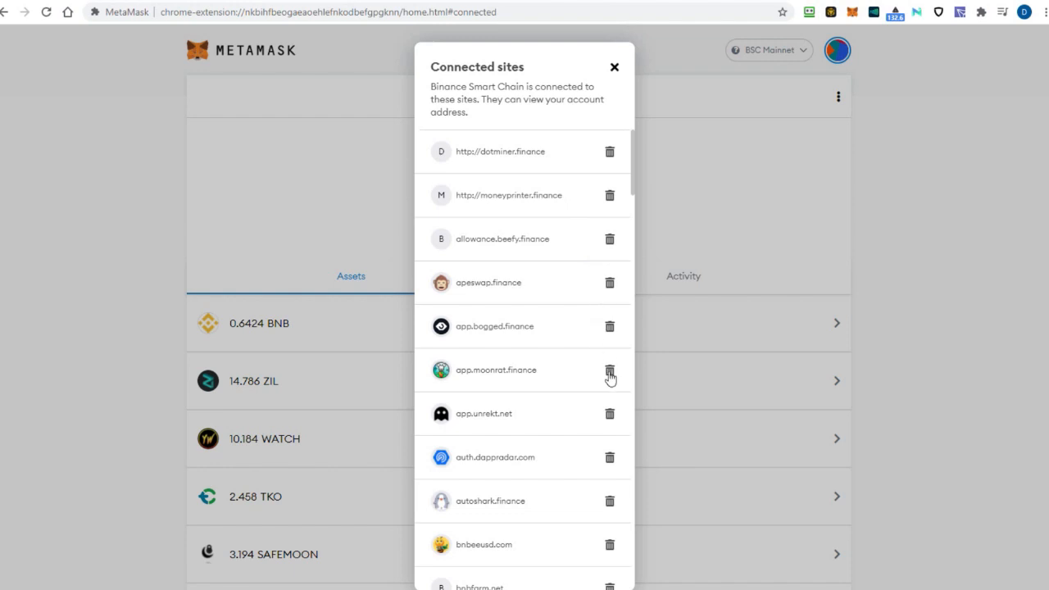
Disconnect bnbwizard.net from the connected sites and confirm it.
scroll("down", 3)
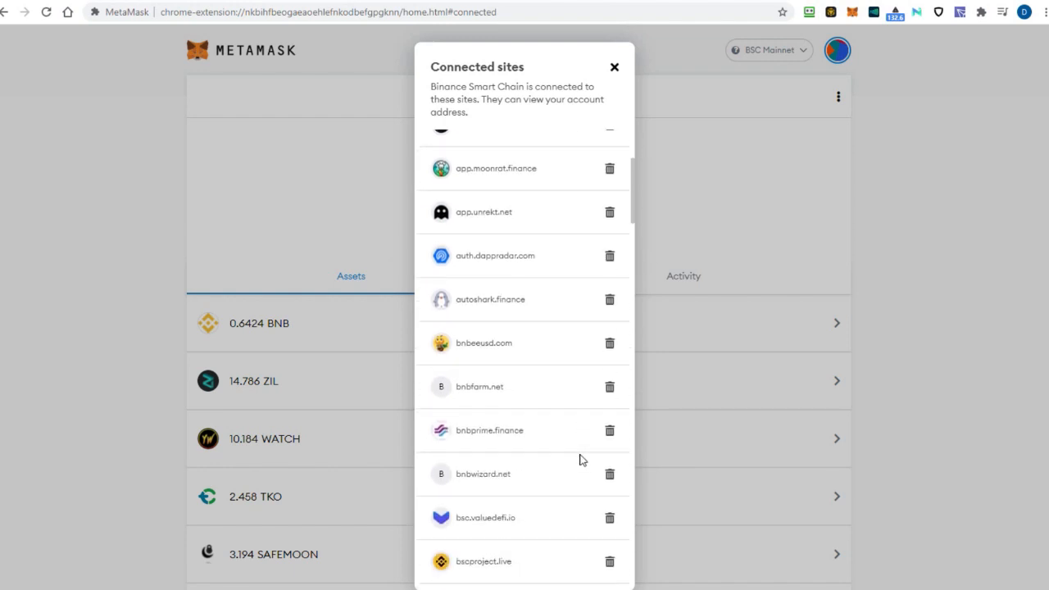
scroll("down", 3)
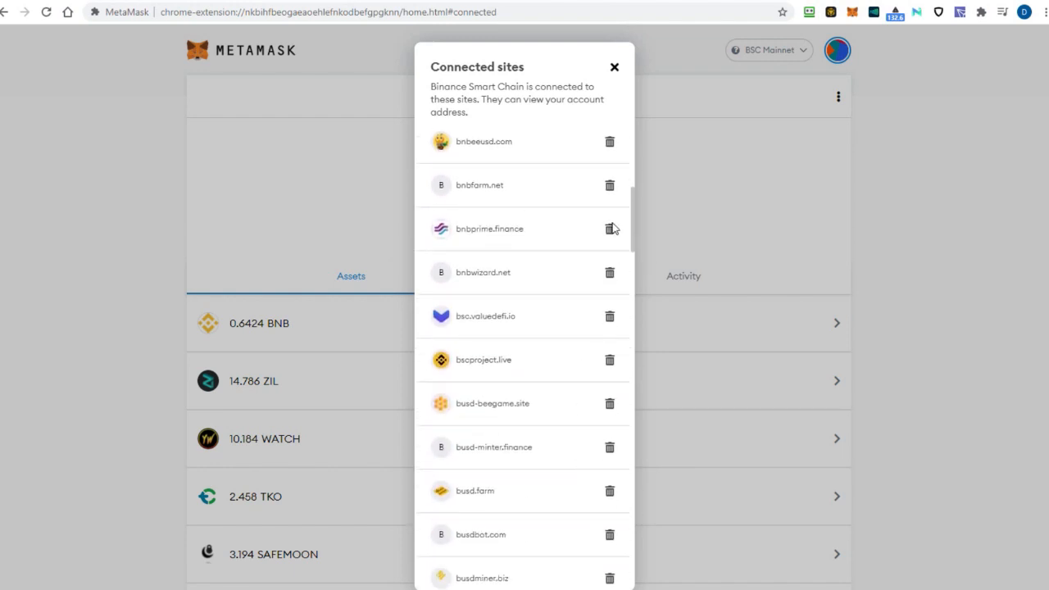
left_click(610, 272)
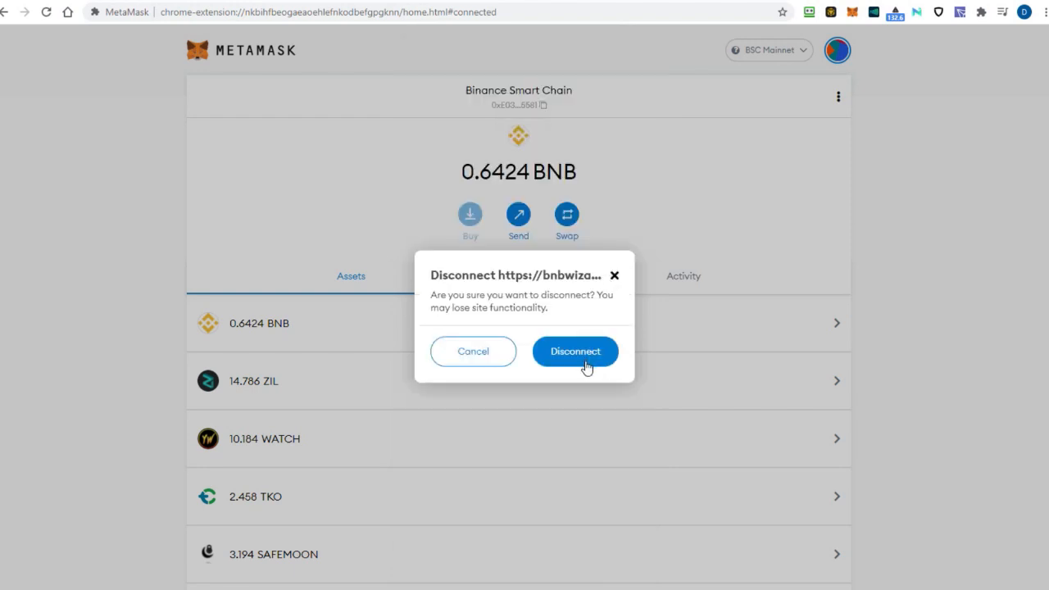
left_click(573, 350)
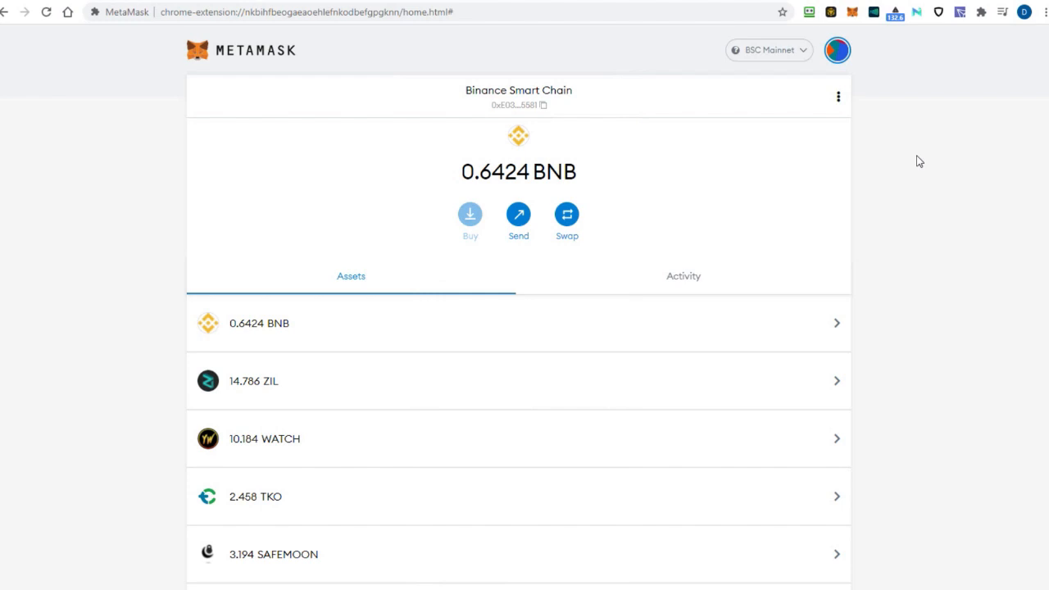
mouse_move(917, 145)
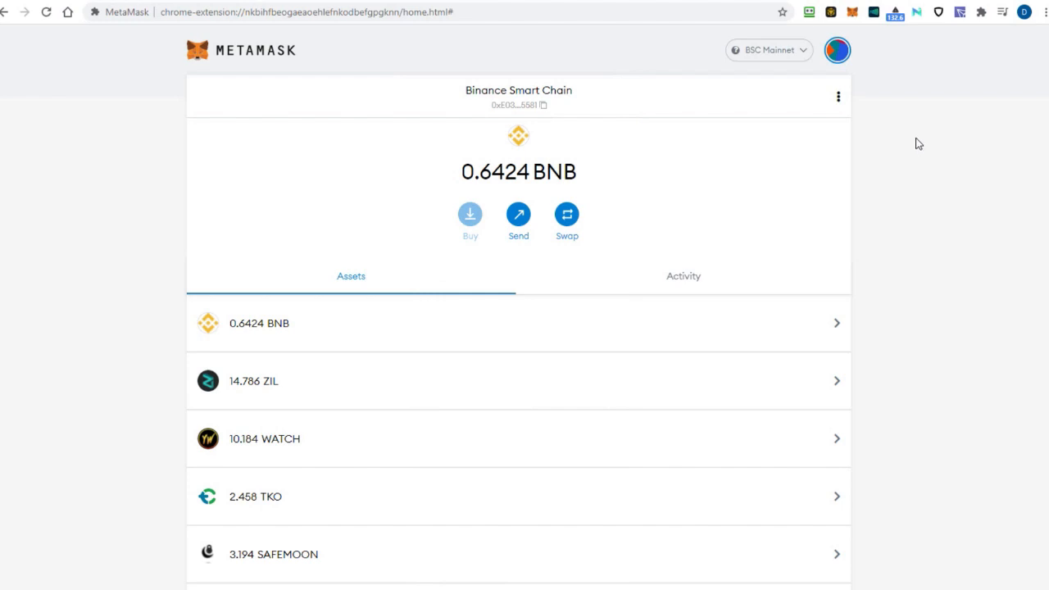
mouse_move(837, 49)
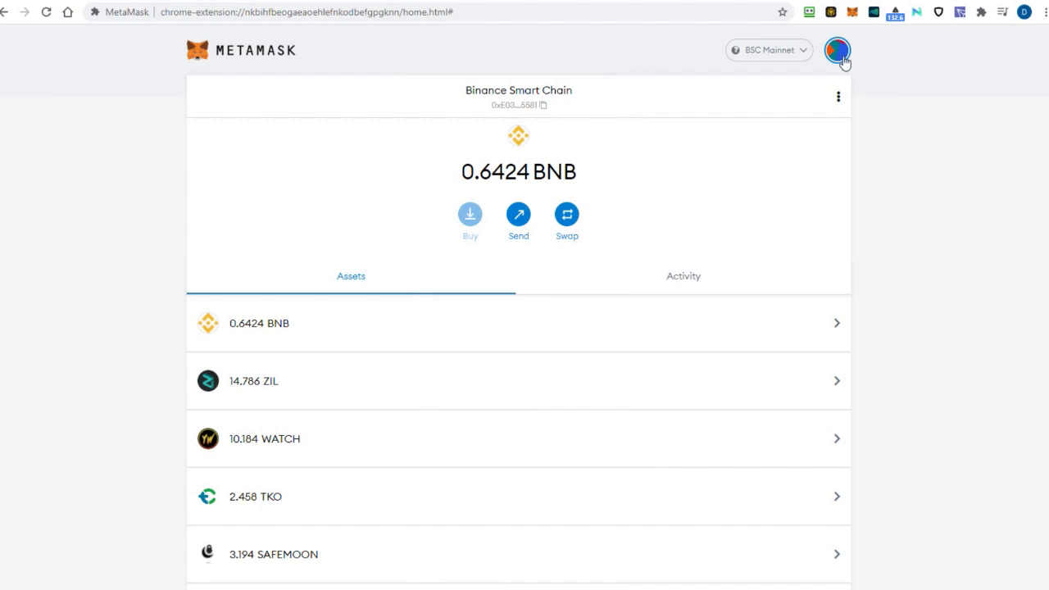
Start creating a new account from My Accounts, prefilled as Account 11.
left_click(837, 50)
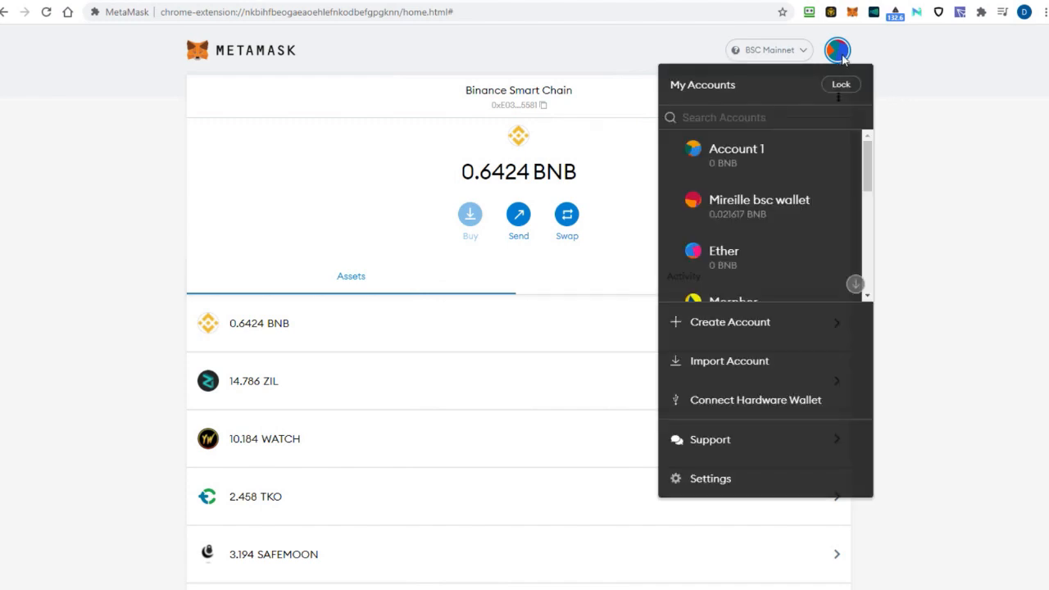
mouse_move(803, 95)
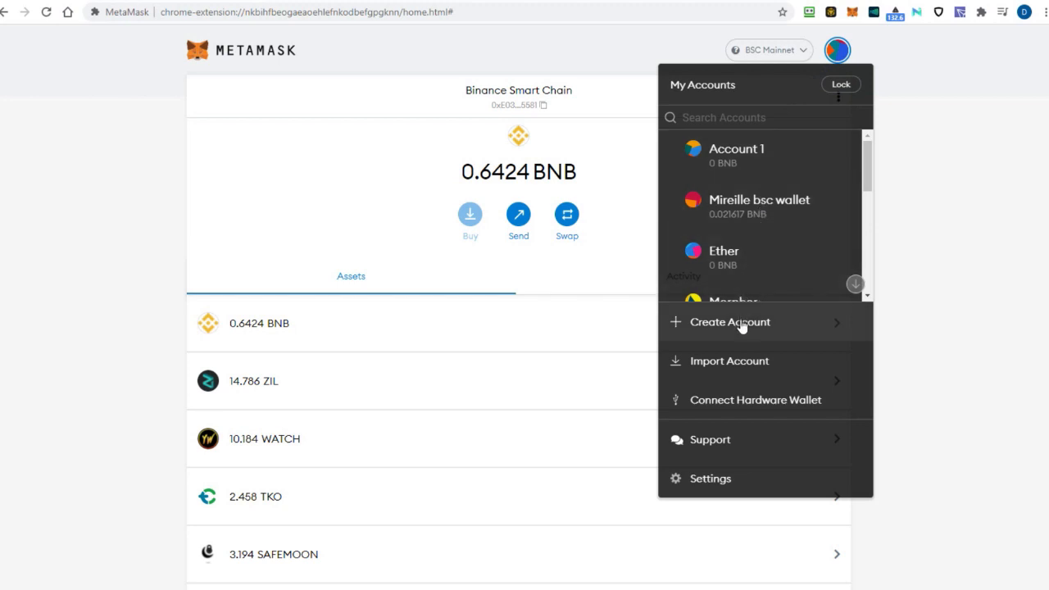
mouse_move(734, 326)
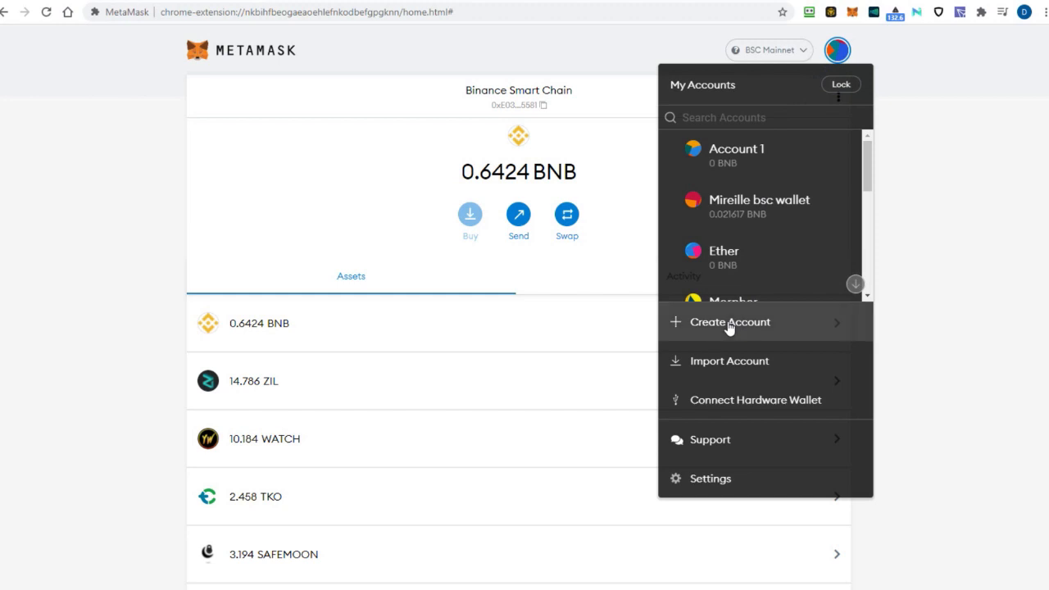
left_click(728, 321)
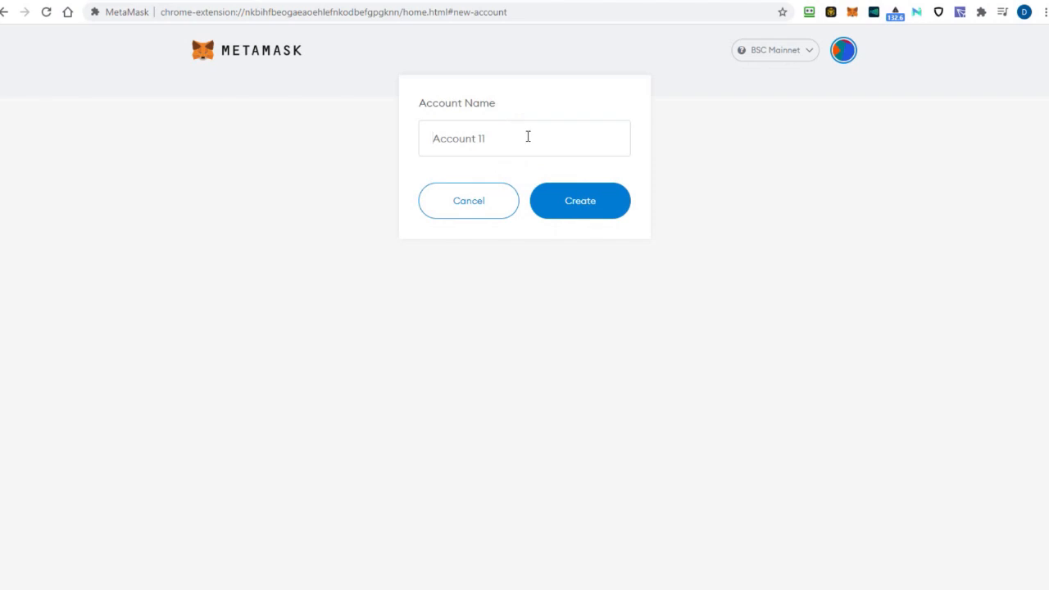
mouse_move(613, 222)
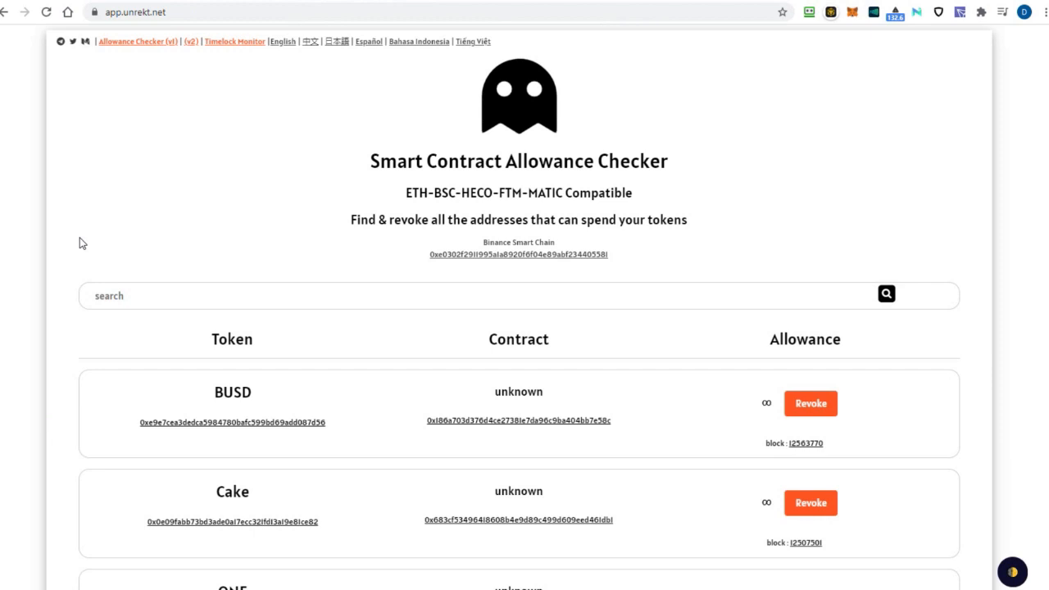
mouse_move(190, 65)
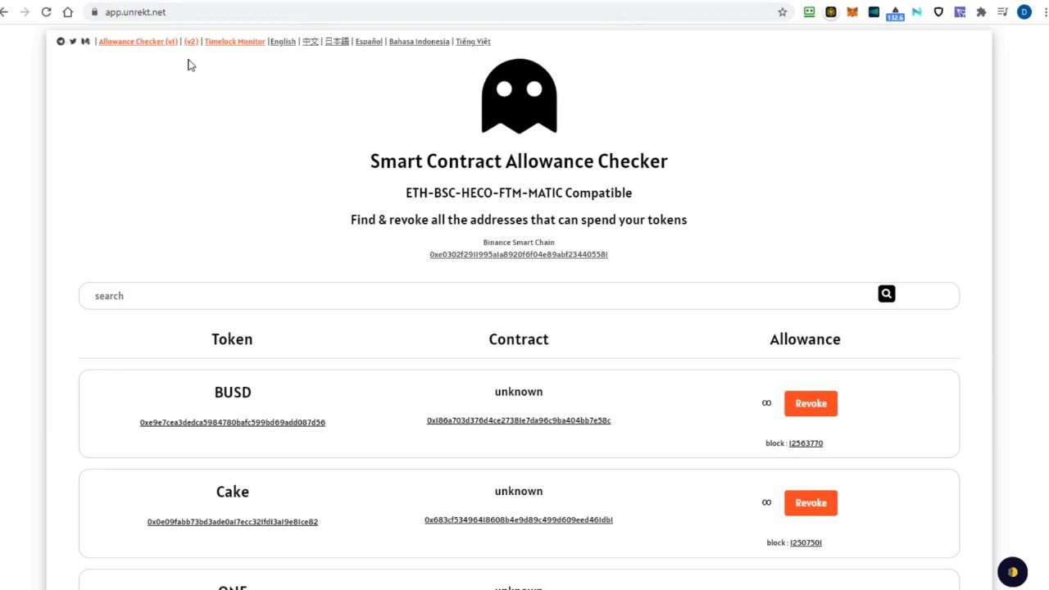
Revoke the first unlimited BUSD allowance in Unrekt's allowance list.
scroll("down", 3)
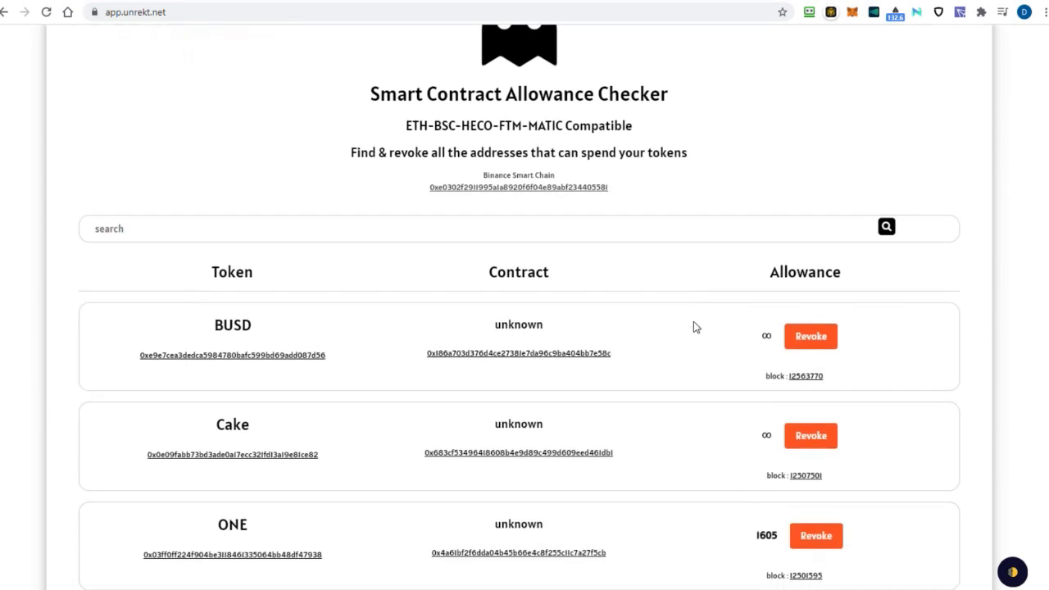
scroll("down", 3)
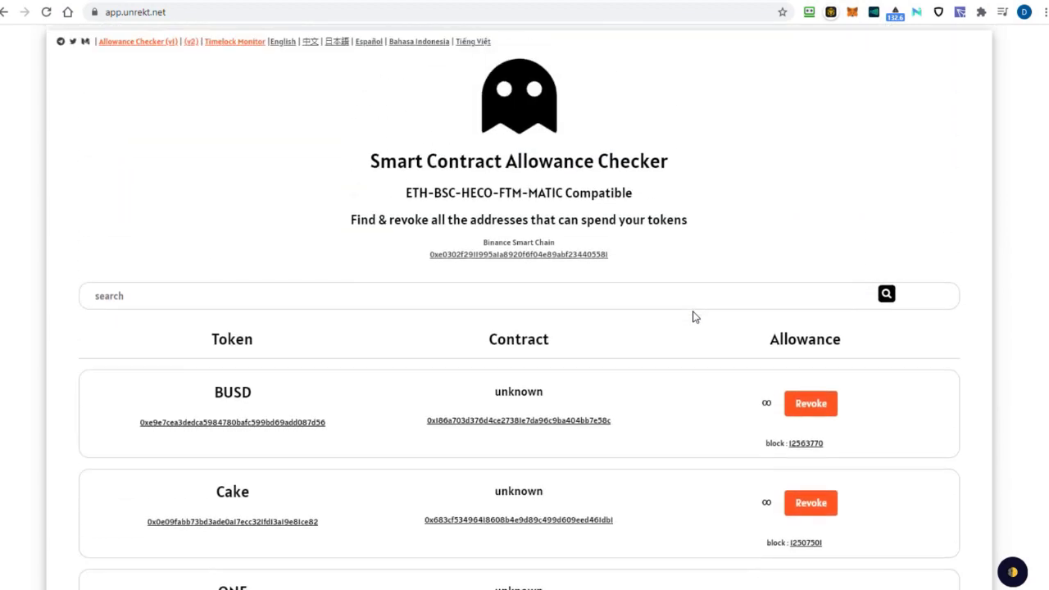
mouse_move(298, 131)
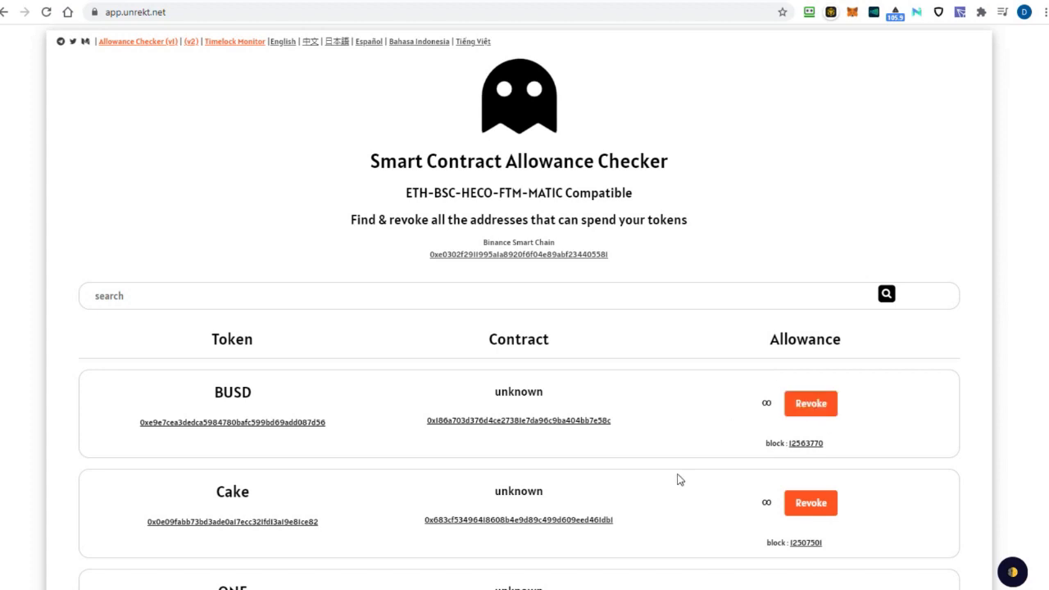
scroll("down", 3)
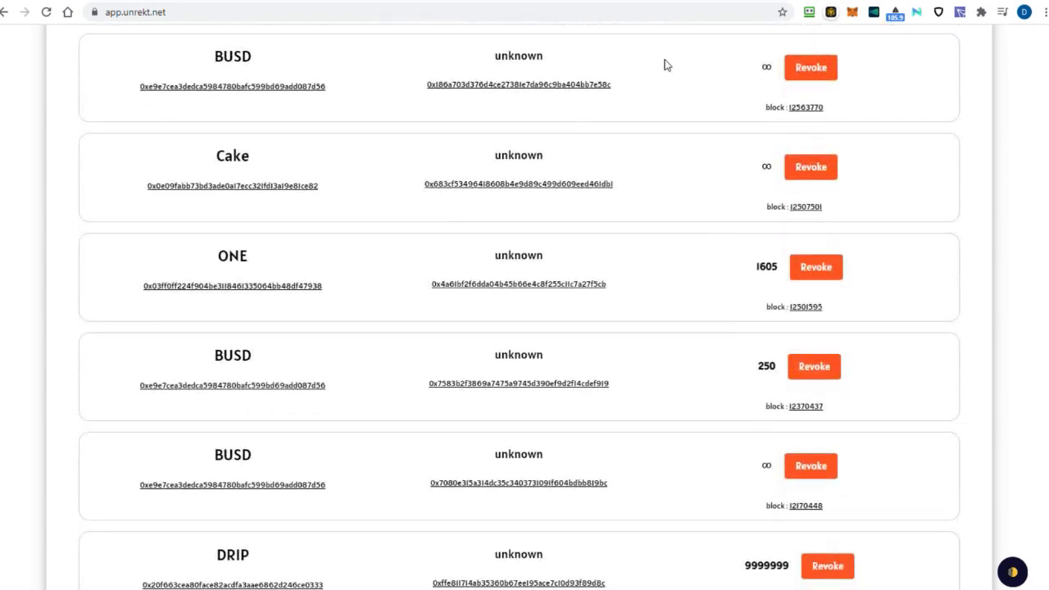
left_click(810, 67)
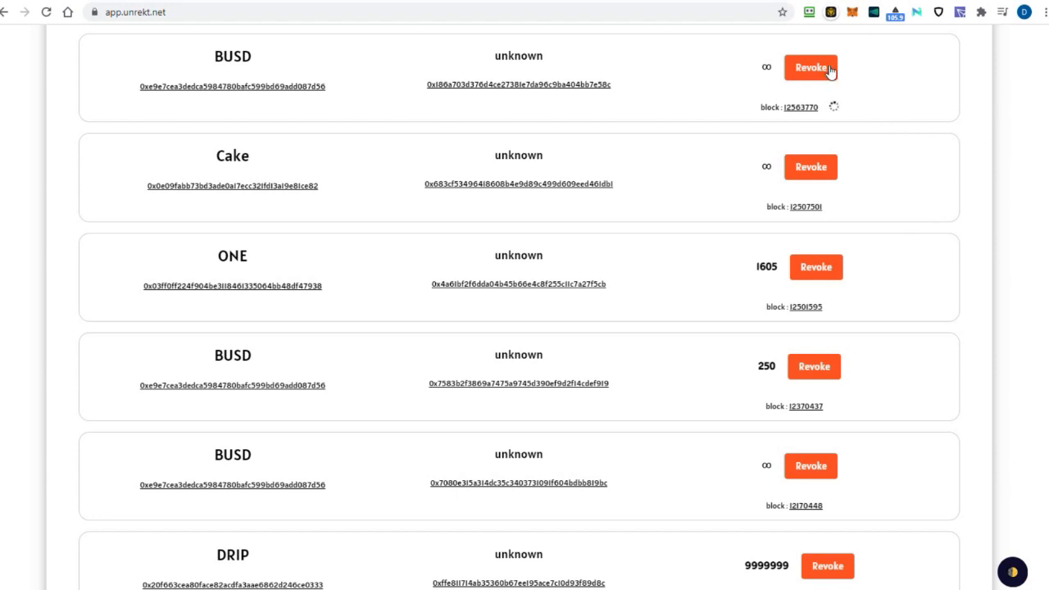
mouse_move(729, 184)
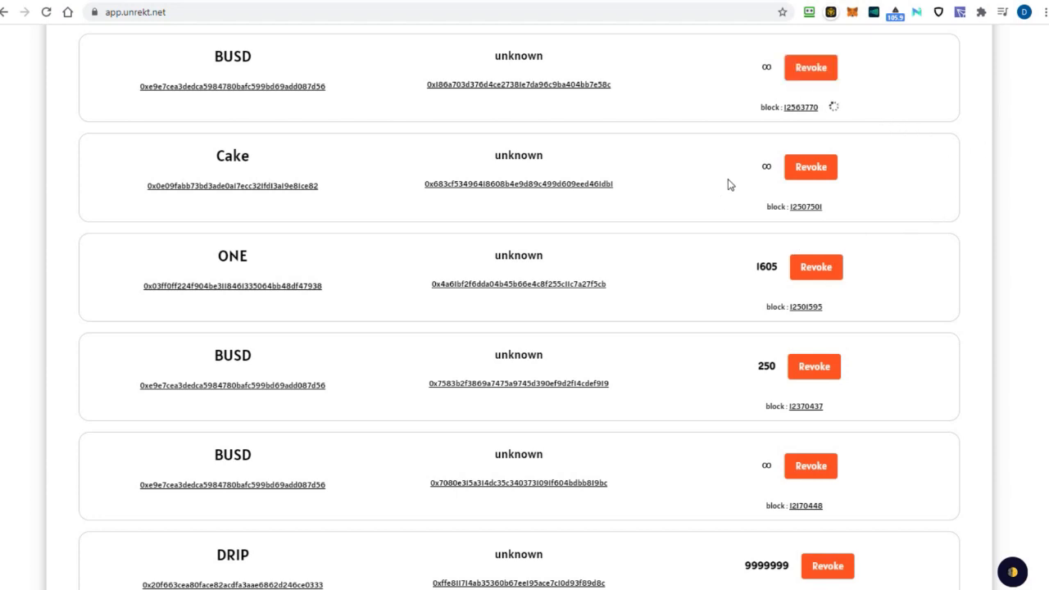
mouse_move(717, 216)
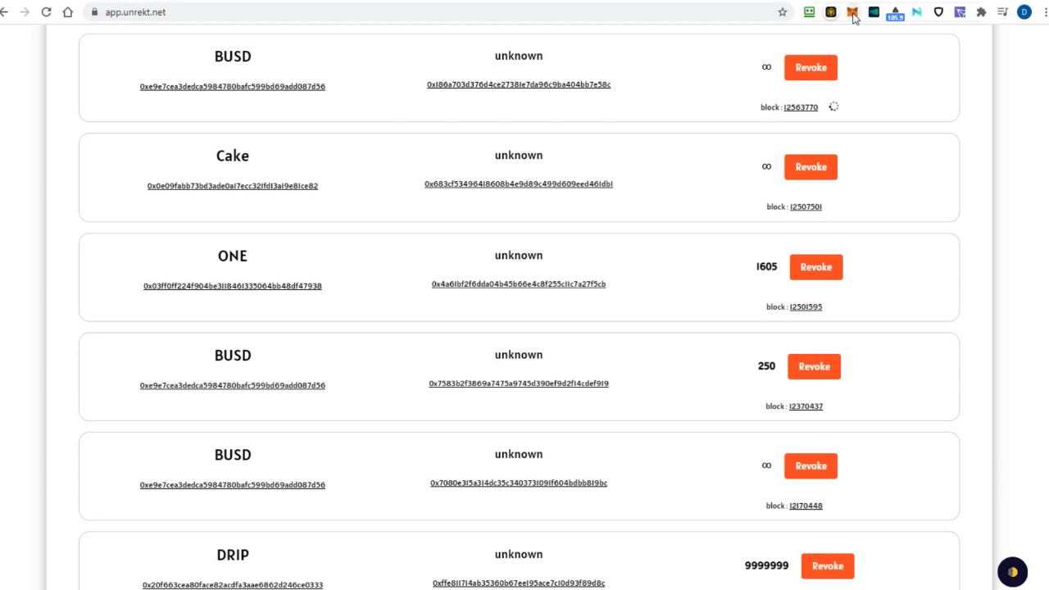
Bring up the MetaMask wallet to approve the revoke.
left_click(852, 11)
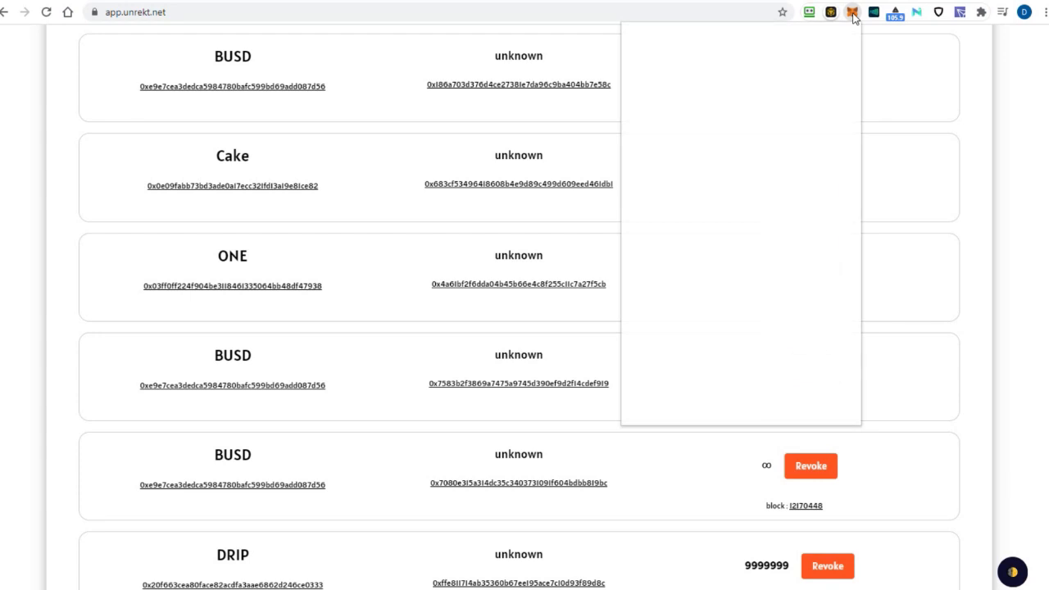
left_click(852, 12)
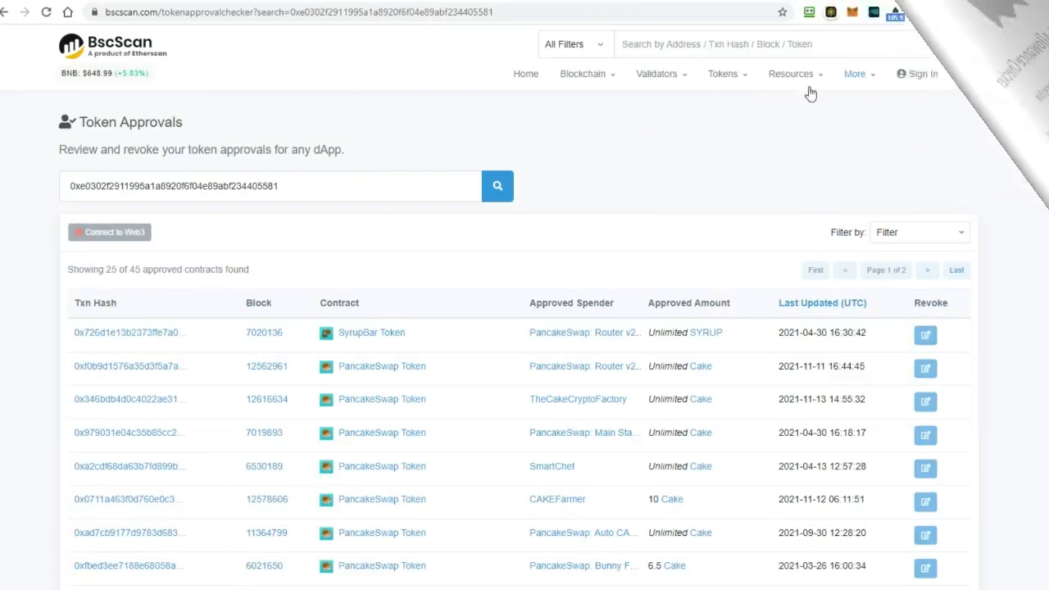
Reach BscScan's Token Approvals tool via Tools and focus the empty Search by Address field.
left_click(855, 73)
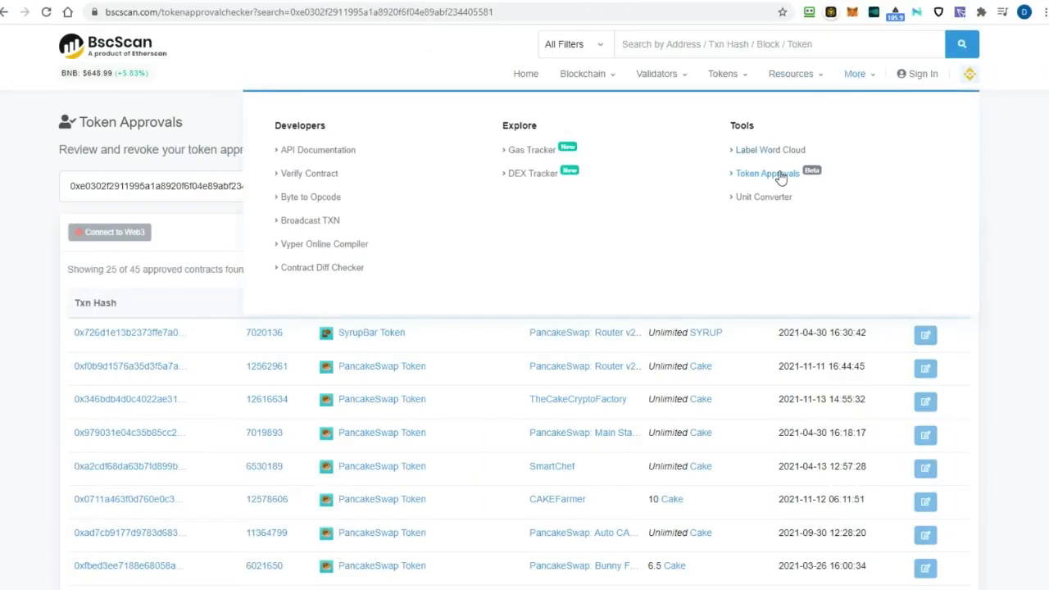
left_click(765, 174)
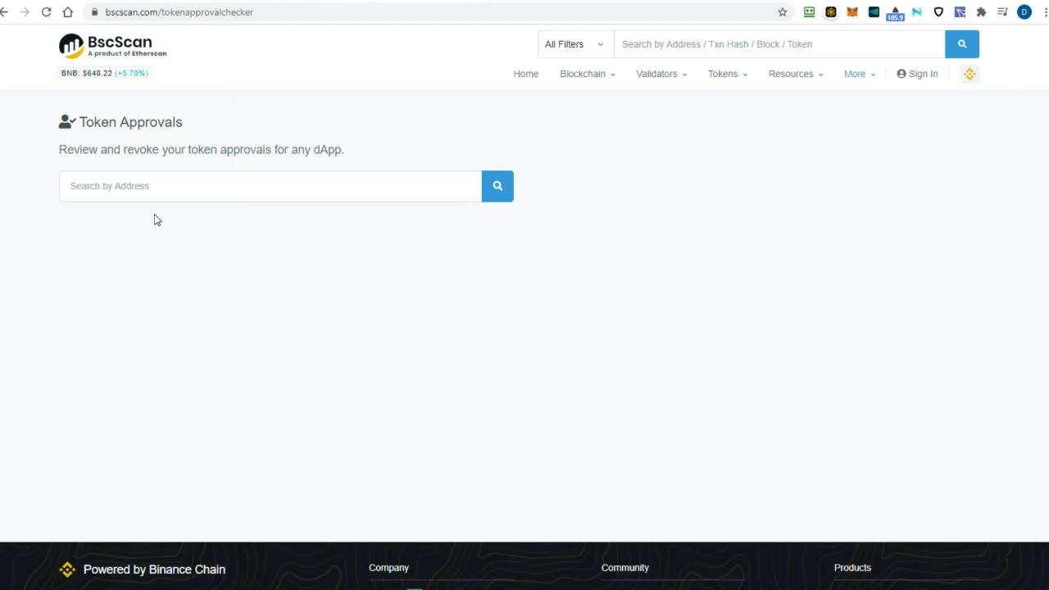
left_click(270, 185)
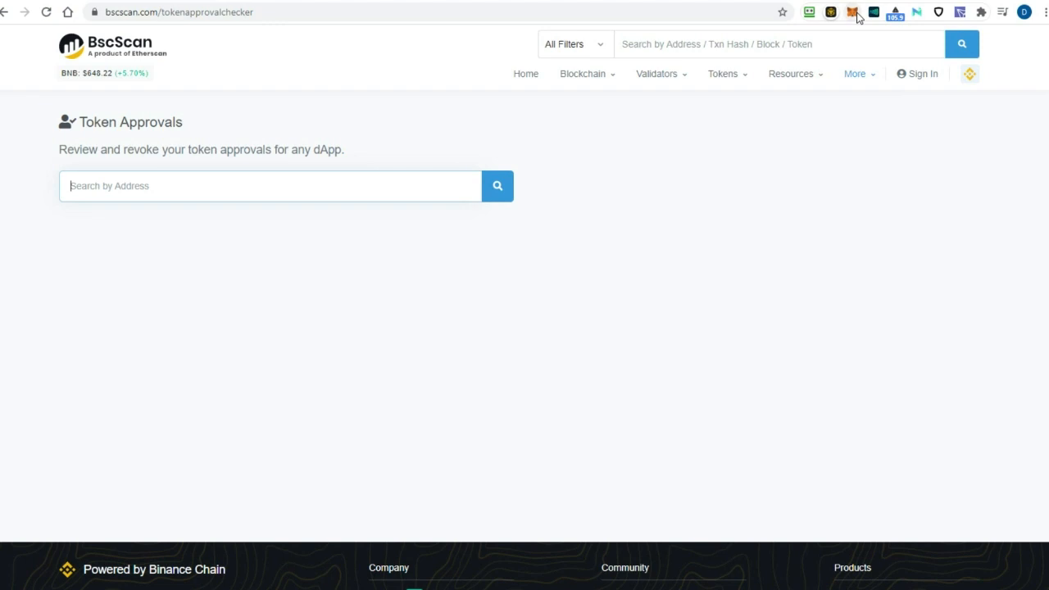
left_click(852, 11)
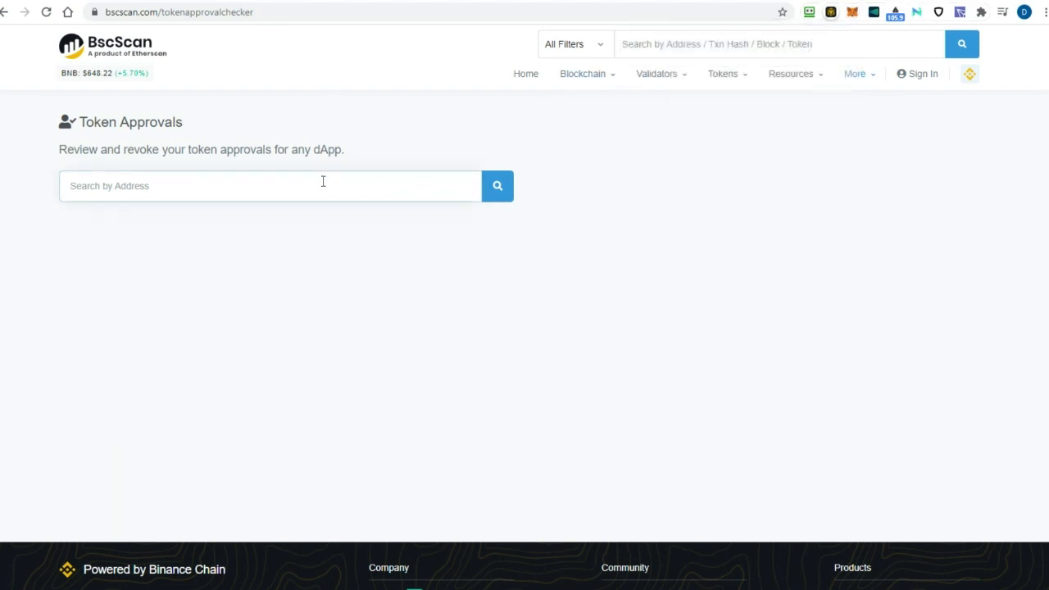
left_click(498, 185)
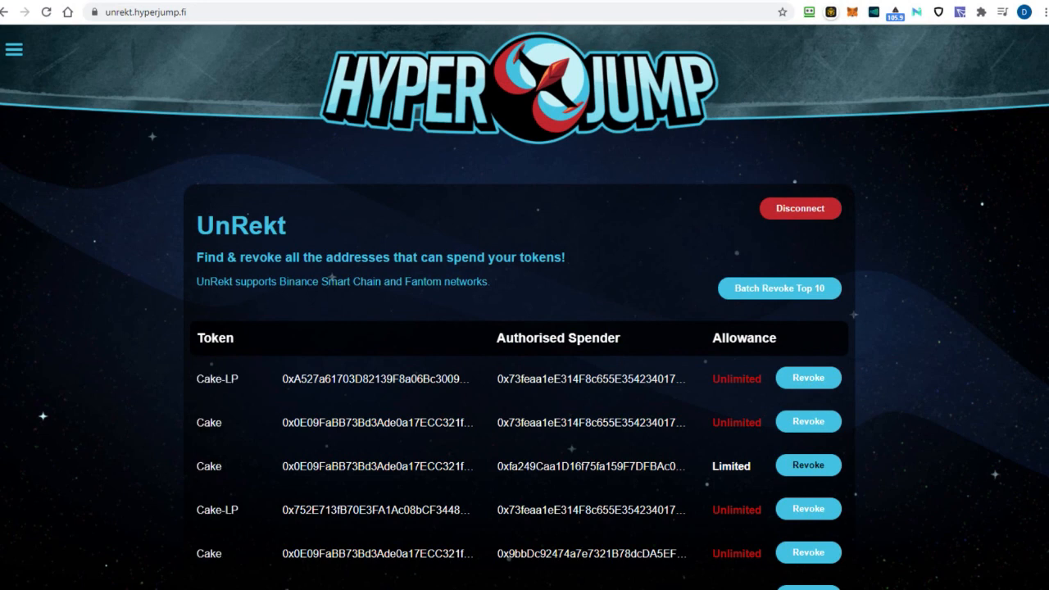
Scroll through Hyperjump UnRekt's allowance table before moving to polygonscan.com.
scroll("down", 3)
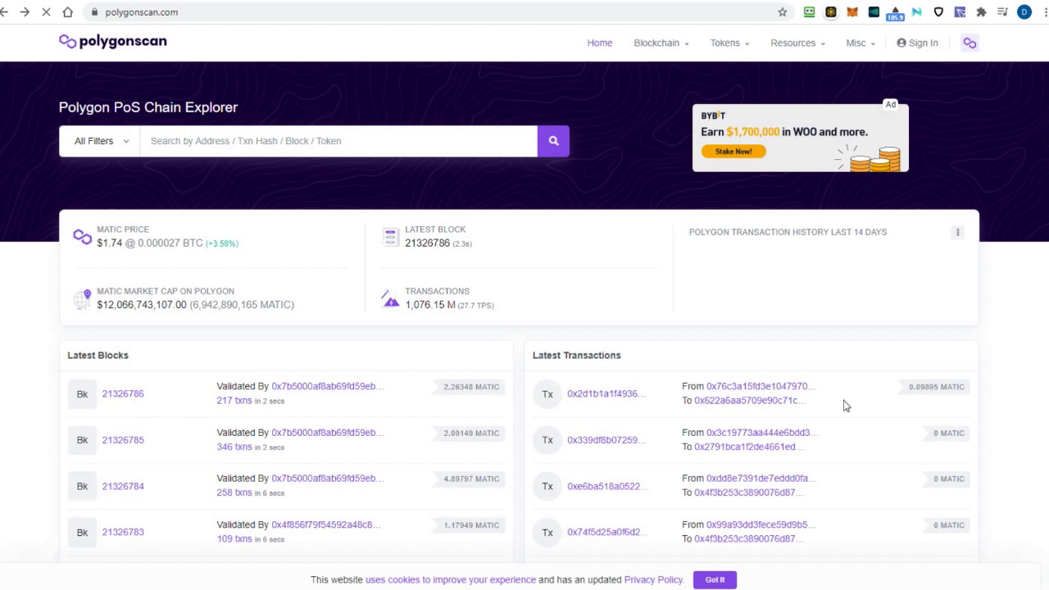
scroll("down", 3)
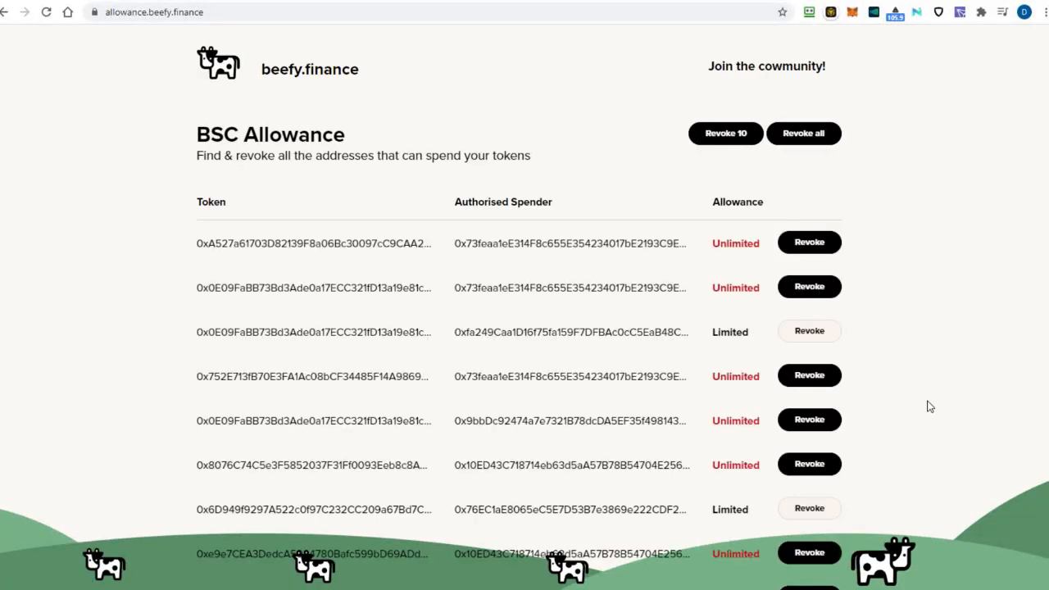
scroll("down", 3)
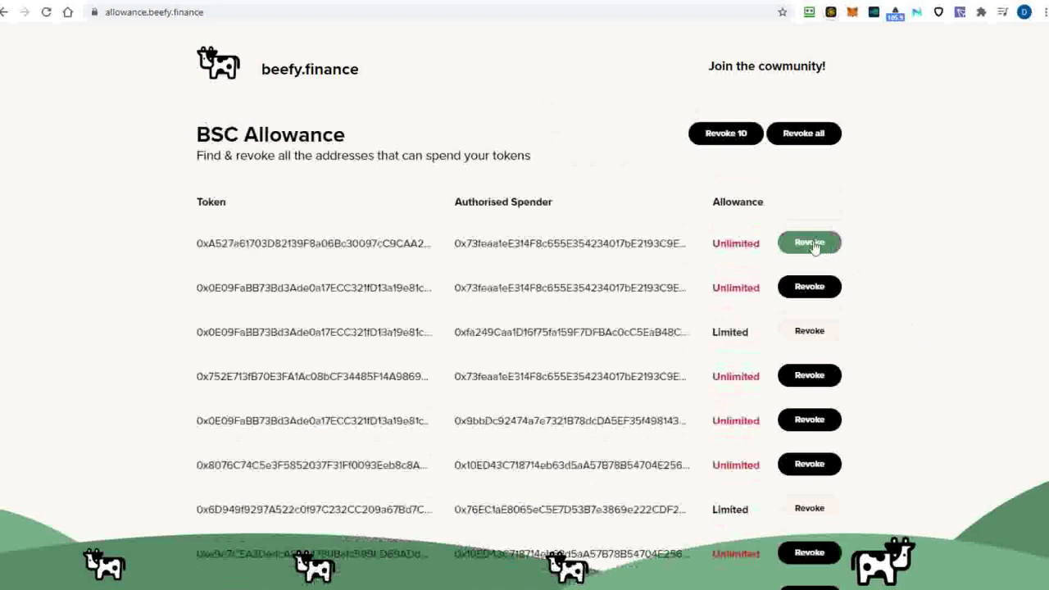
left_click(809, 243)
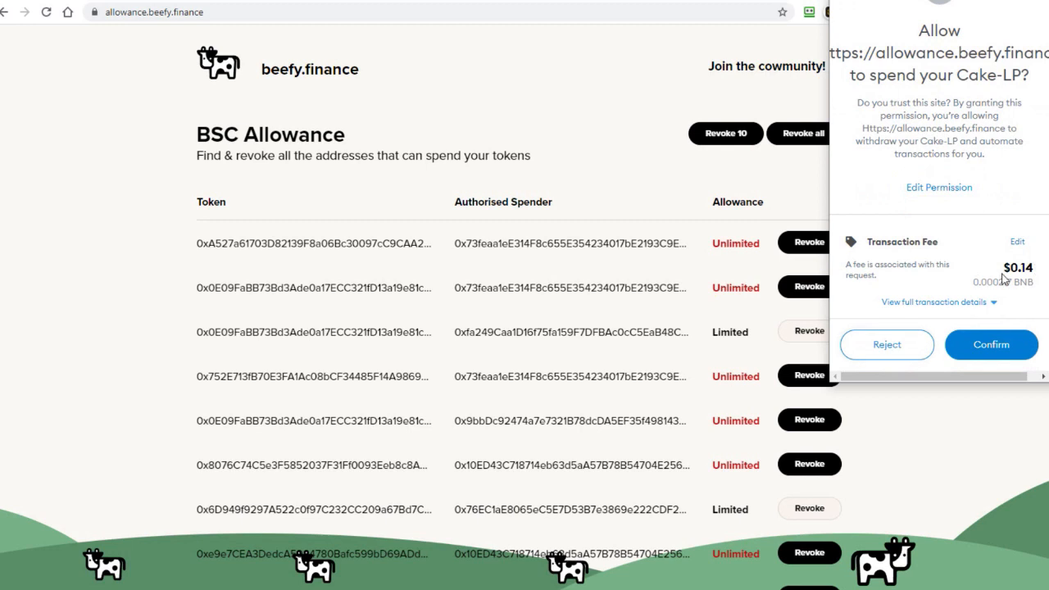
mouse_move(882, 373)
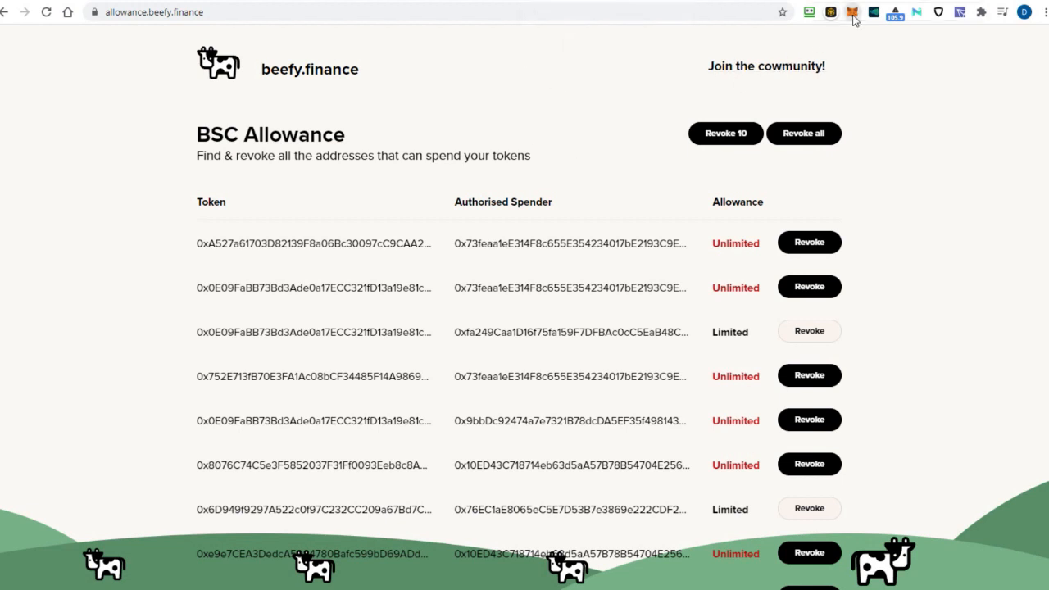
Go to MetaMask's Advanced settings from the account menu.
left_click(855, 11)
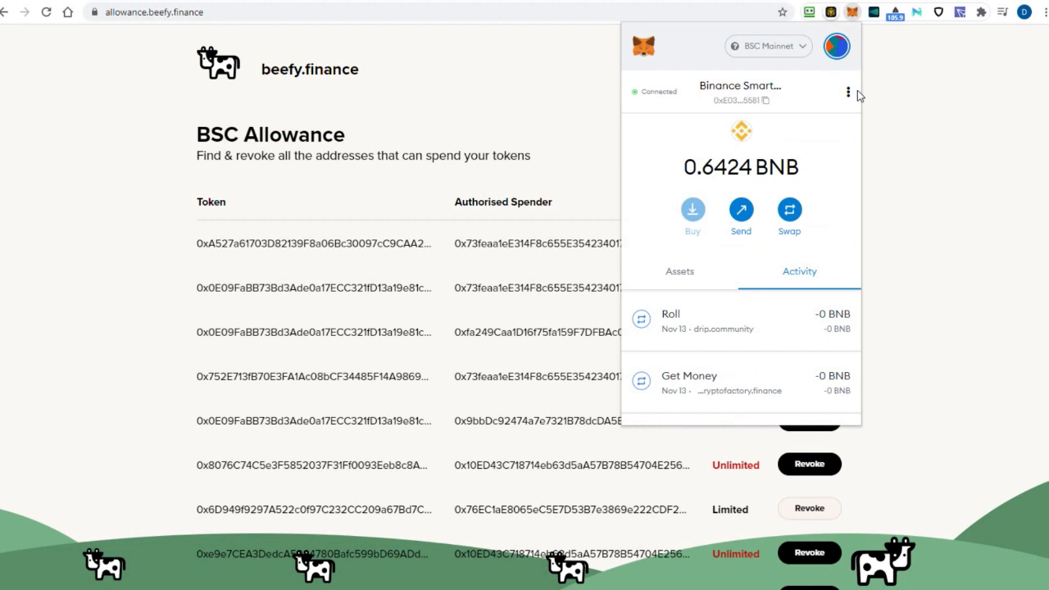
mouse_move(847, 92)
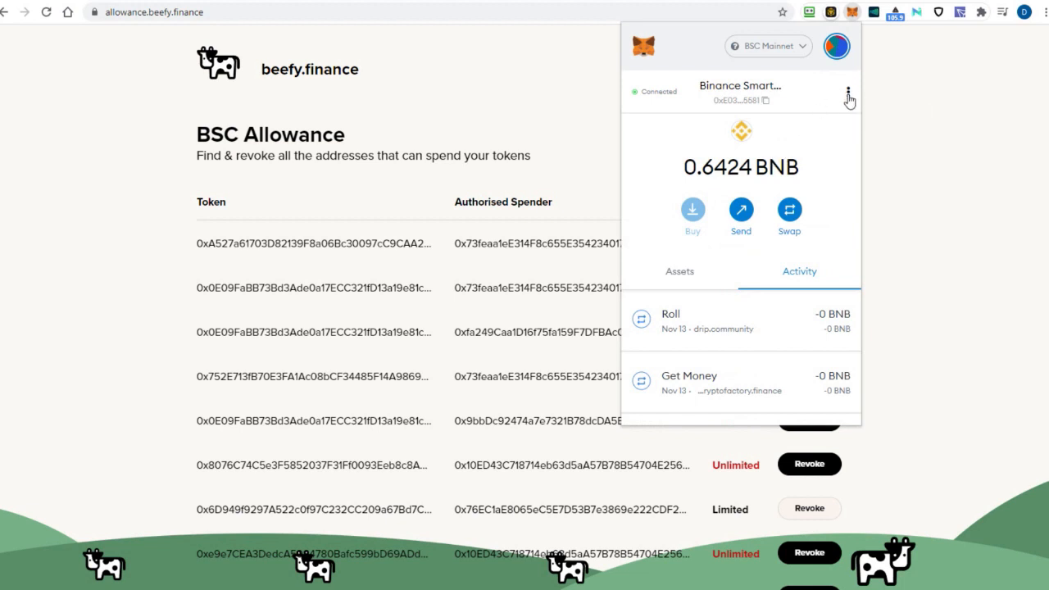
left_click(847, 92)
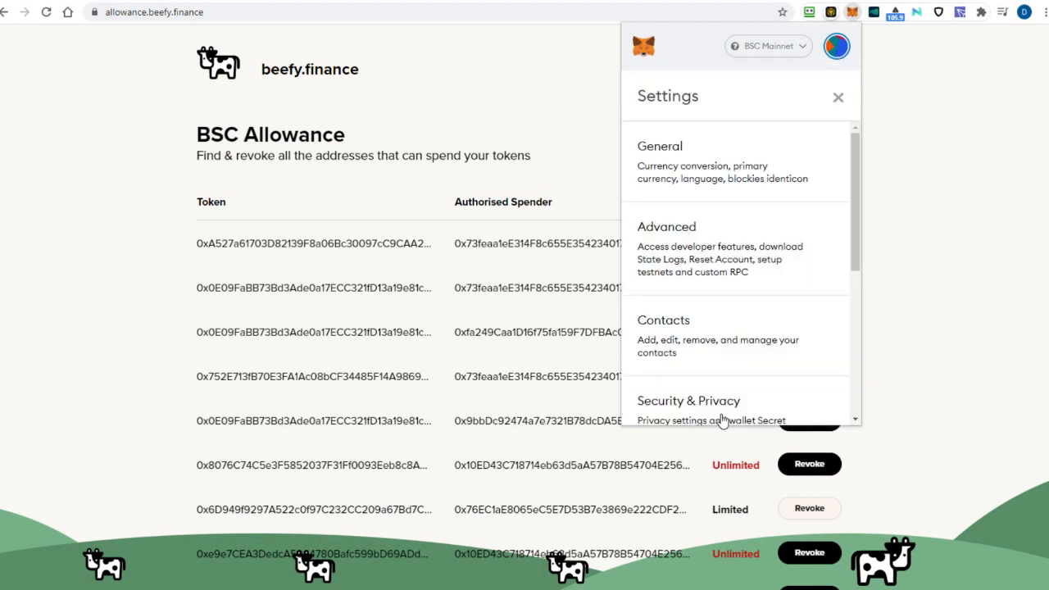
left_click(665, 226)
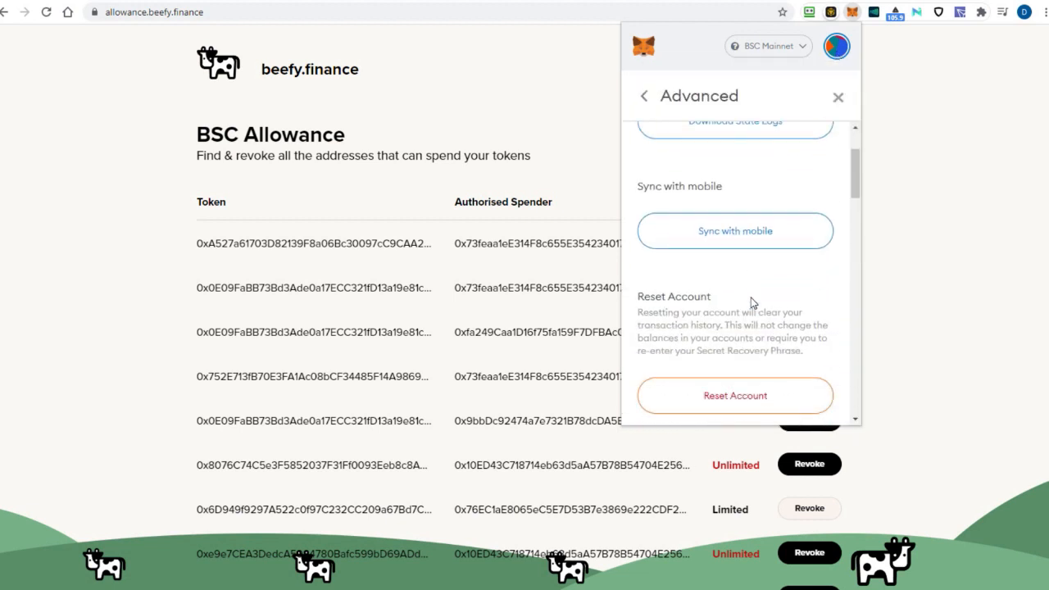
Scroll the advanced options from Reset Account to the recovery-phrase reminder, then return to Settings.
scroll("down", 3)
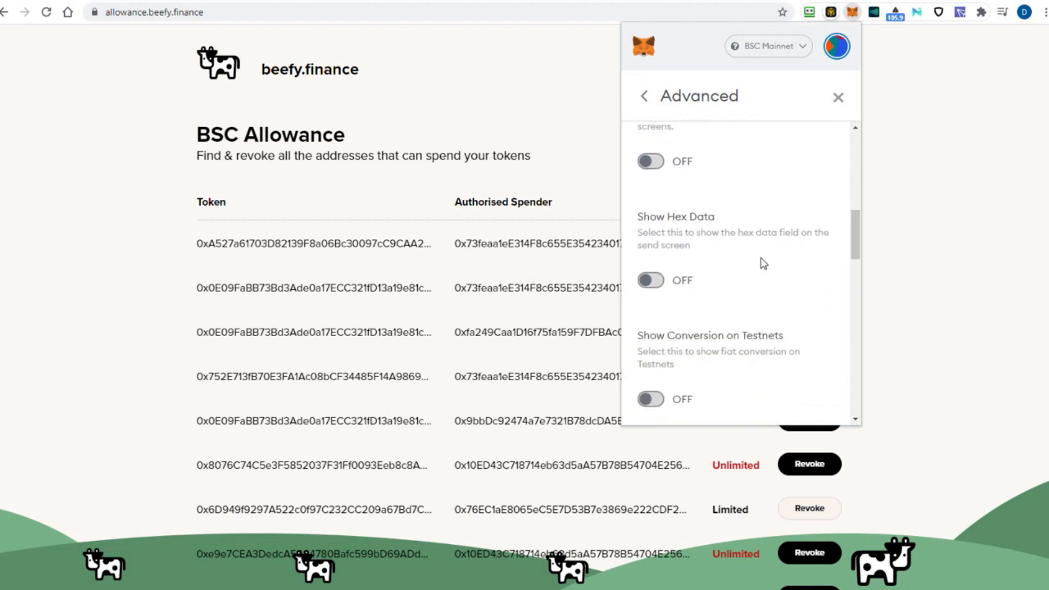
scroll("down", 3)
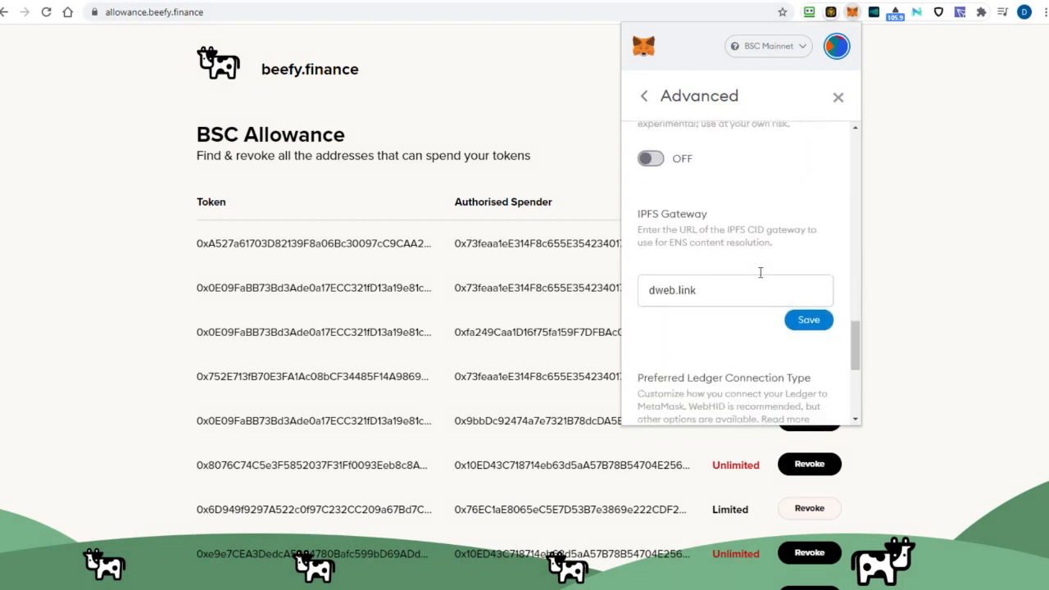
scroll("down", 3)
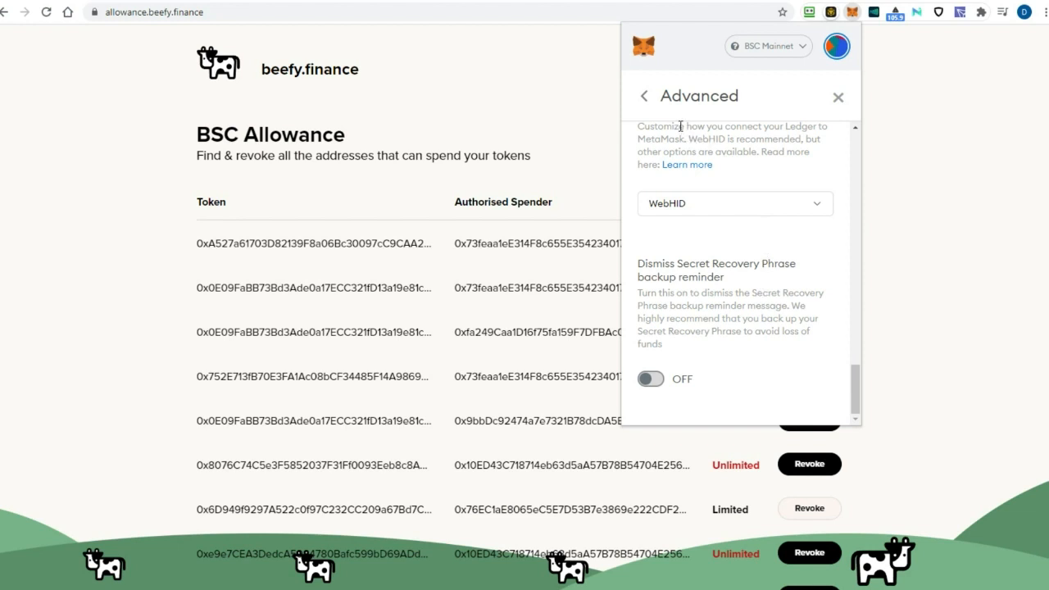
left_click(645, 96)
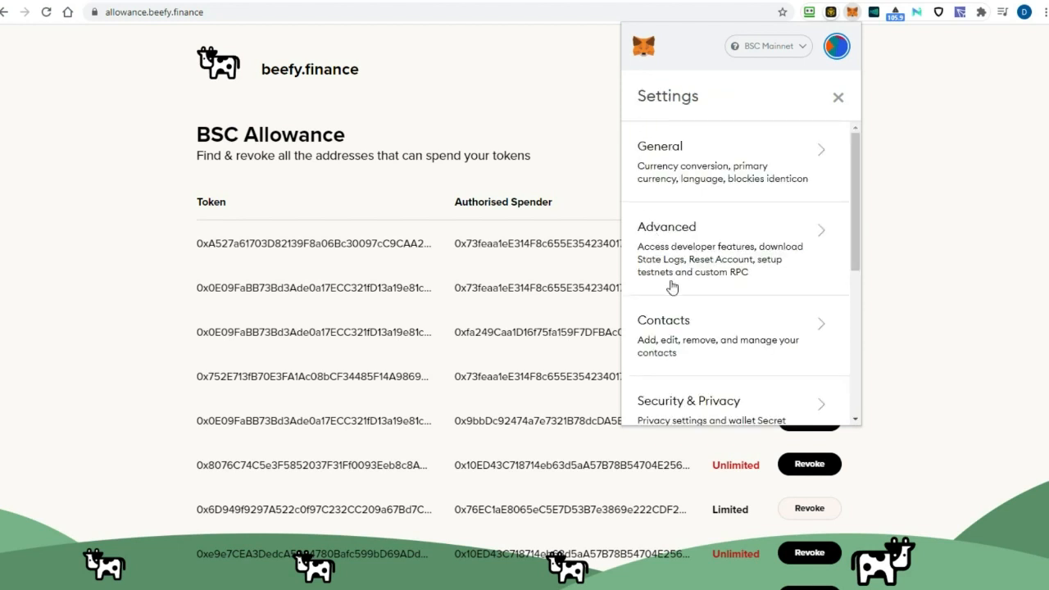
Show Security & Privacy with incoming transactions, phishing detection and MetaMetrics toggles on.
left_click(688, 400)
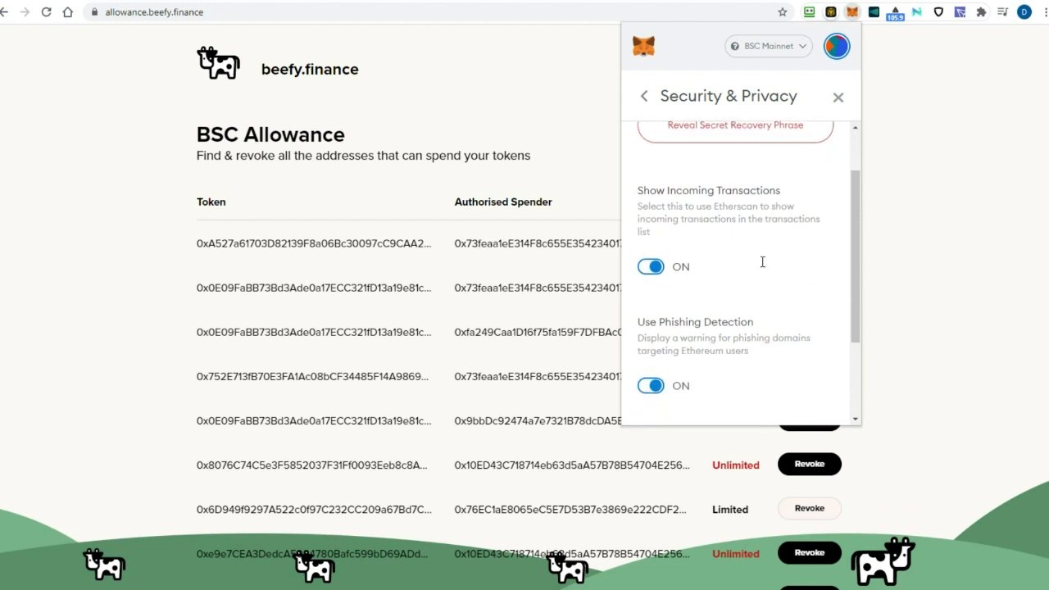
scroll("down", 3)
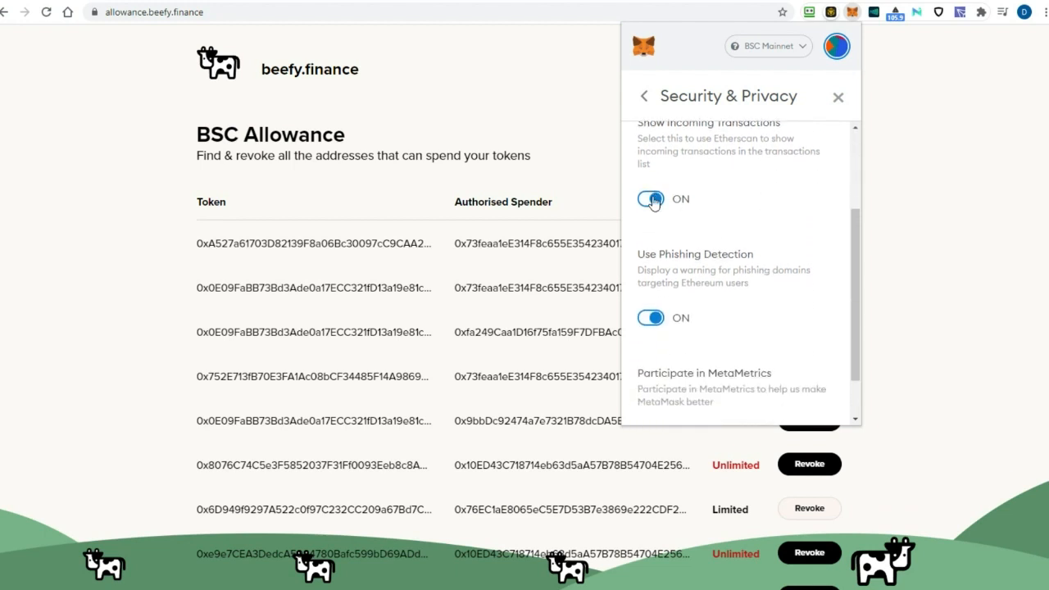
scroll("down", 3)
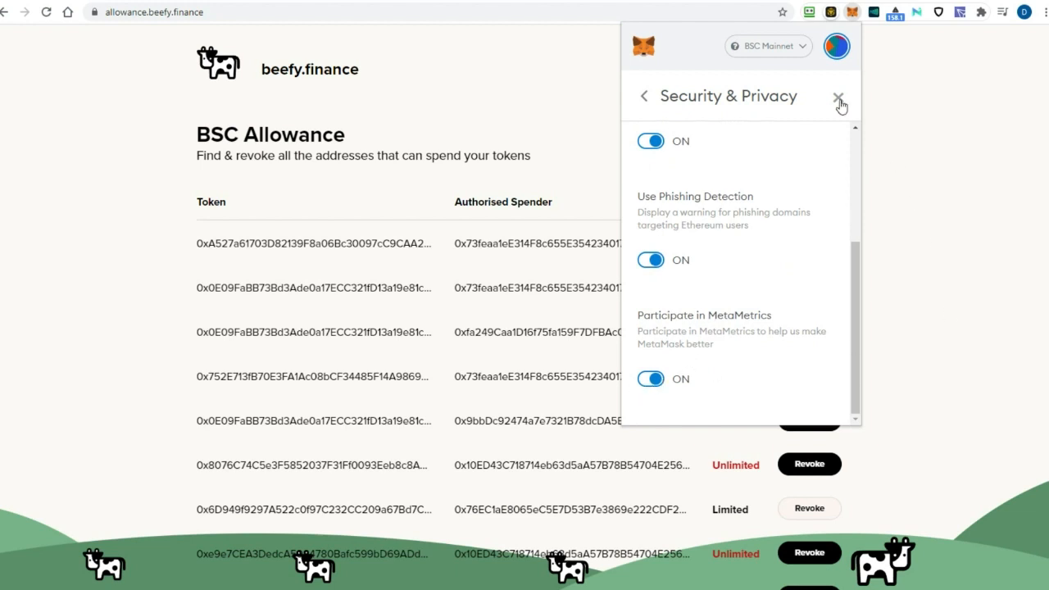
Close settings to the wallet overview showing 0.6424 BNB on Binance Smart Chain.
left_click(839, 95)
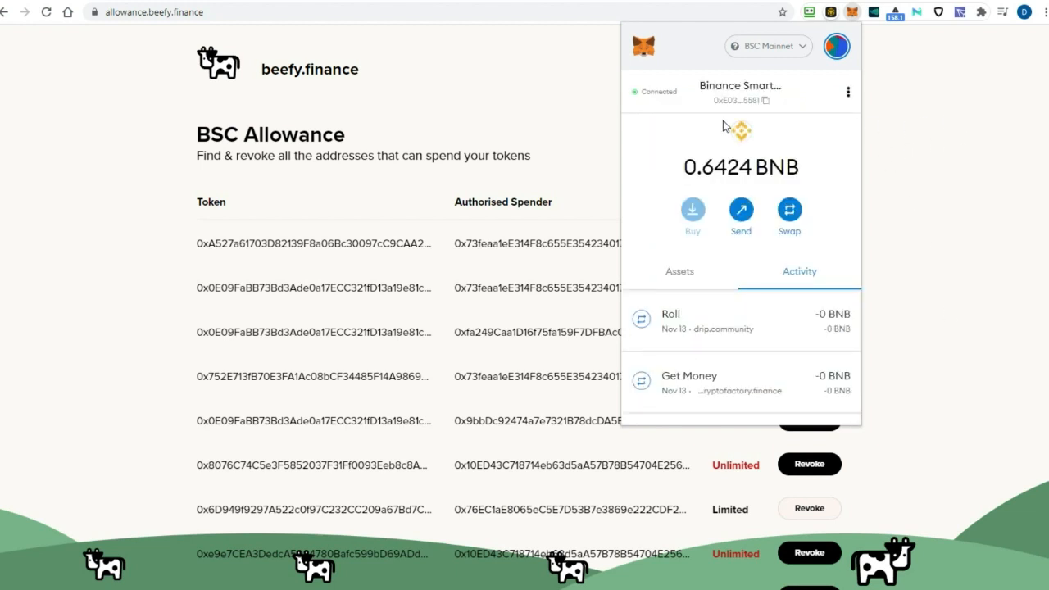
mouse_move(921, 108)
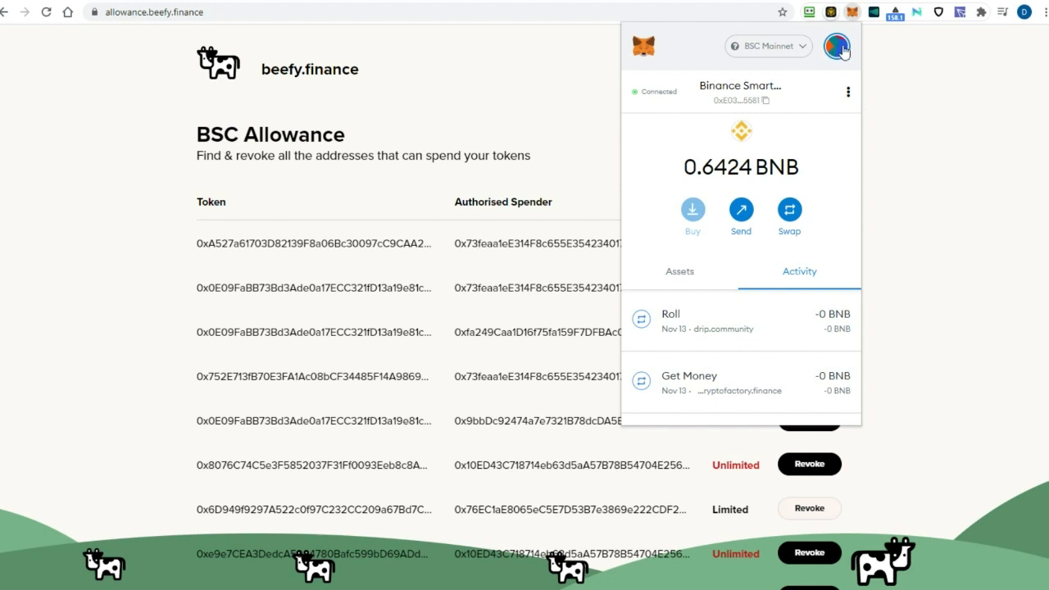
mouse_move(840, 52)
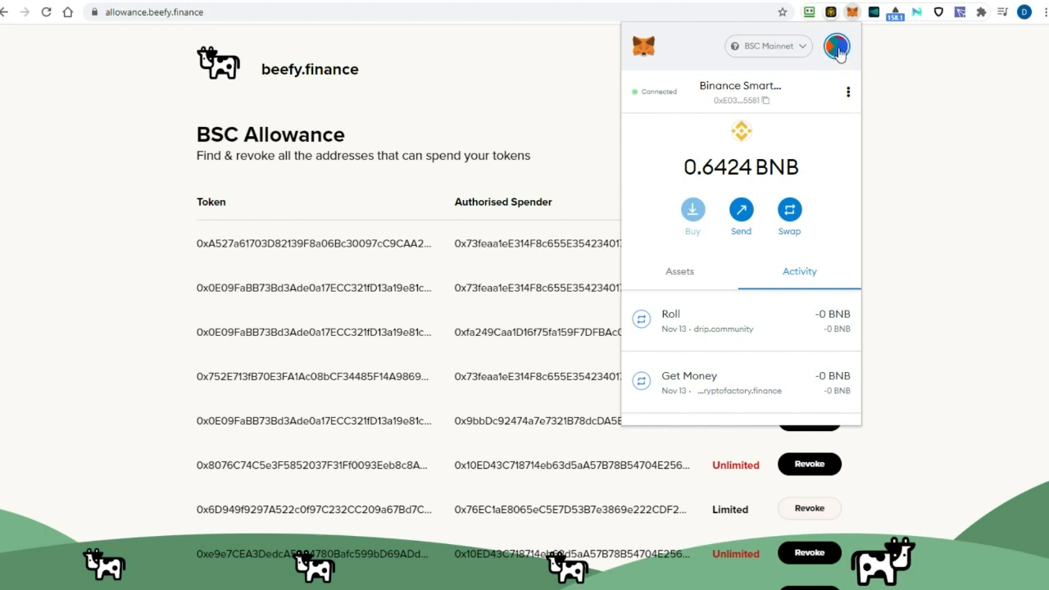
mouse_move(947, 101)
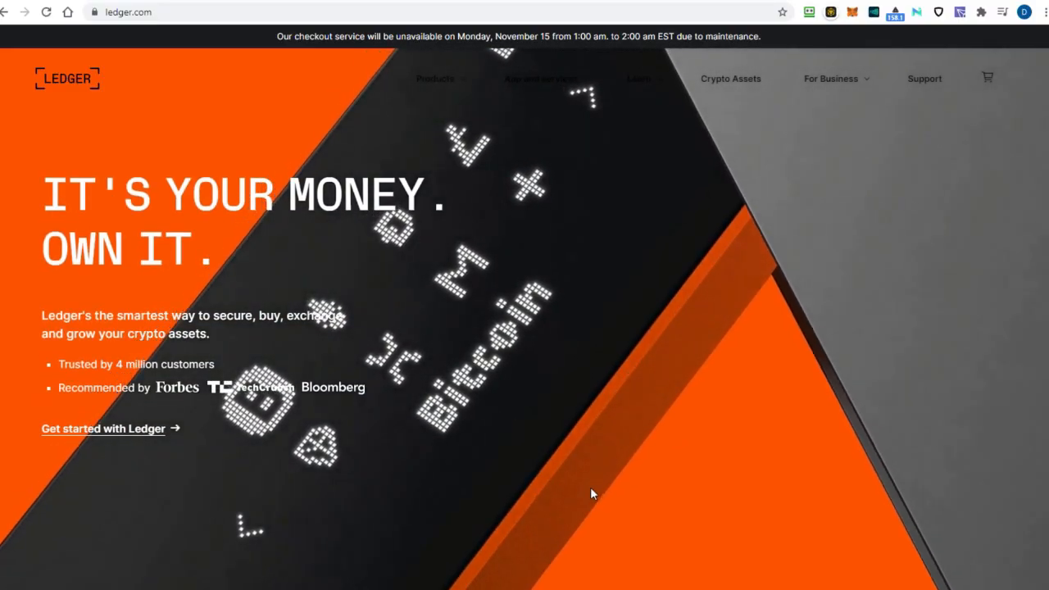
scroll("down", 3)
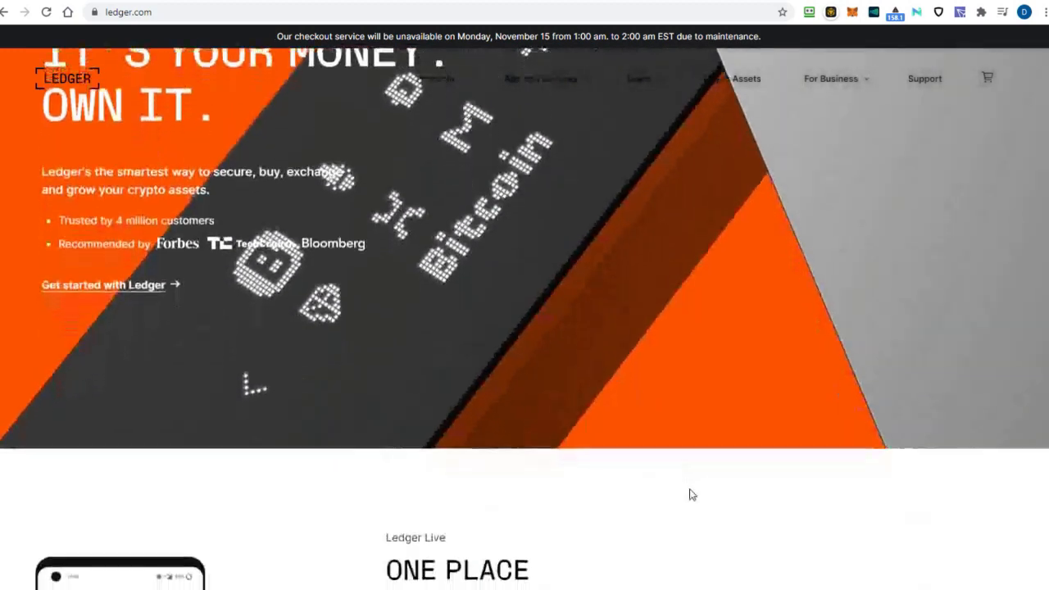
scroll("down", 3)
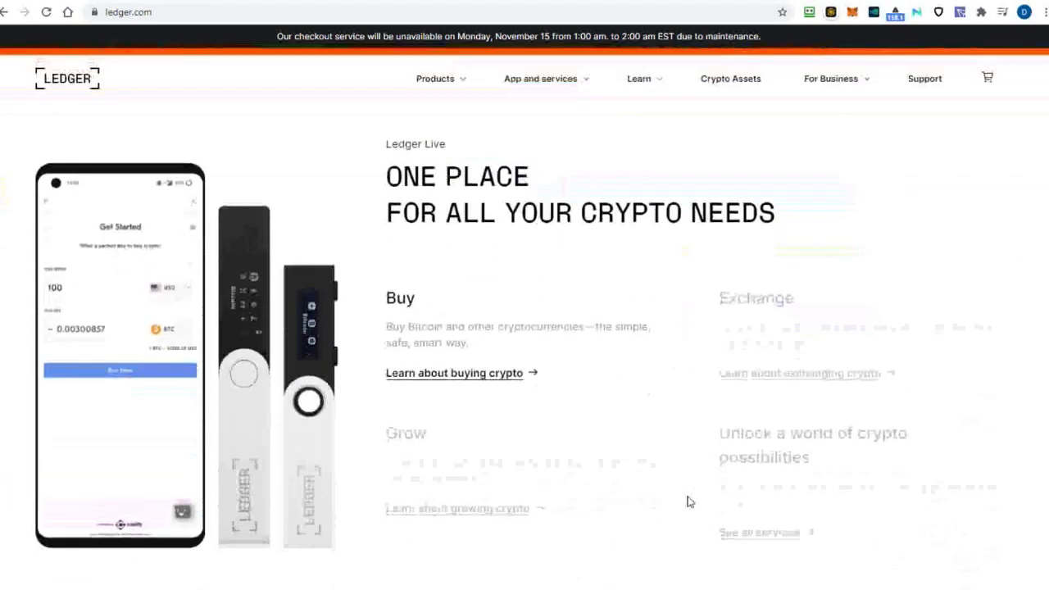
scroll("down", 3)
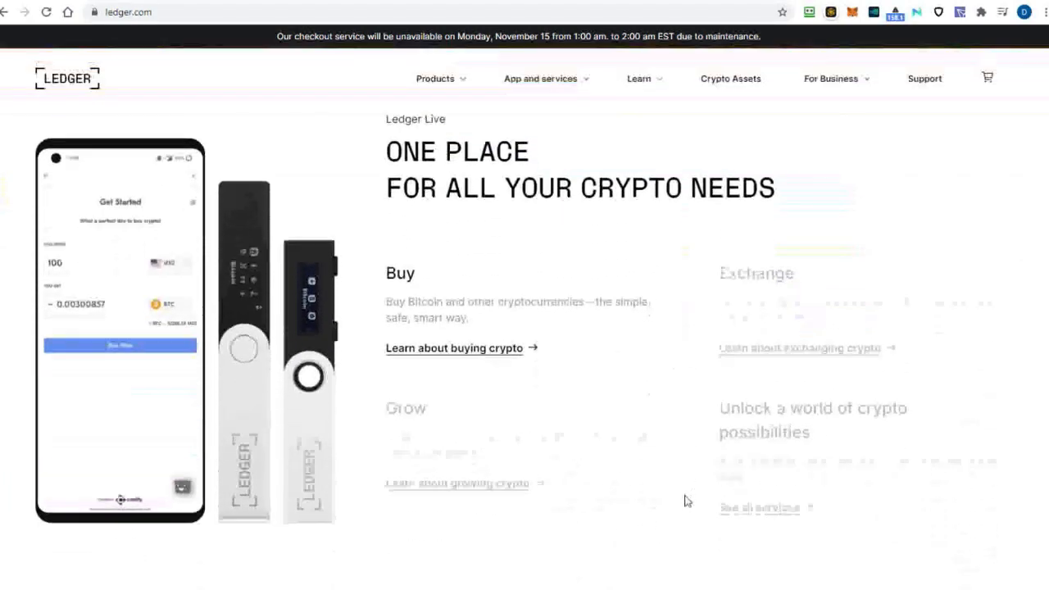
scroll("down", 3)
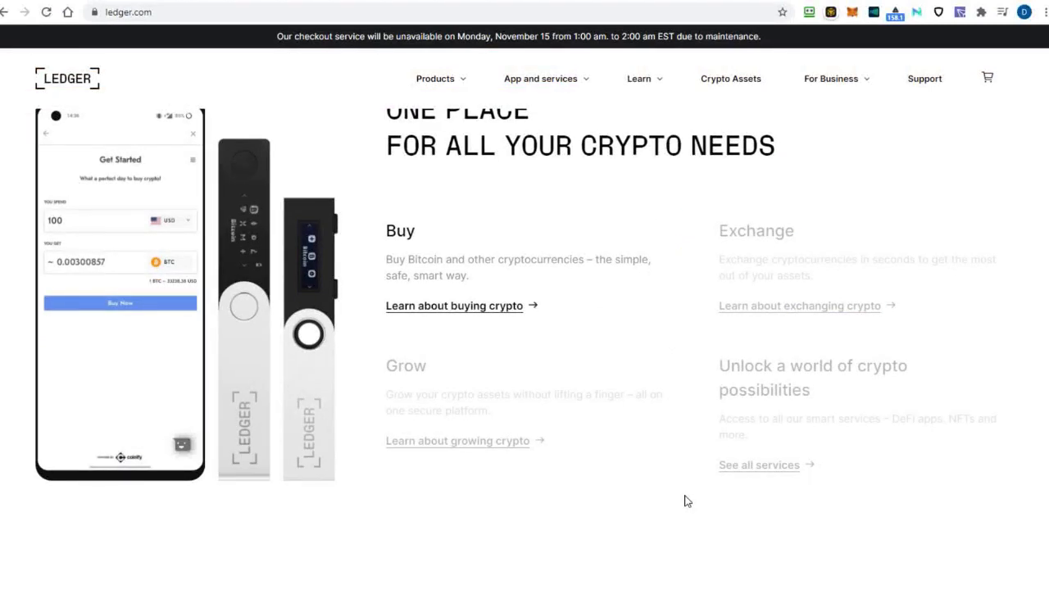
mouse_move(551, 398)
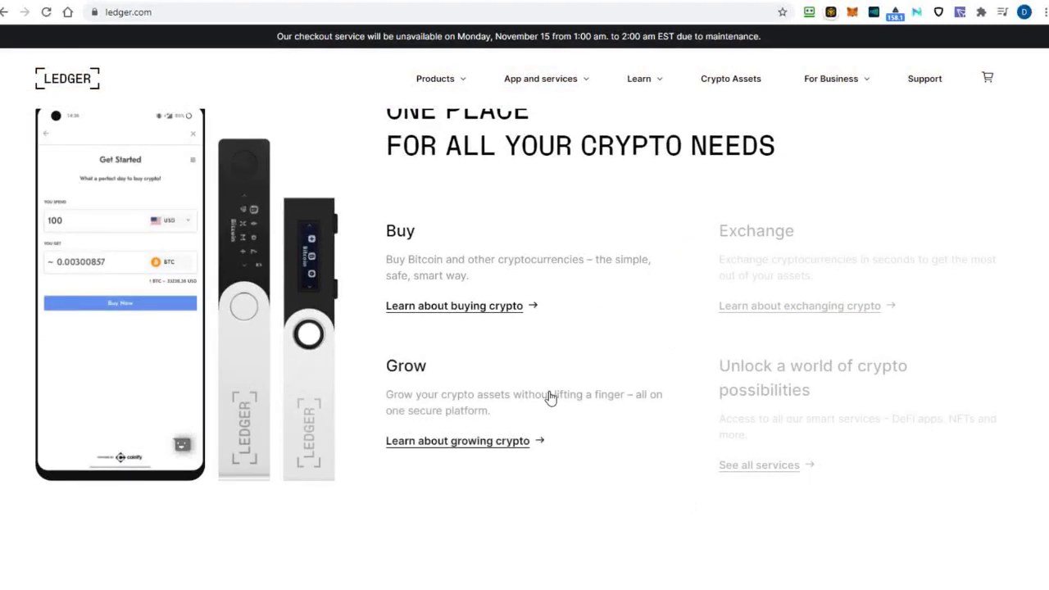
scroll("down", 3)
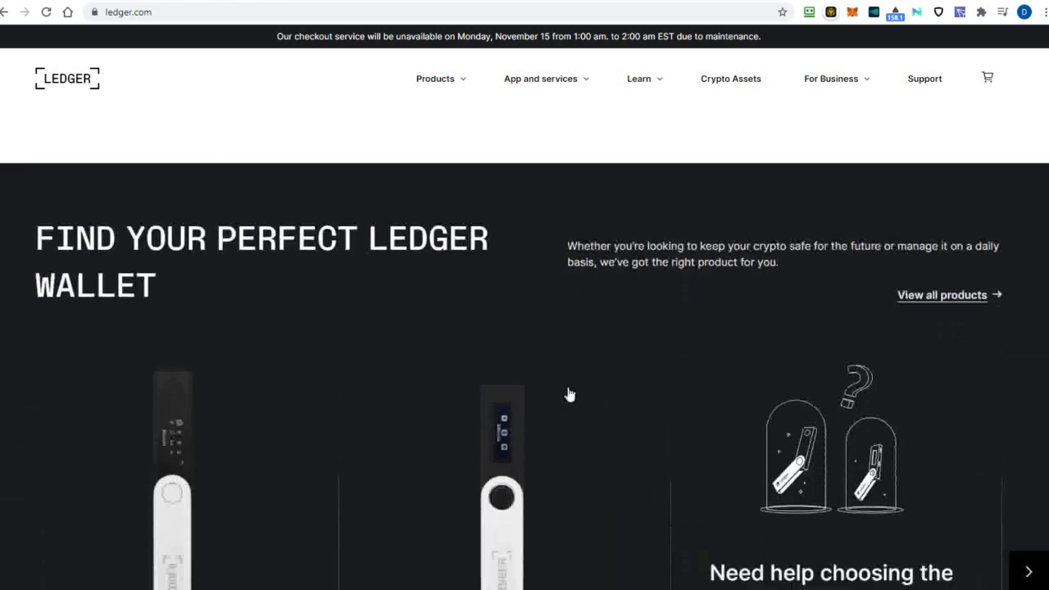
scroll("down", 3)
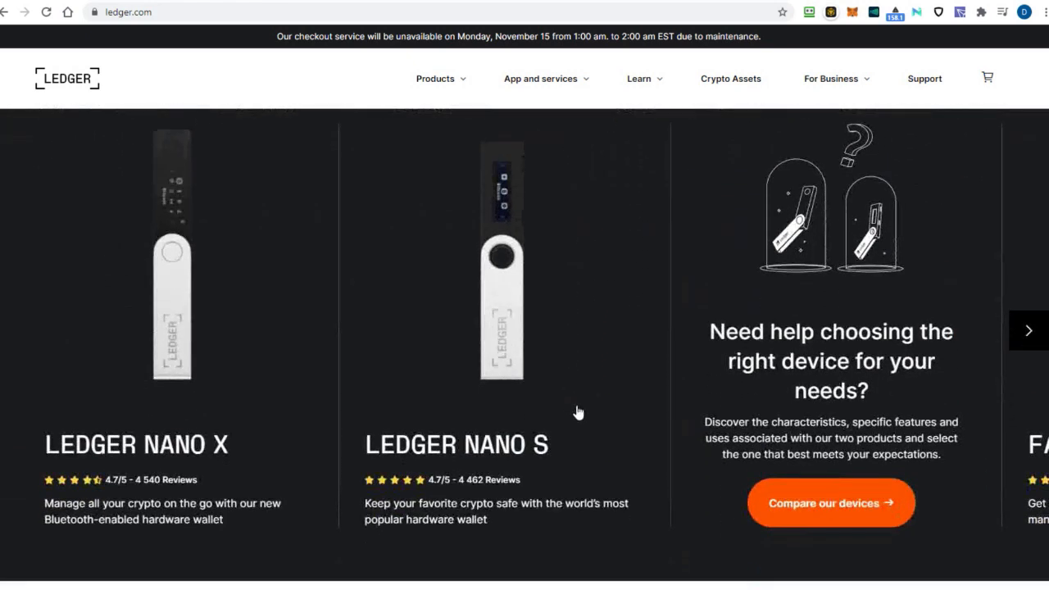
mouse_move(648, 443)
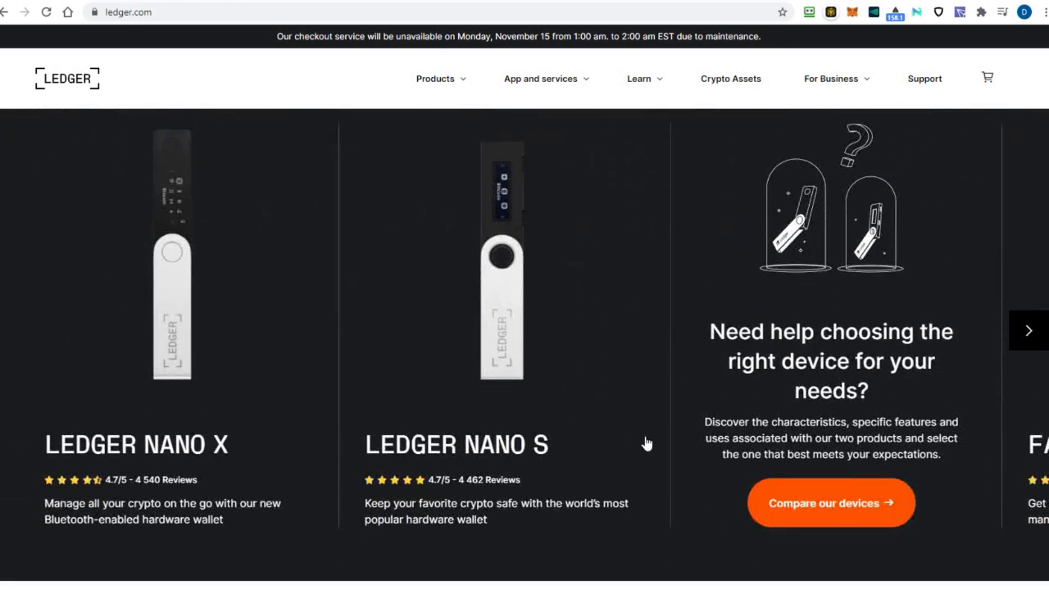
scroll("down", 3)
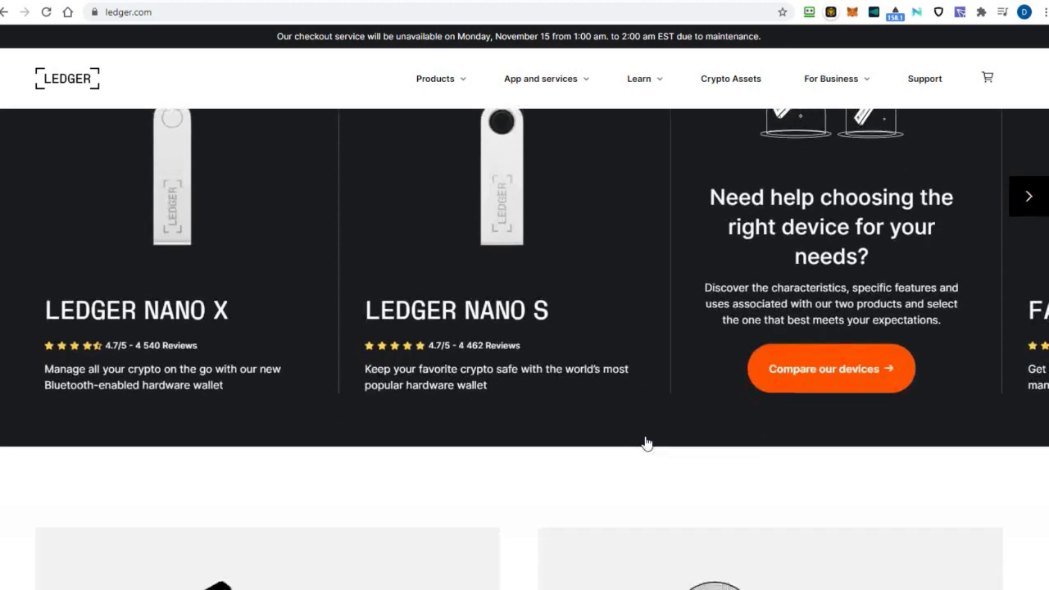
scroll("down", 3)
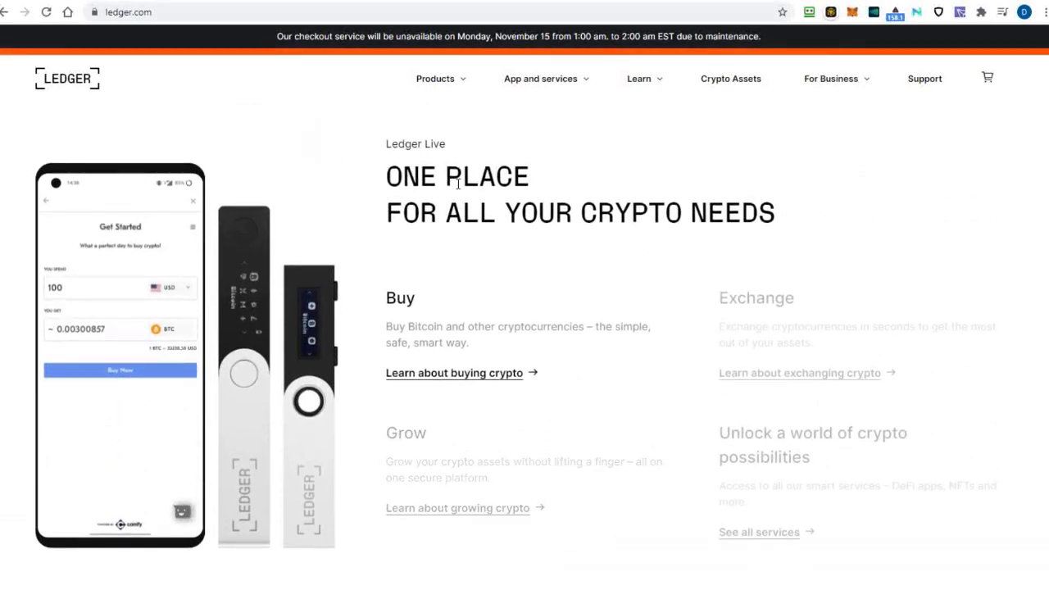
Reach 'Compare our devices' from Products and review Nano S (59 €) and Nano X (119 €) features.
left_click(436, 78)
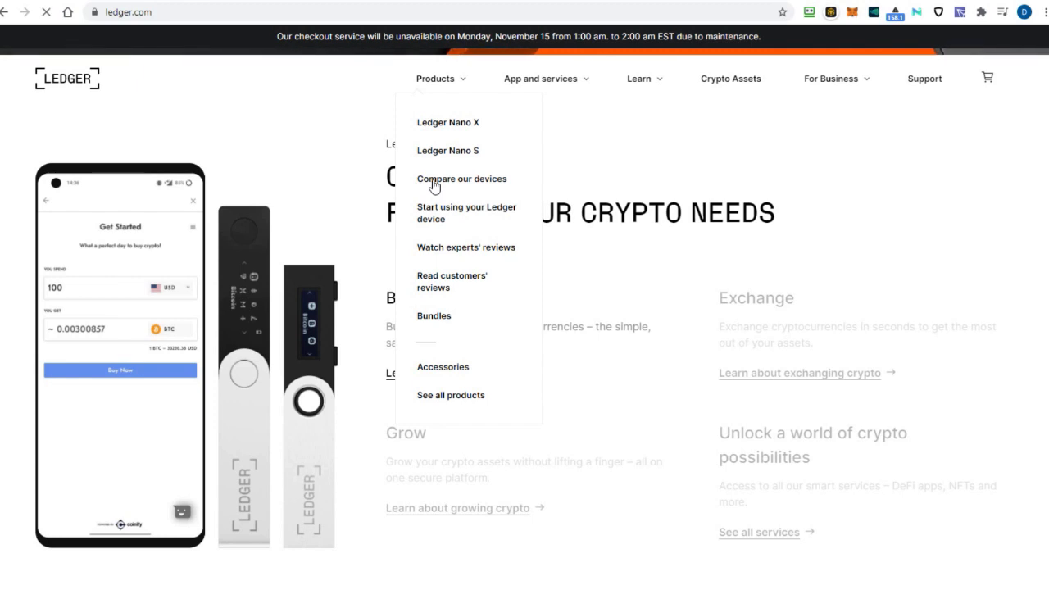
left_click(462, 179)
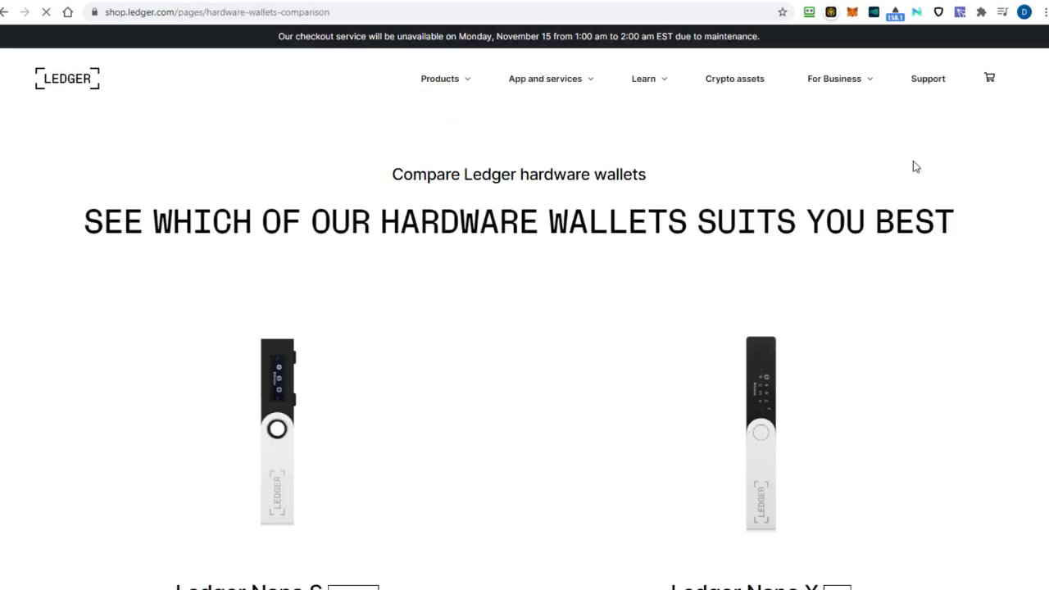
mouse_move(930, 334)
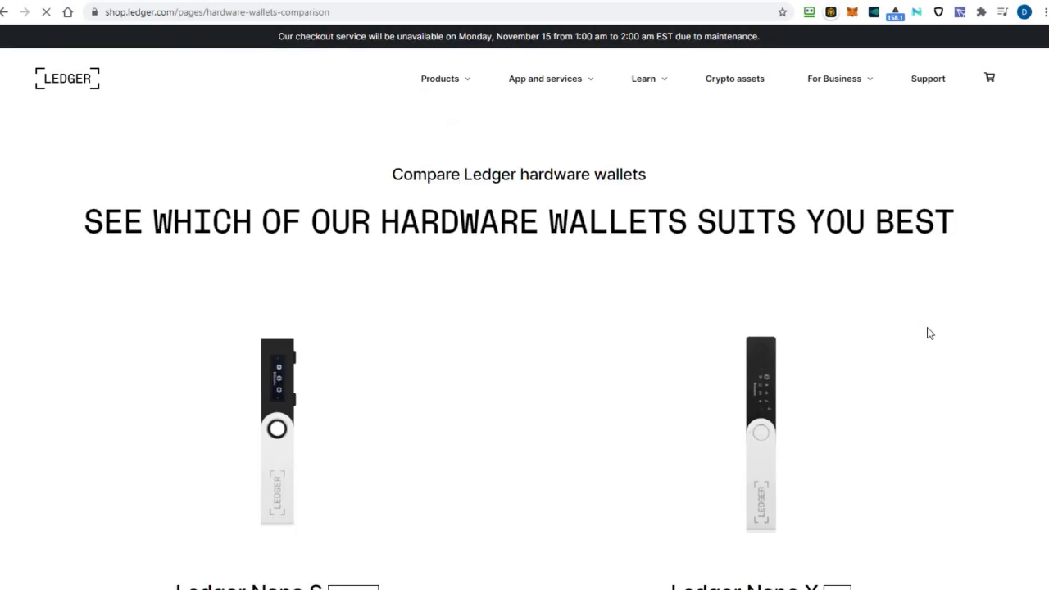
scroll("down", 3)
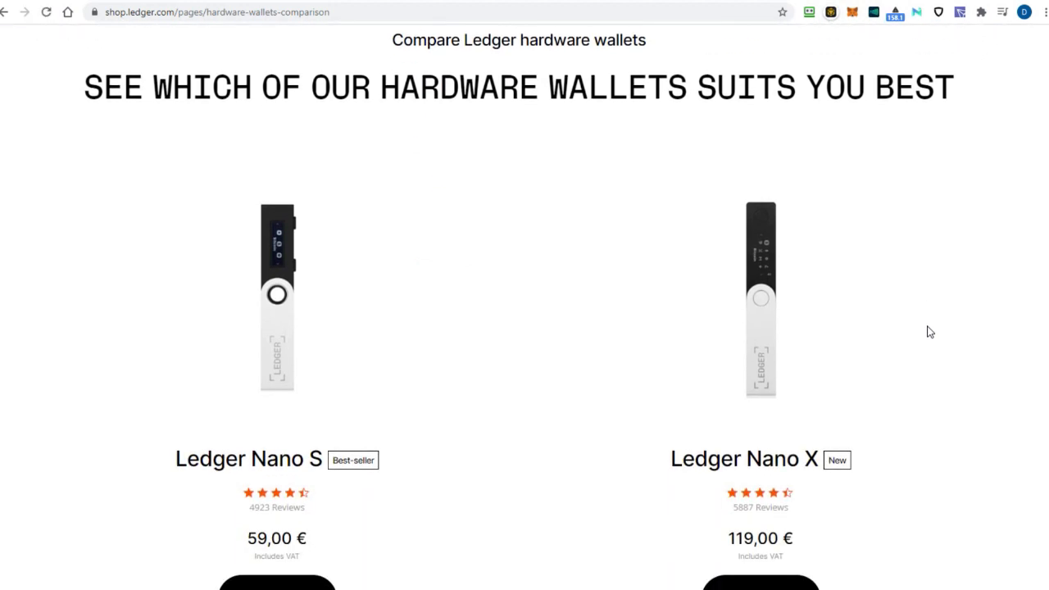
scroll("down", 3)
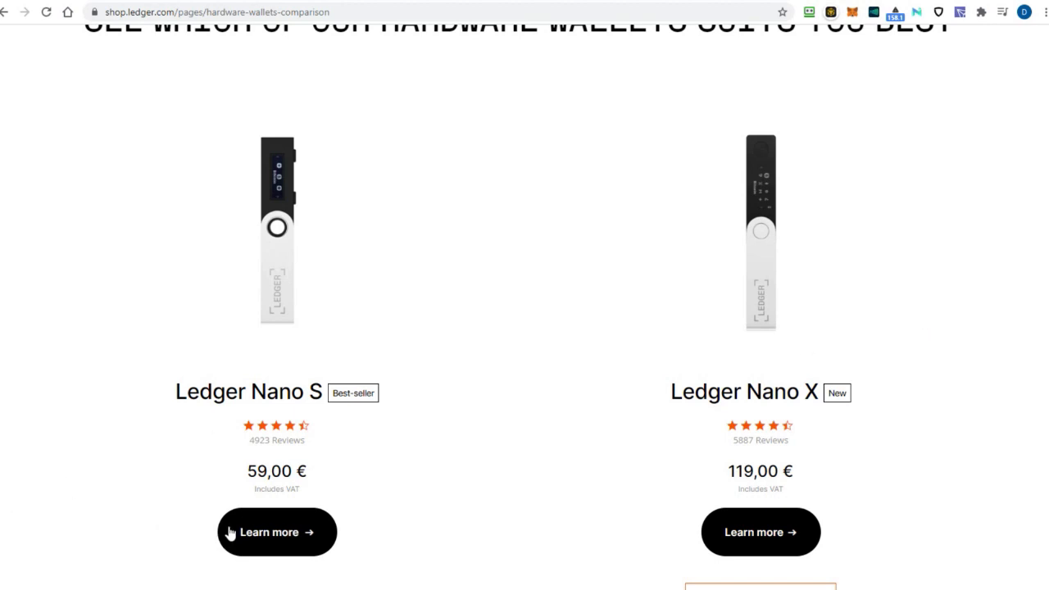
mouse_move(321, 426)
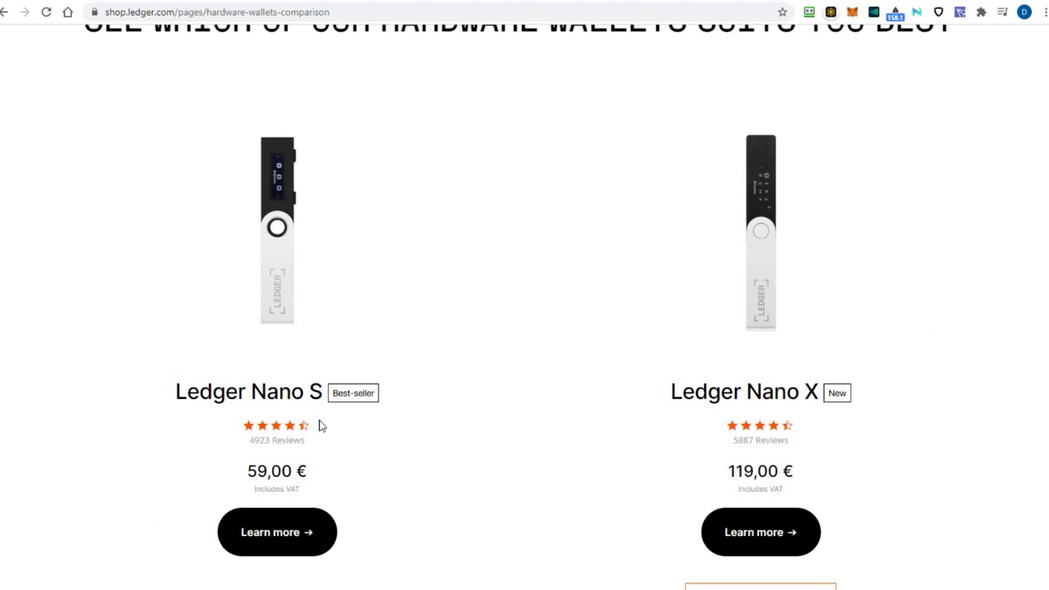
mouse_move(763, 542)
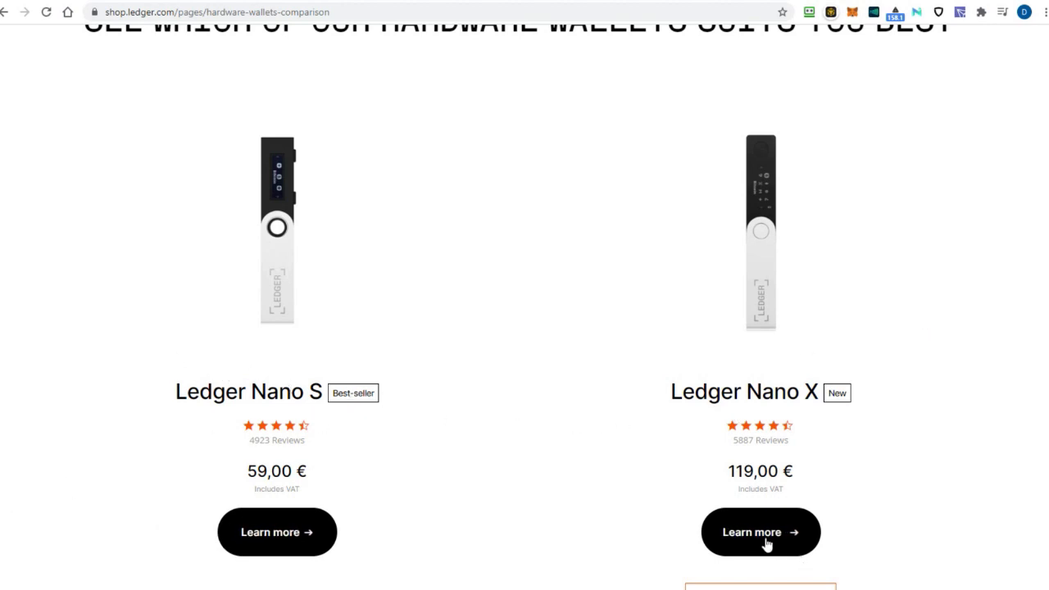
scroll("down", 3)
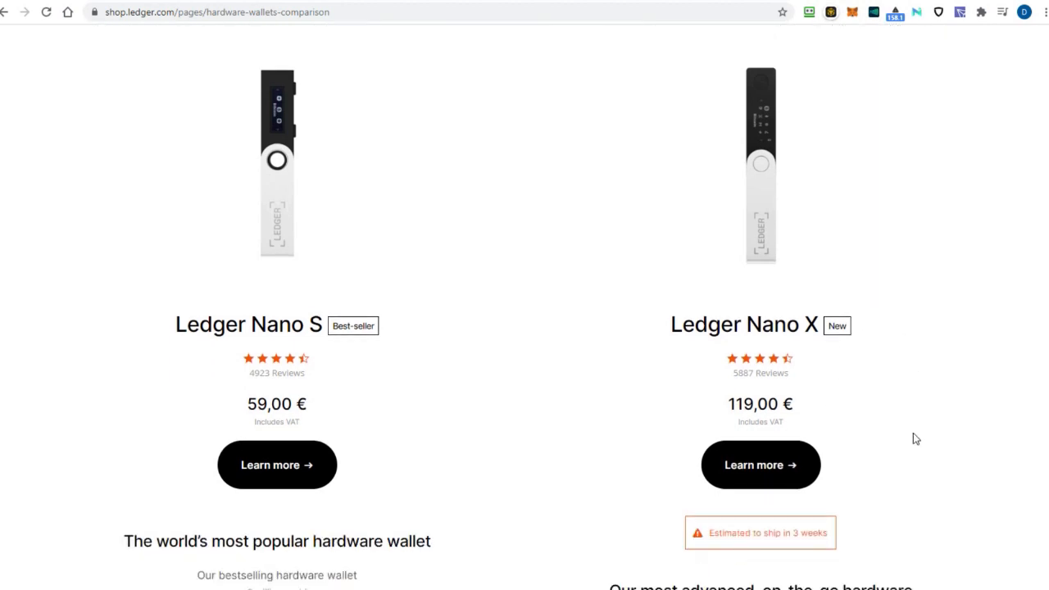
scroll("down", 3)
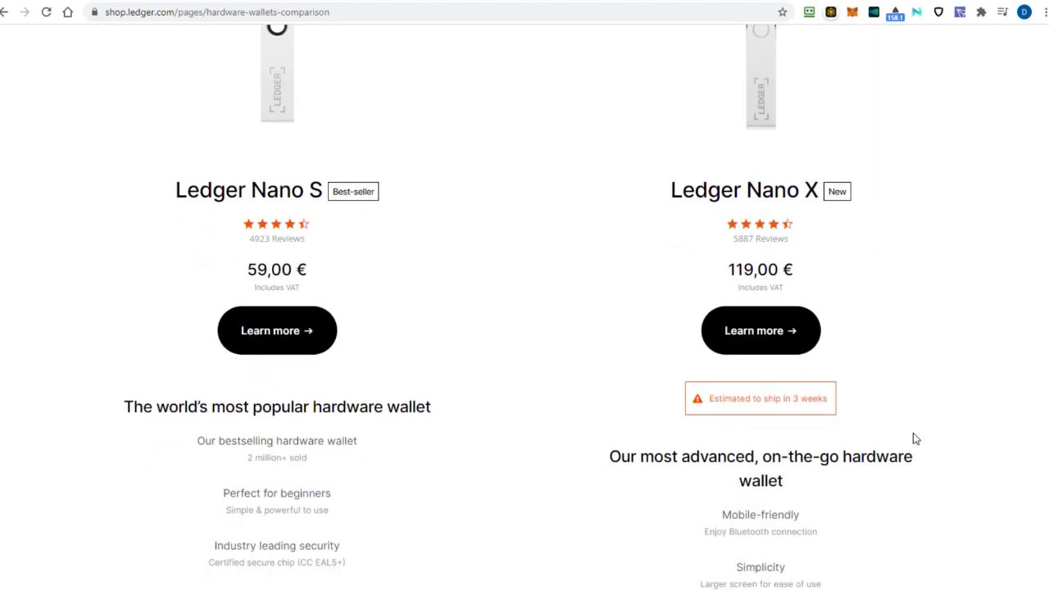
scroll("down", 3)
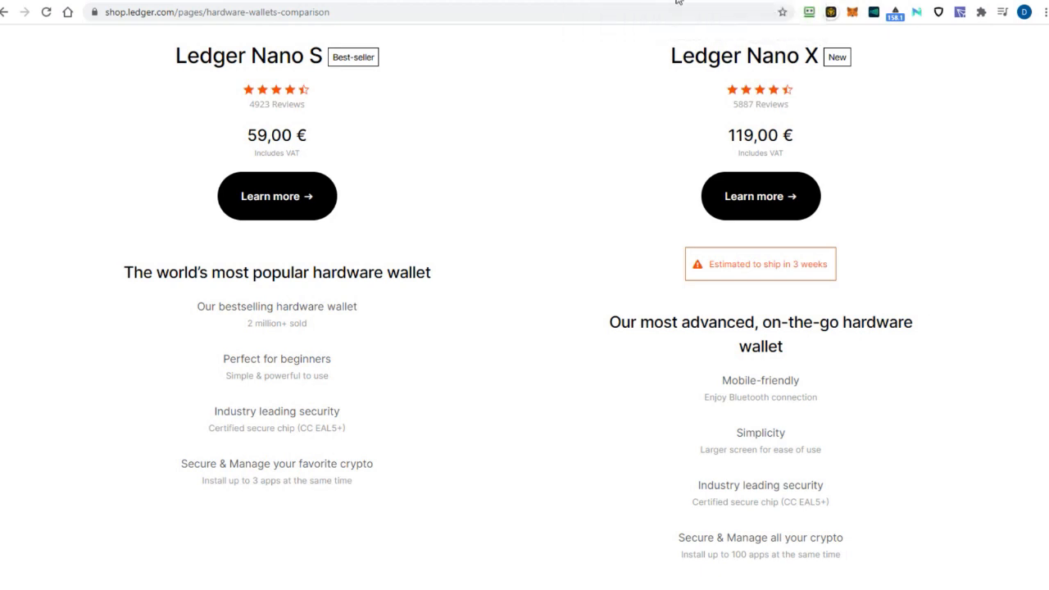
mouse_move(413, 455)
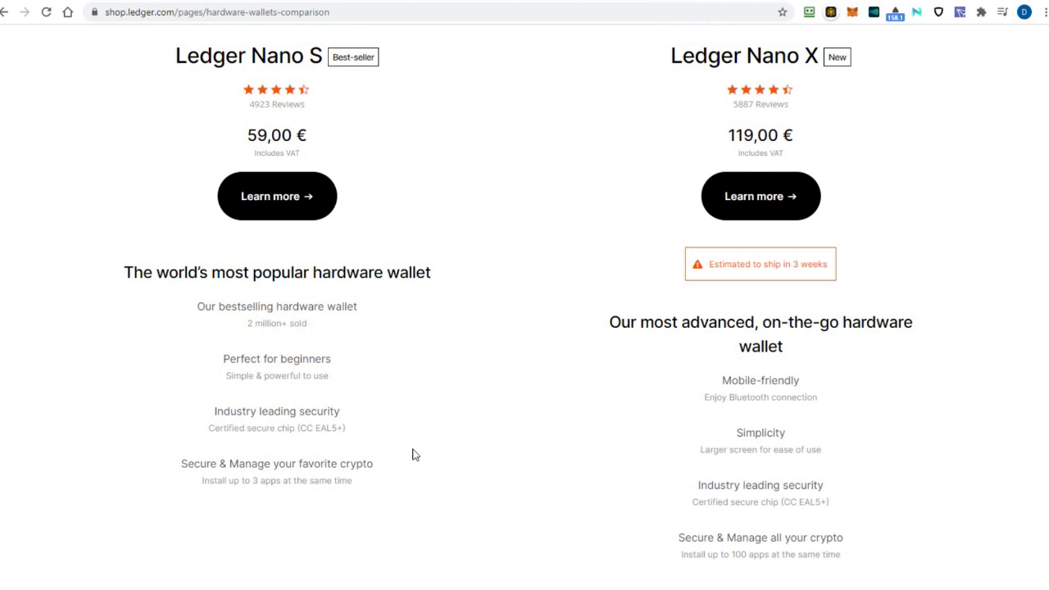
scroll("down", 3)
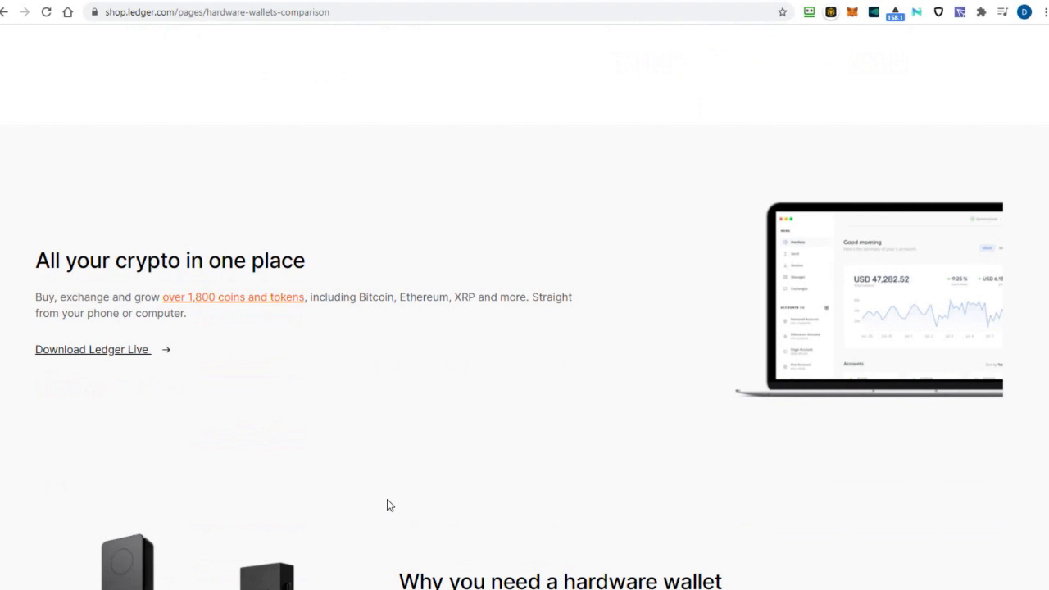
scroll("down", 3)
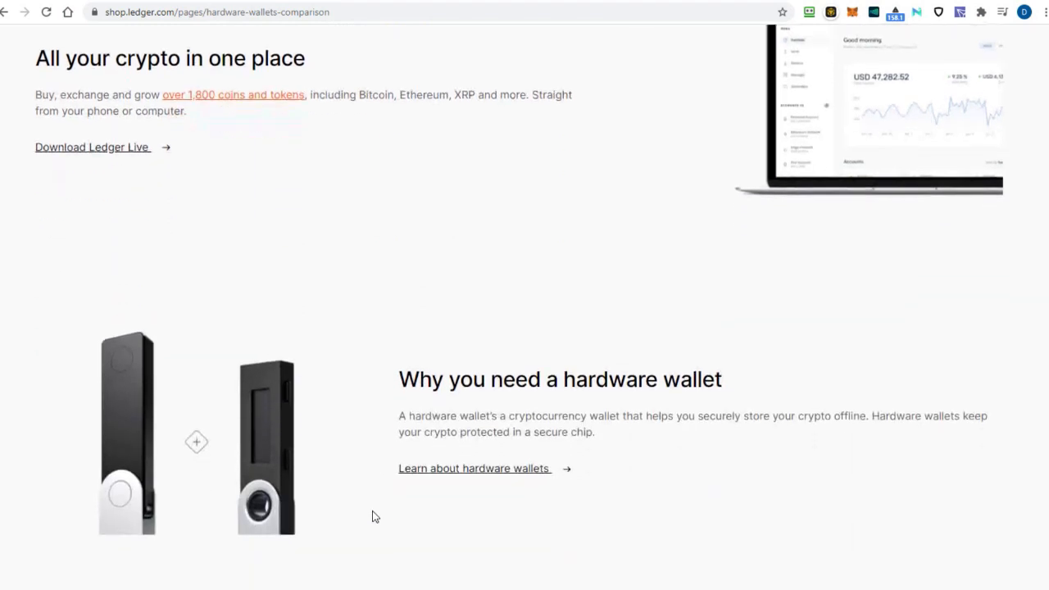
scroll("down", 3)
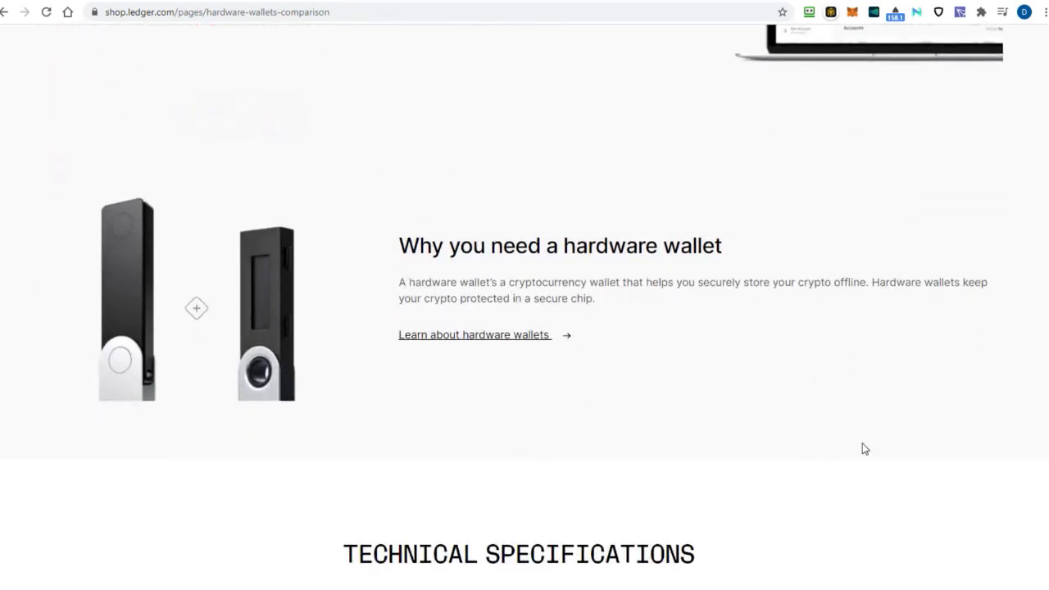
scroll("down", 3)
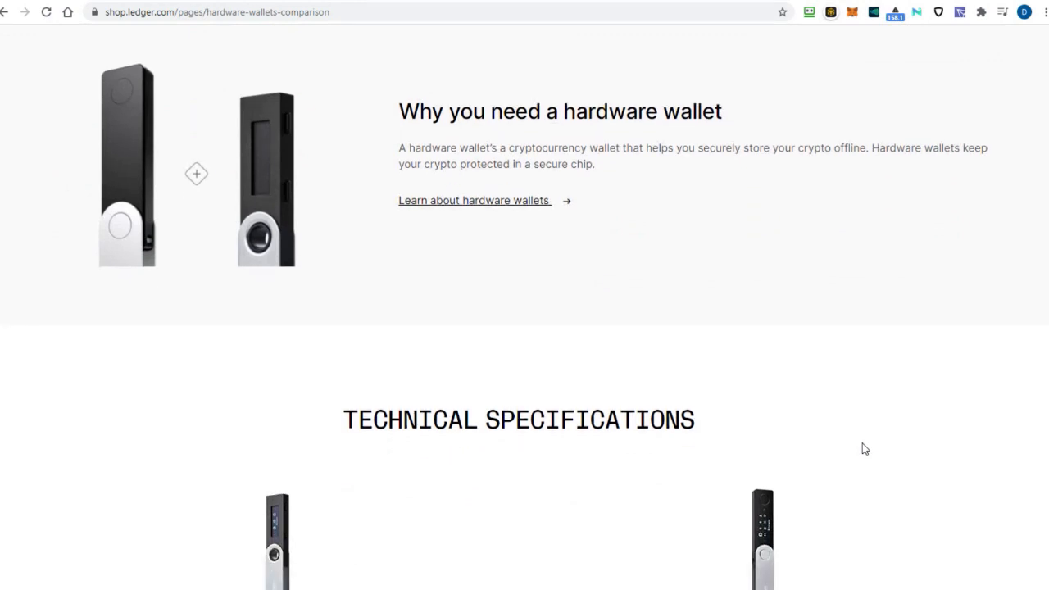
scroll("down", 3)
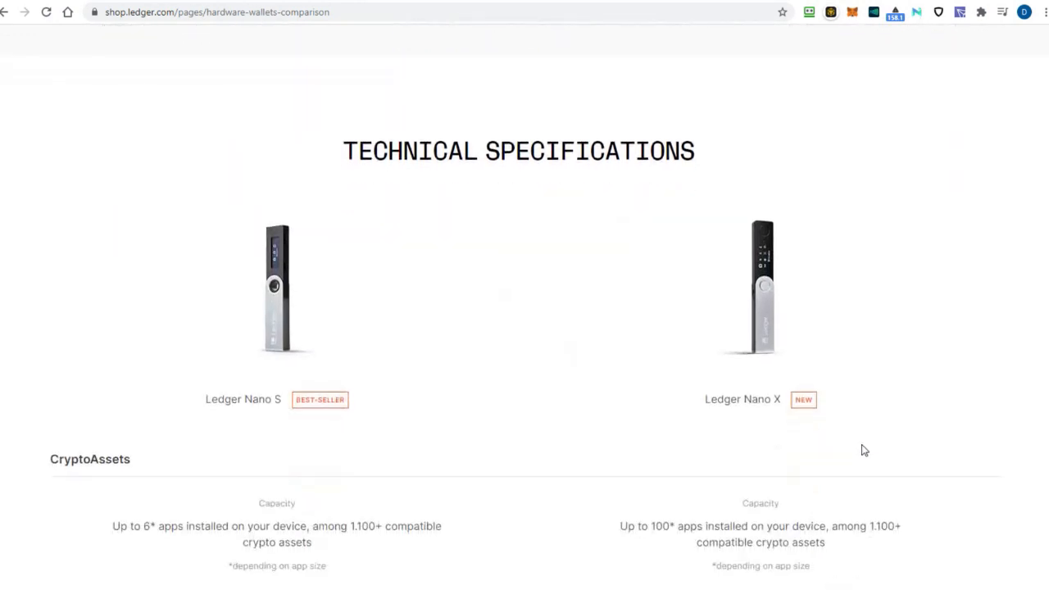
scroll("down", 3)
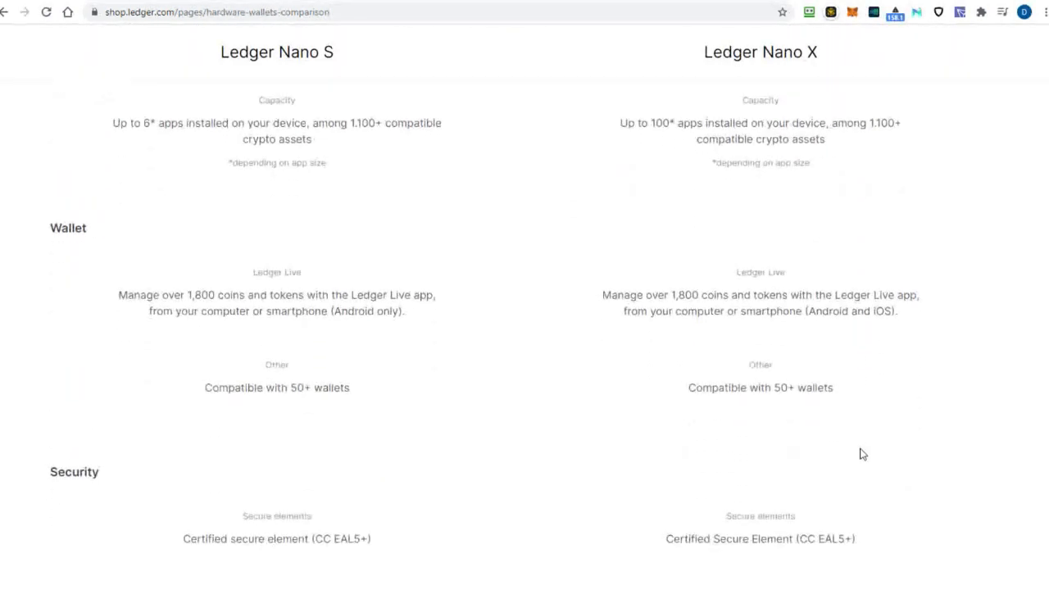
scroll("down", 3)
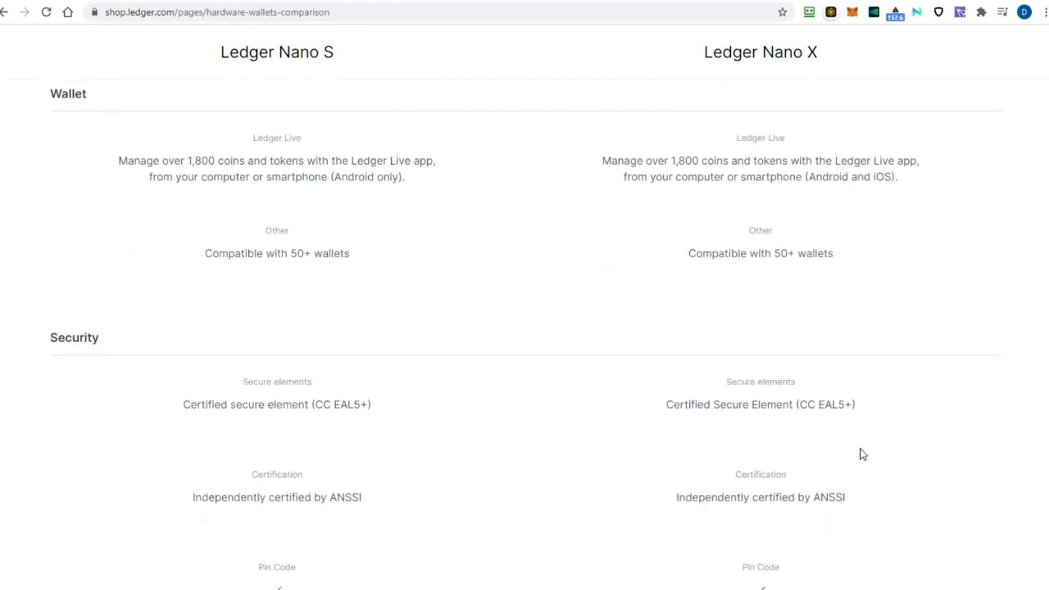
scroll("down", 3)
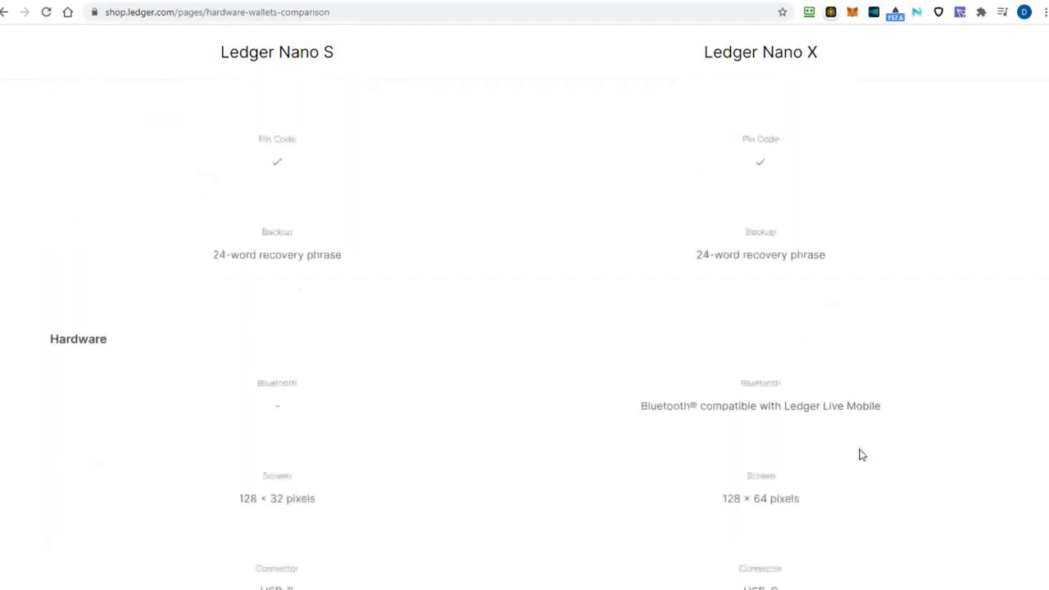
scroll("down", 3)
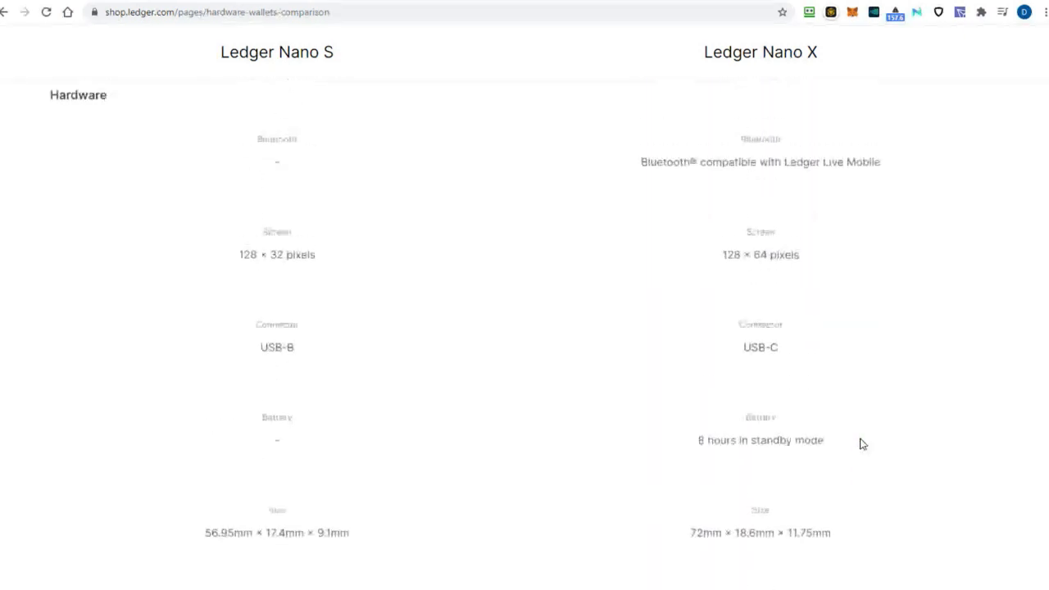
scroll("up", 3)
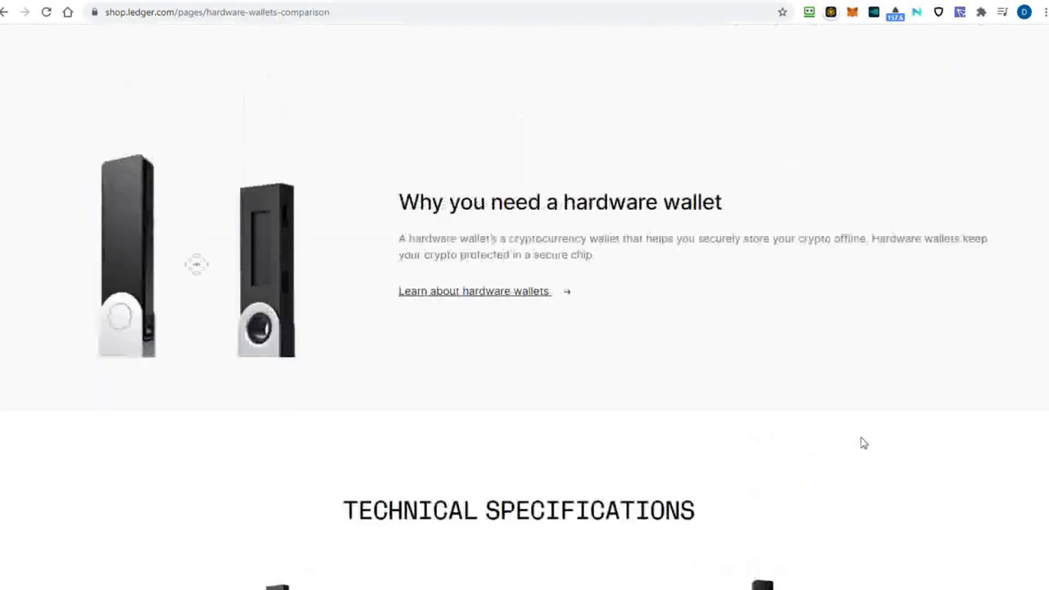
scroll("up", 3)
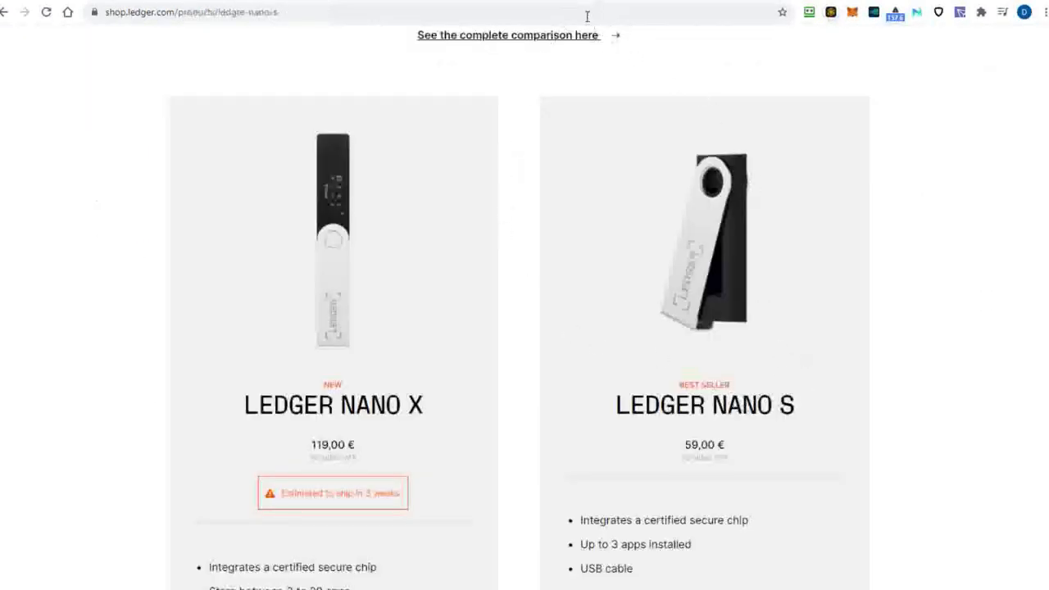
left_click(508, 35)
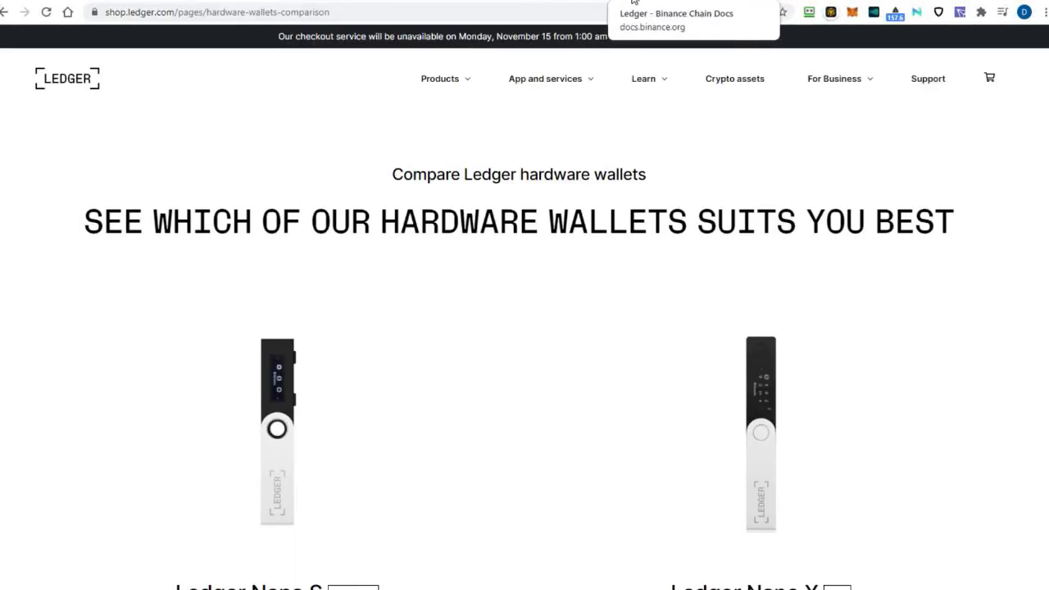
left_click(675, 13)
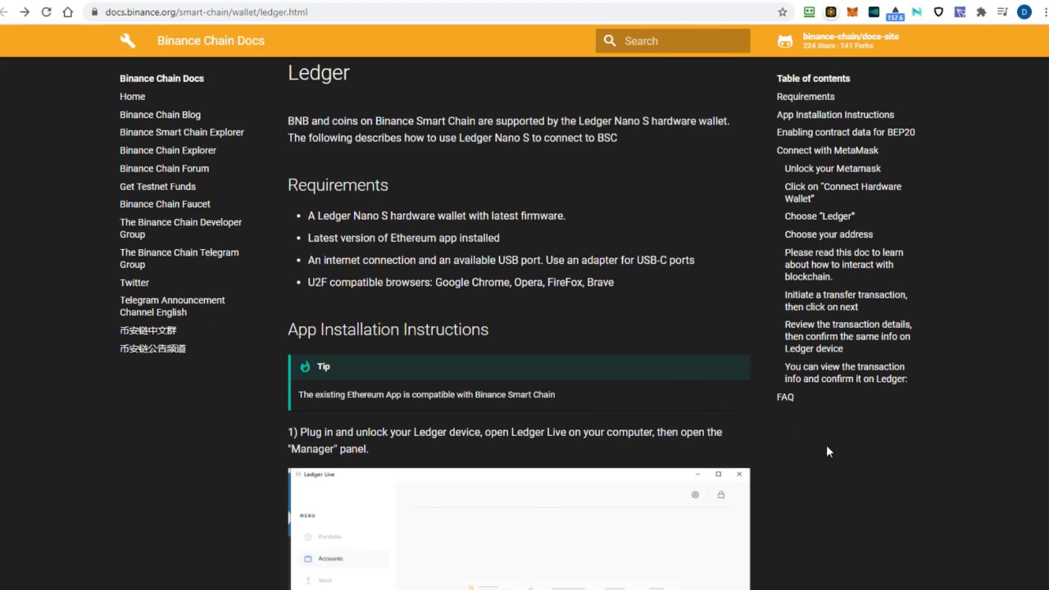
scroll("down", 3)
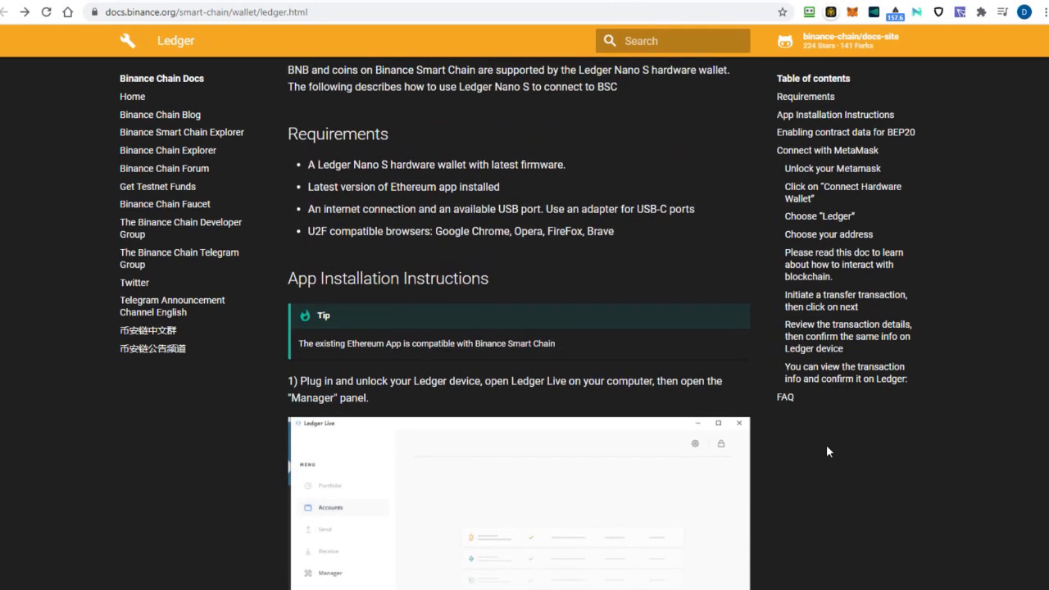
scroll("down", 3)
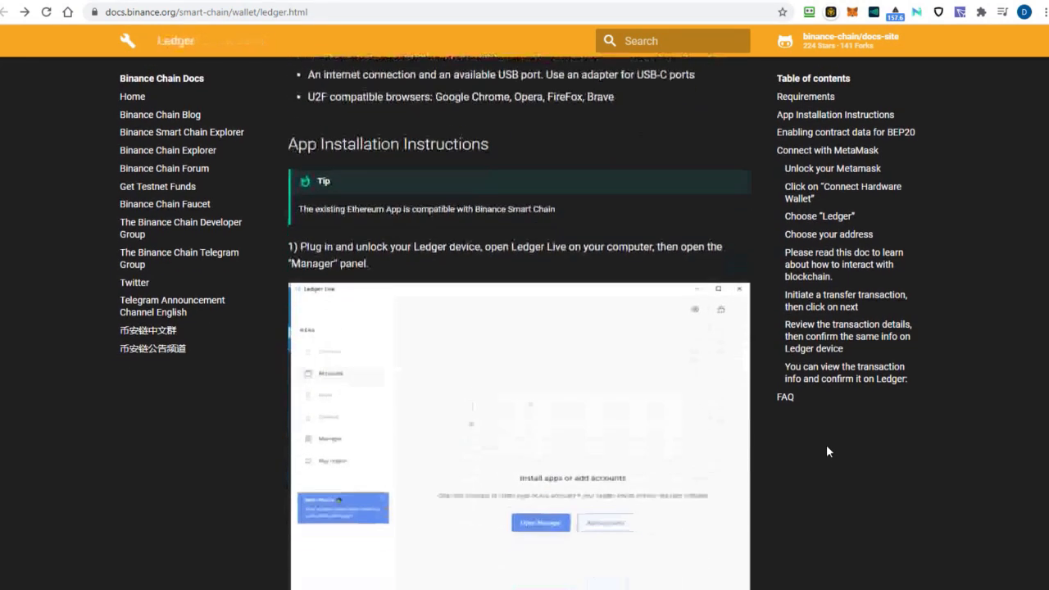
scroll("down", 3)
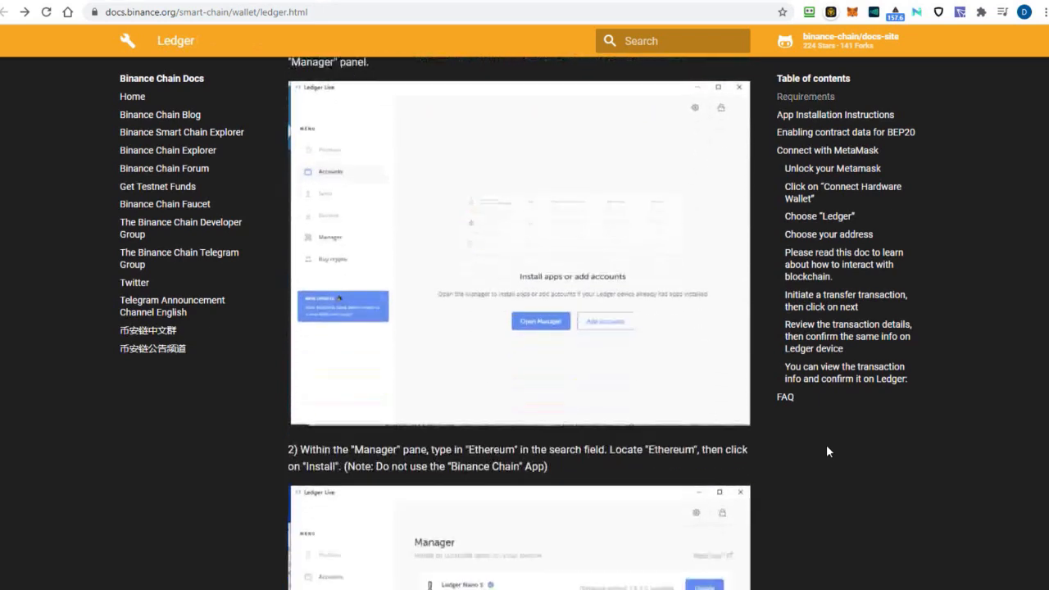
scroll("down", 3)
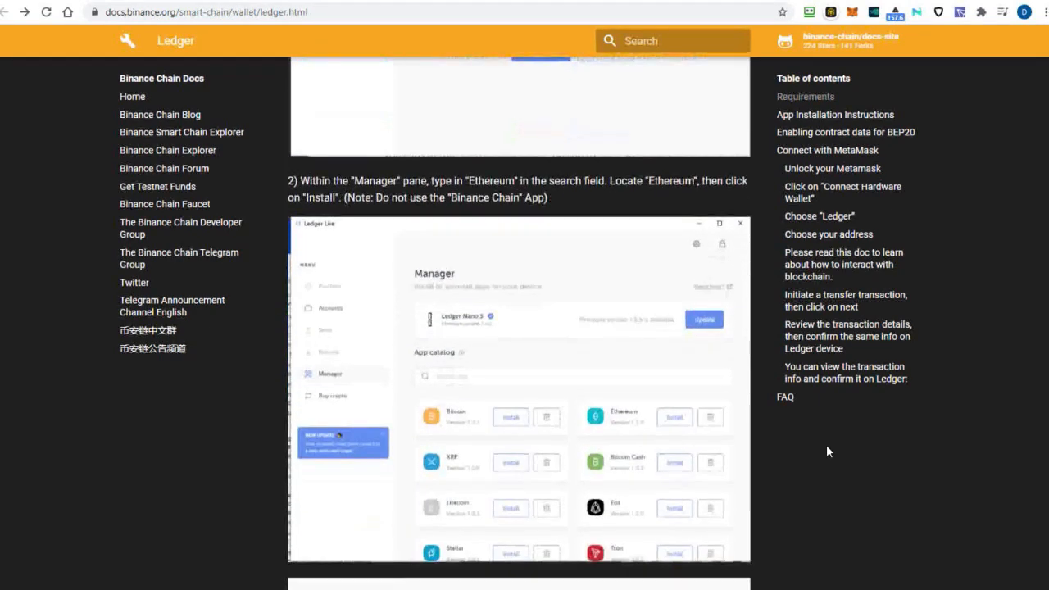
scroll("down", 3)
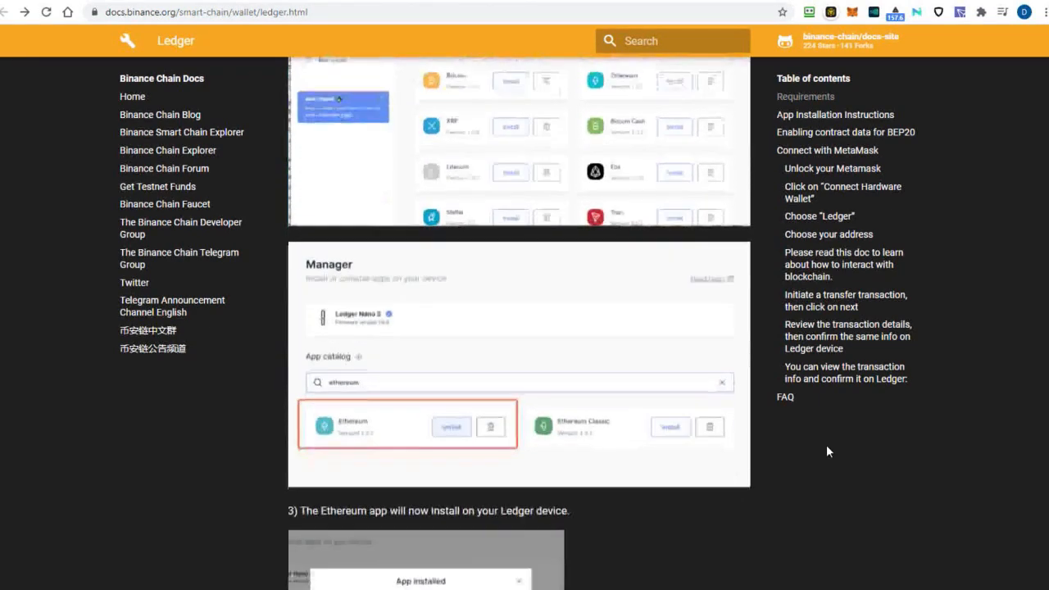
scroll("down", 3)
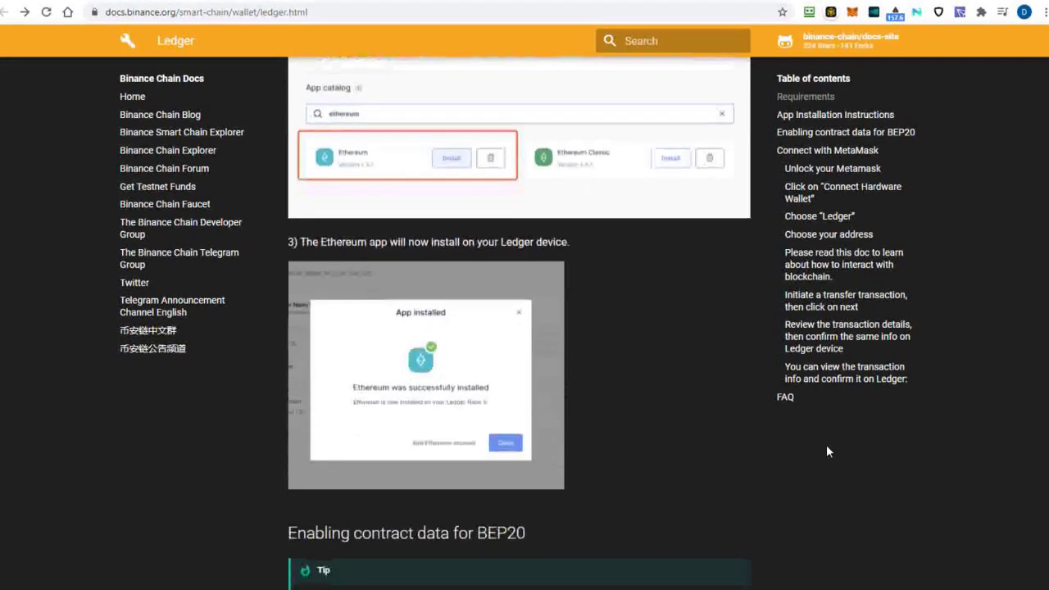
scroll("down", 3)
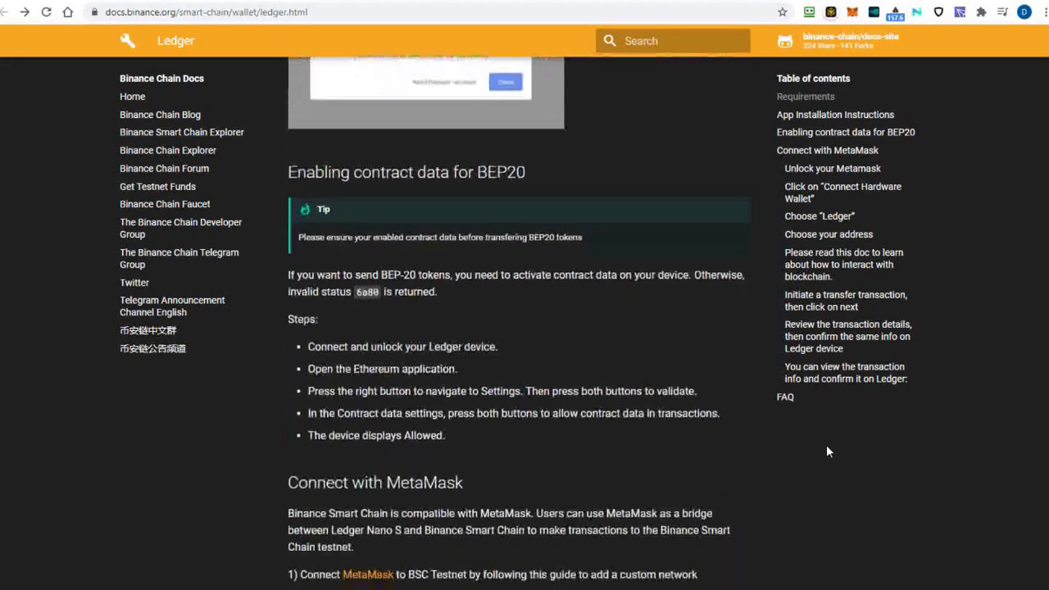
scroll("down", 3)
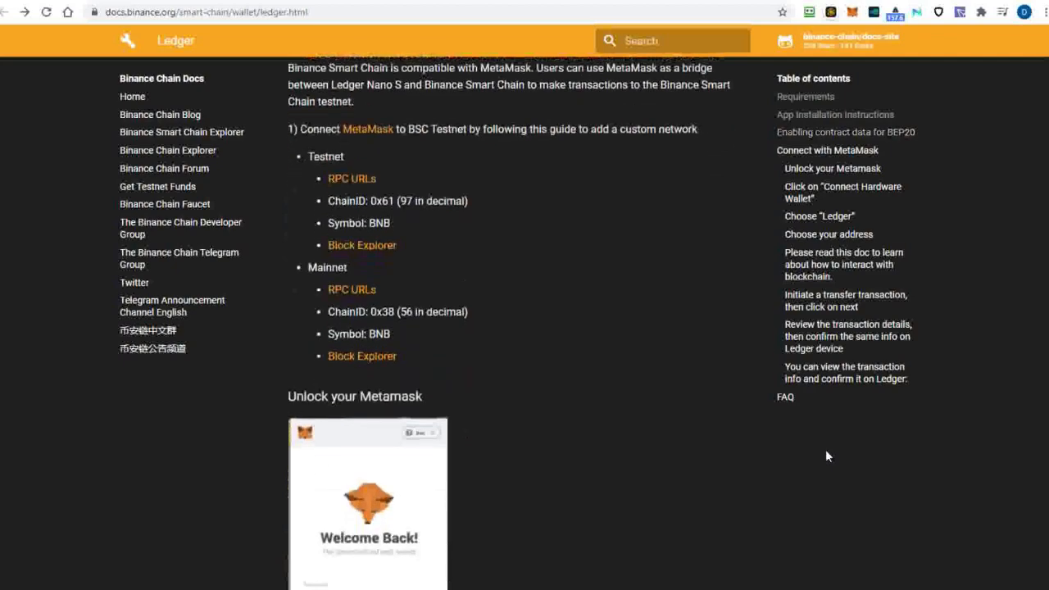
scroll("down", 3)
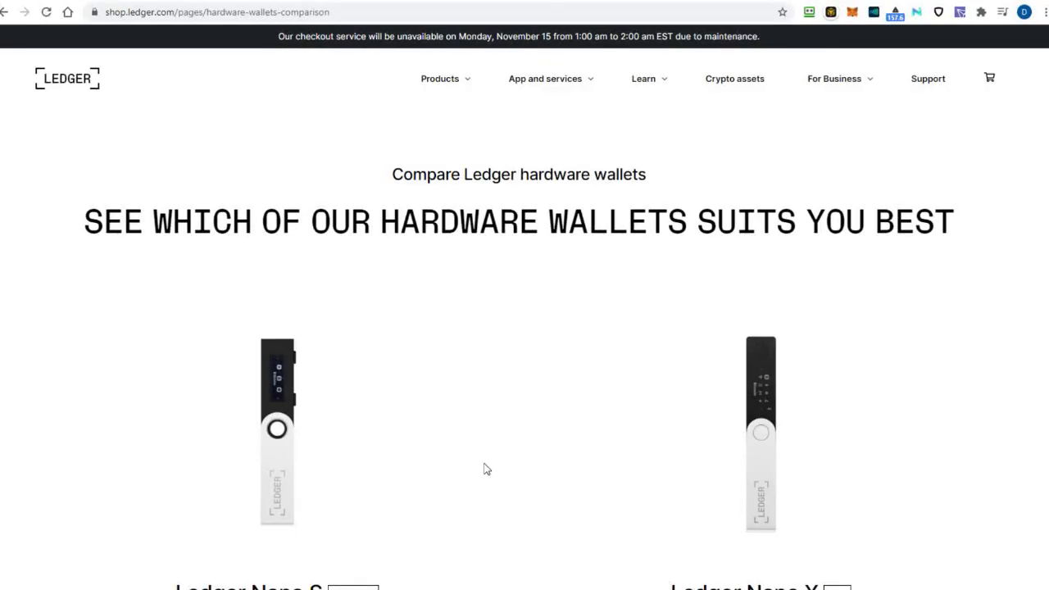
Reach the Ledger Live page from the 'App and services' menu and review buy, swap and stake.
left_click(544, 79)
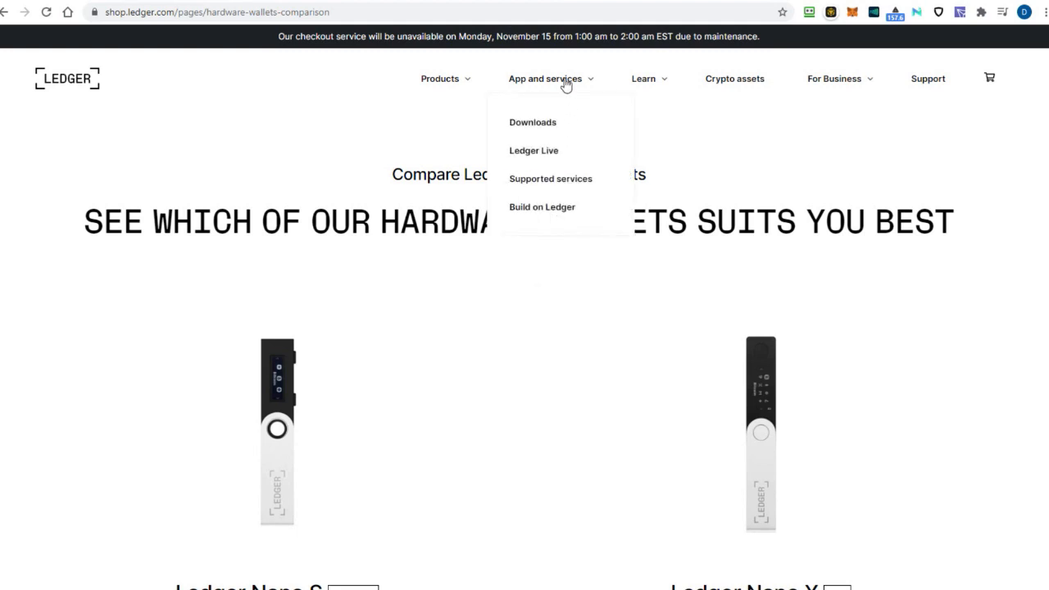
left_click(534, 151)
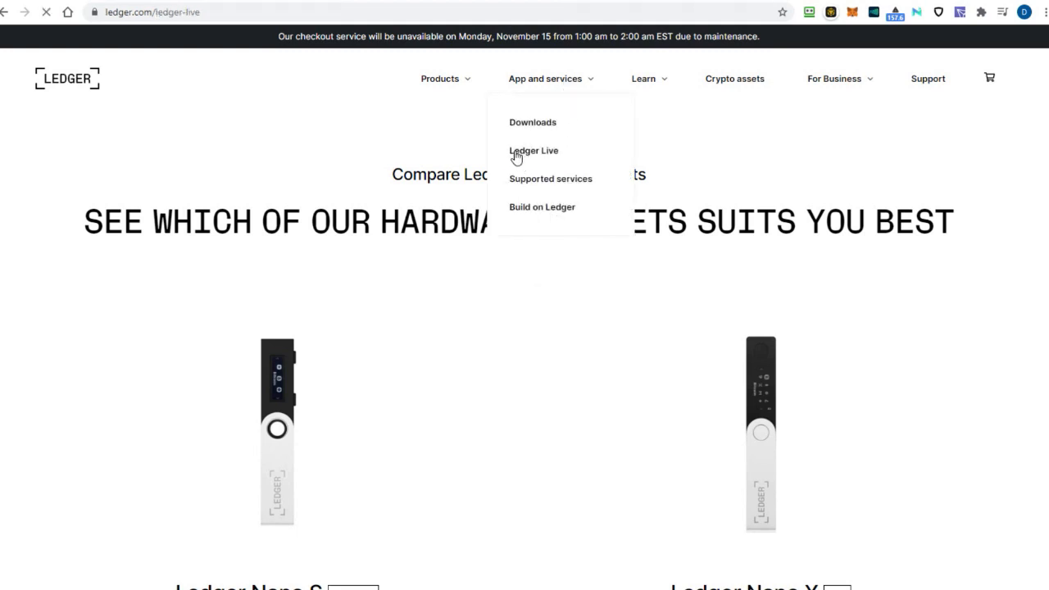
left_click(534, 151)
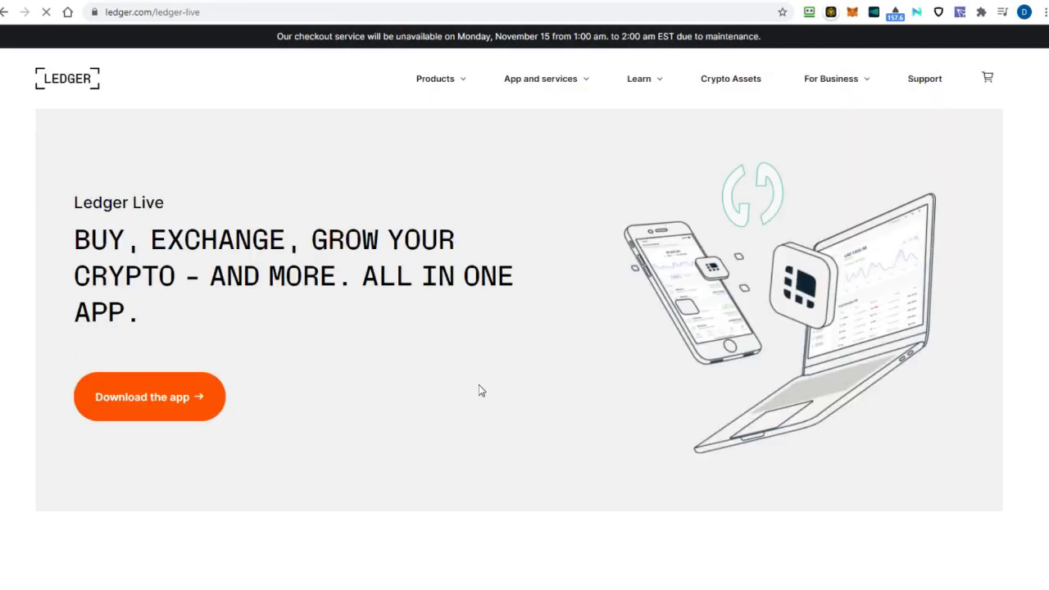
scroll("down", 3)
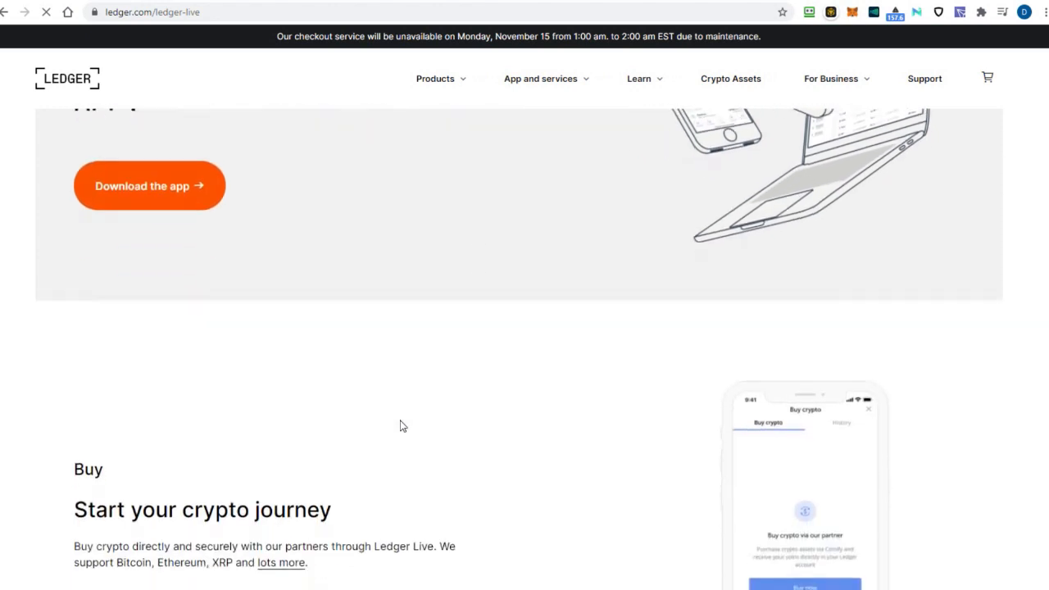
scroll("down", 3)
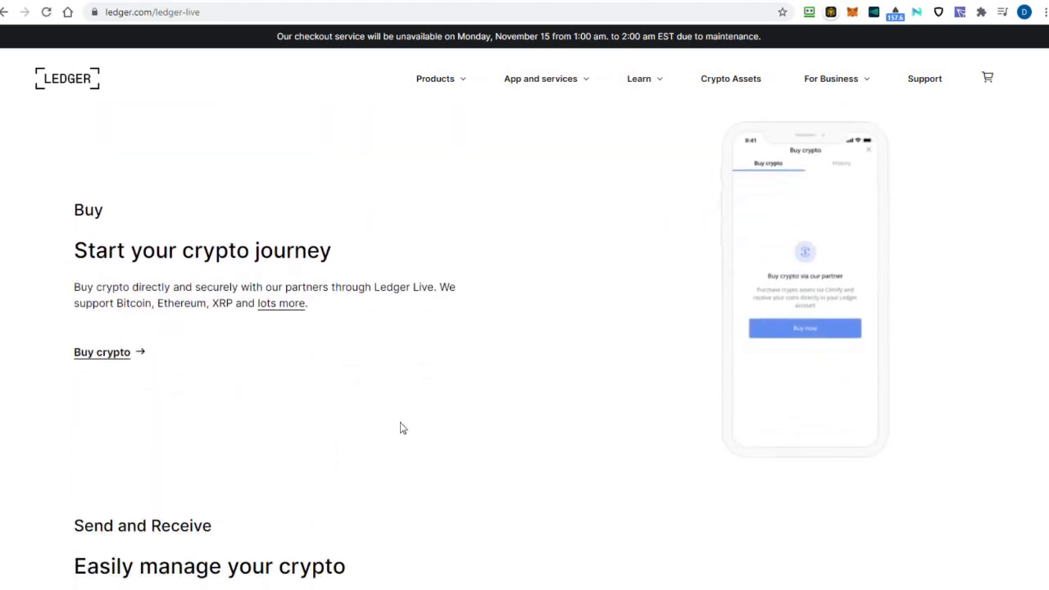
scroll("down", 3)
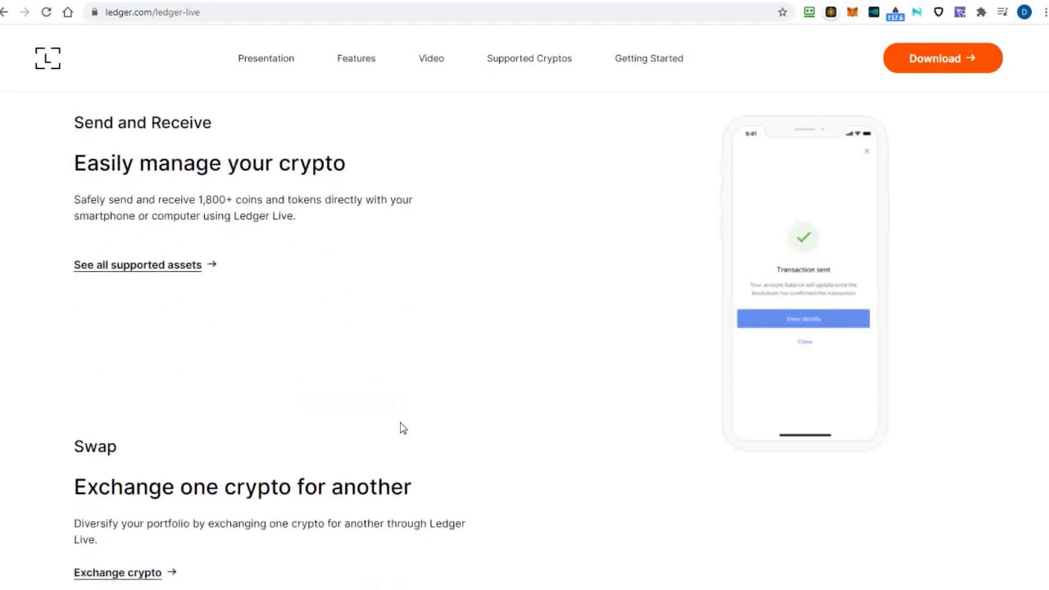
Continue down past the security section to the 1,800+ supported coins and tokens.
scroll("down", 3)
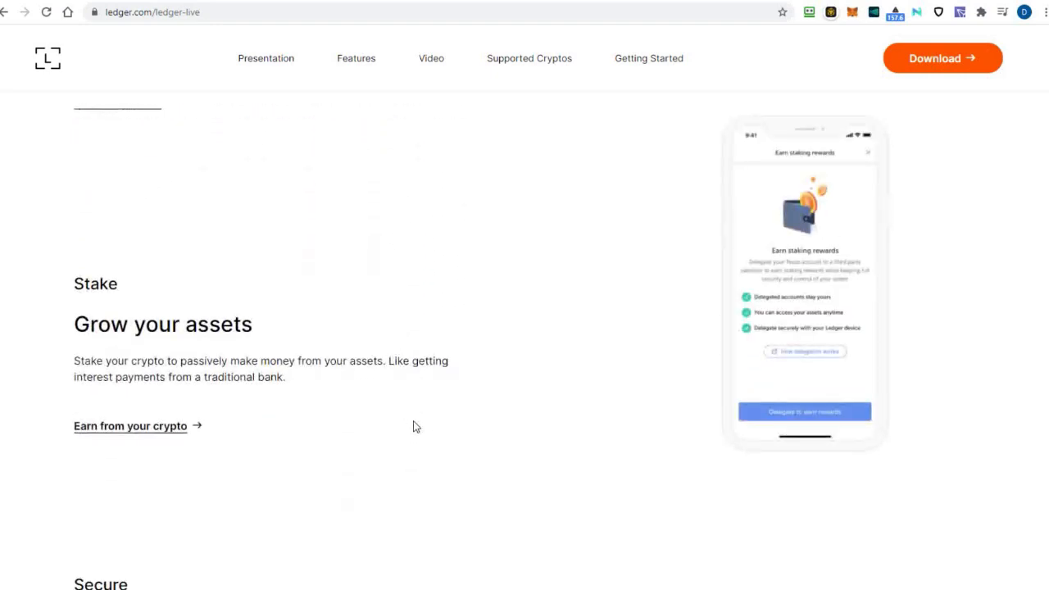
scroll("down", 3)
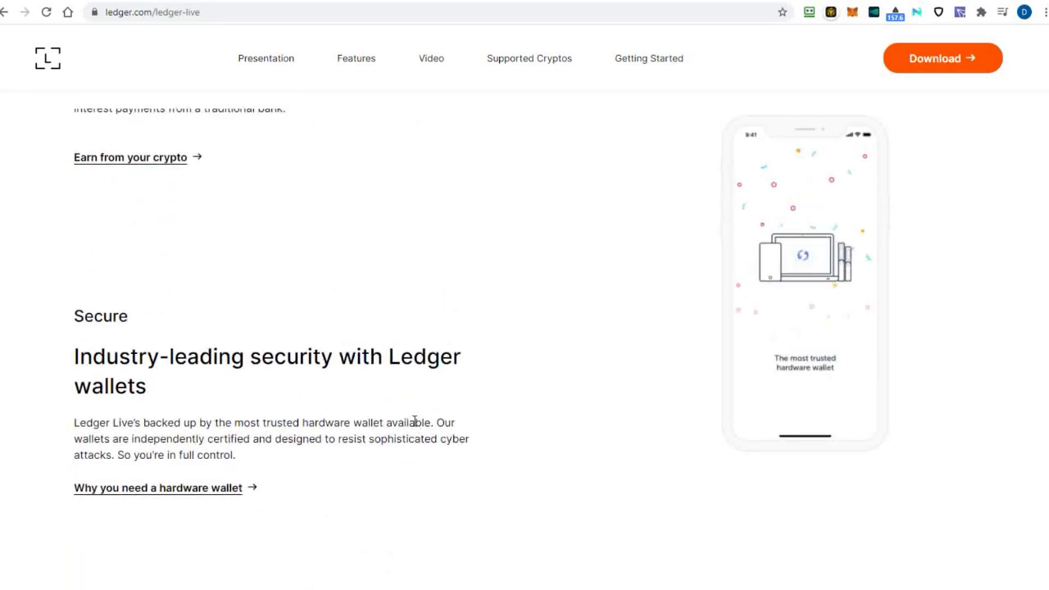
scroll("down", 3)
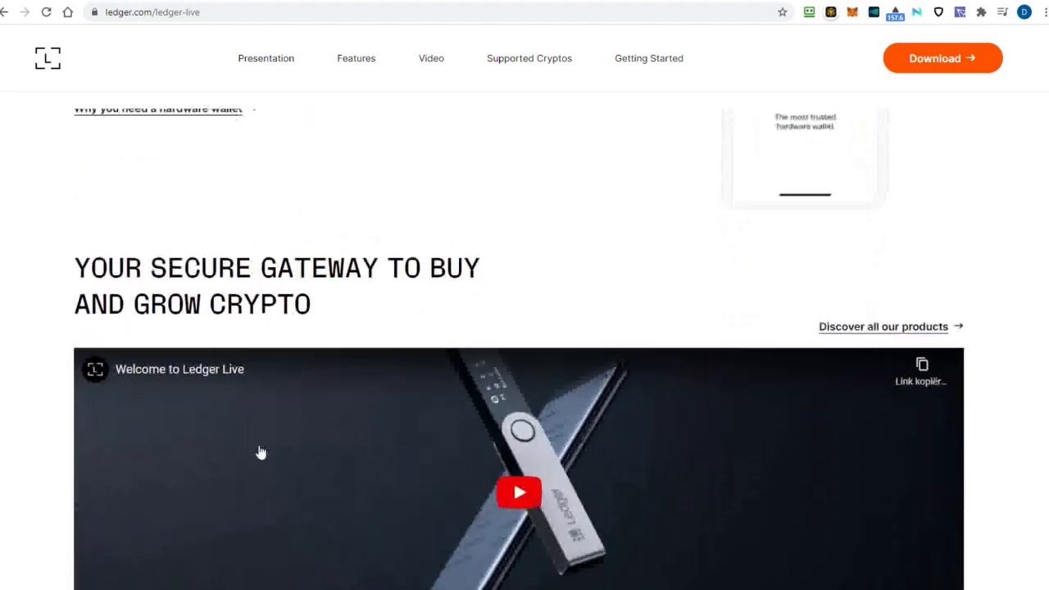
scroll("down", 3)
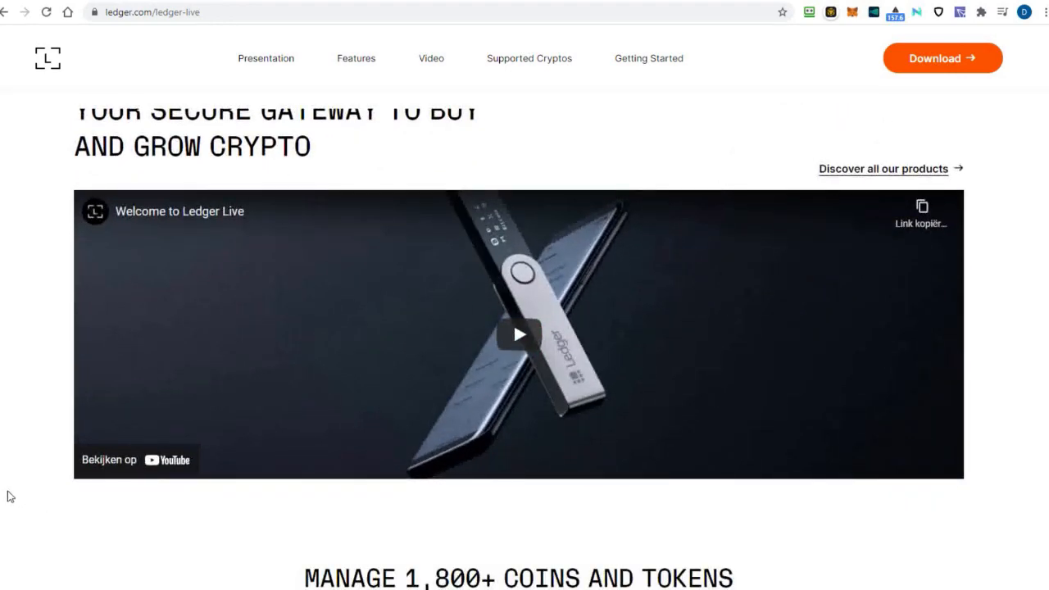
scroll("down", 3)
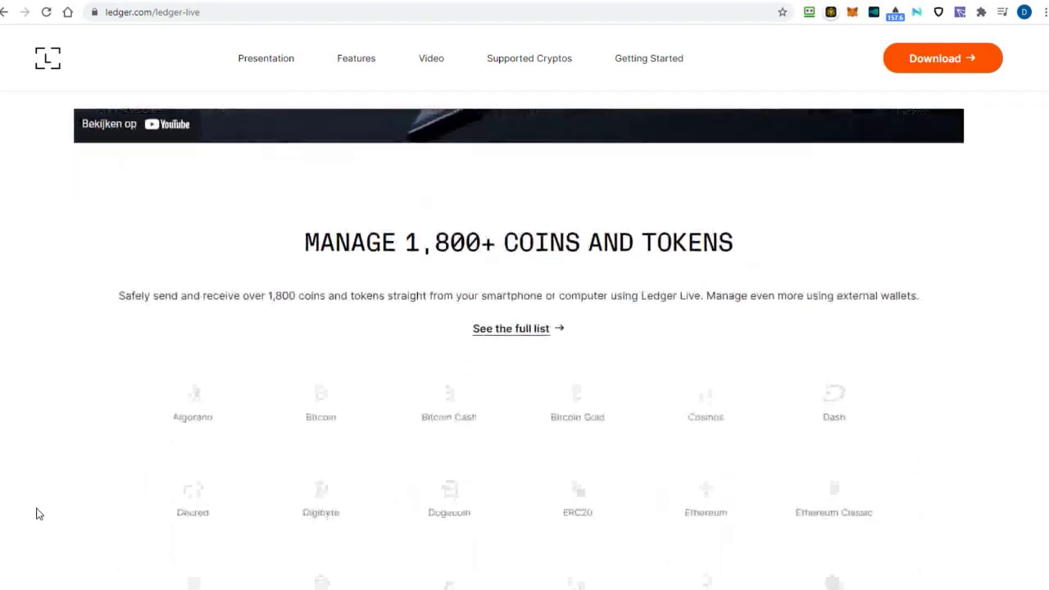
scroll("down", 3)
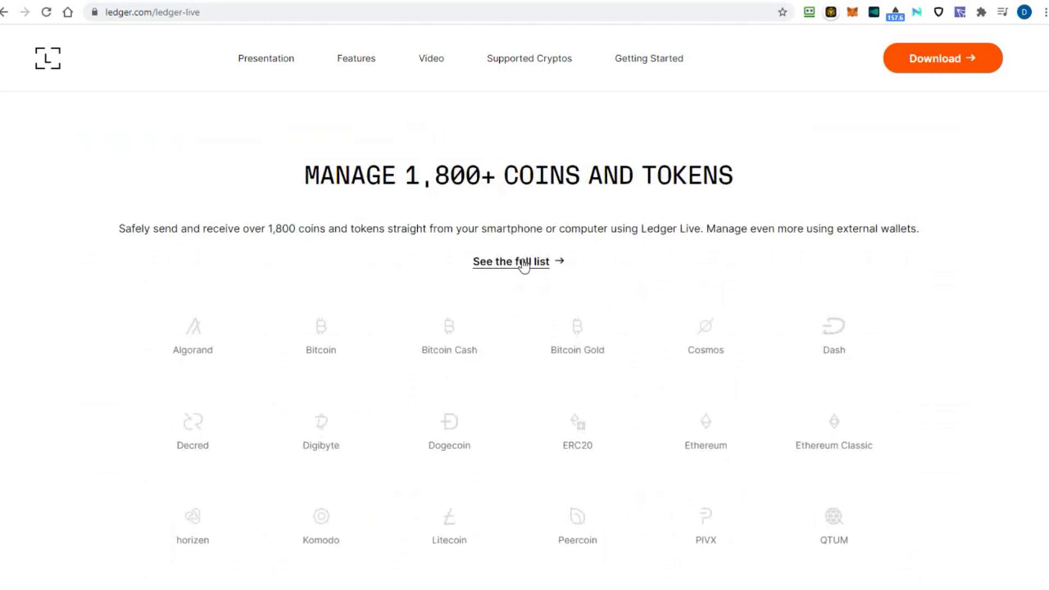
View 'See the full list' of supported crypto assets and browse the table.
left_click(512, 261)
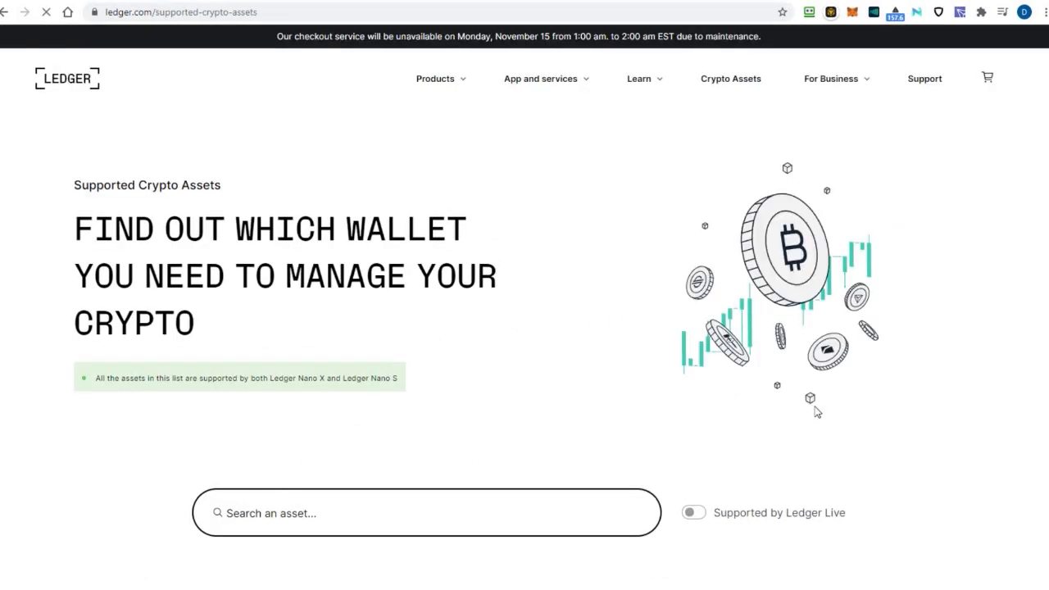
scroll("down", 3)
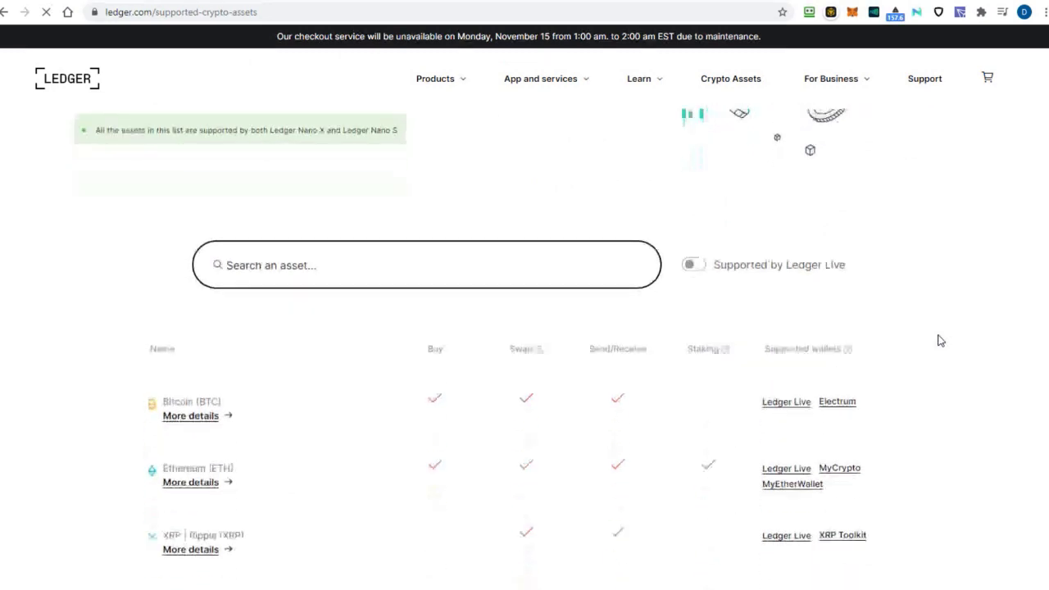
scroll("down", 3)
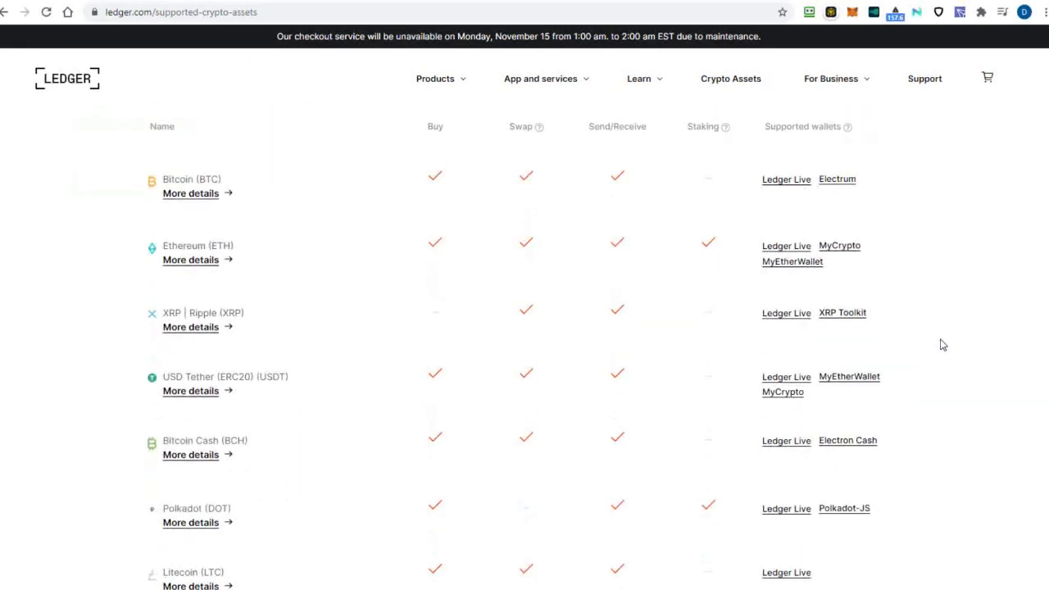
scroll("down", 3)
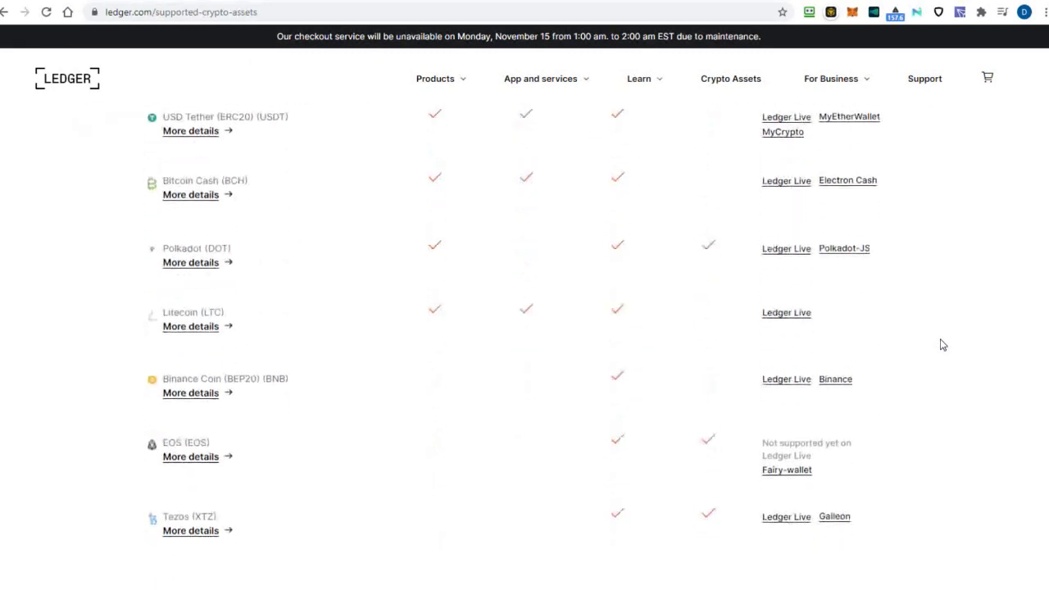
scroll("down", 3)
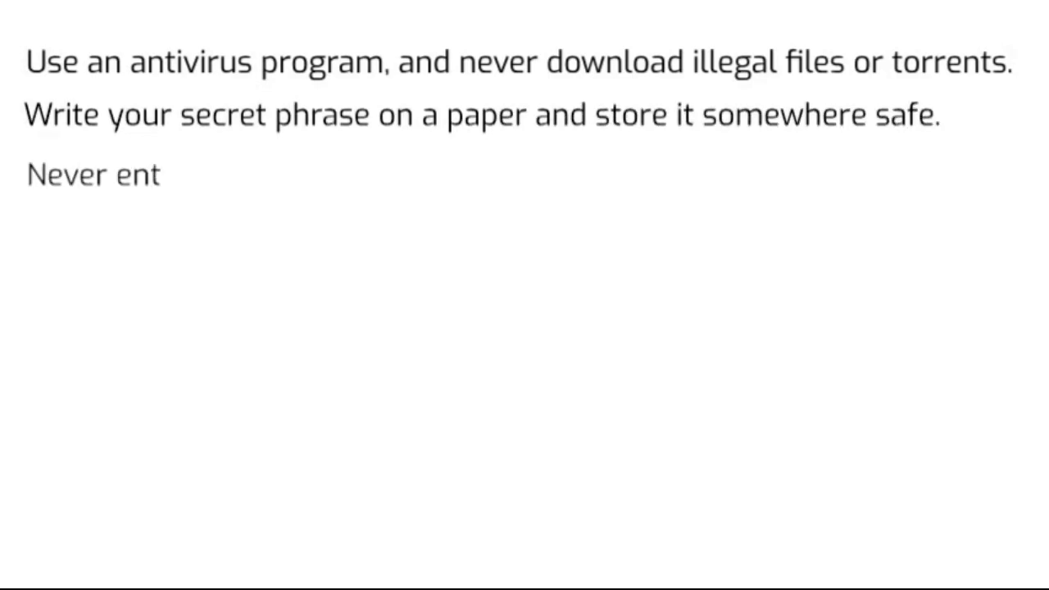
Add tips: never enter the secret phrase in pop-ups, lock MetaMask, keep one tab open.
type("er your secret phrase in a pop up form!")
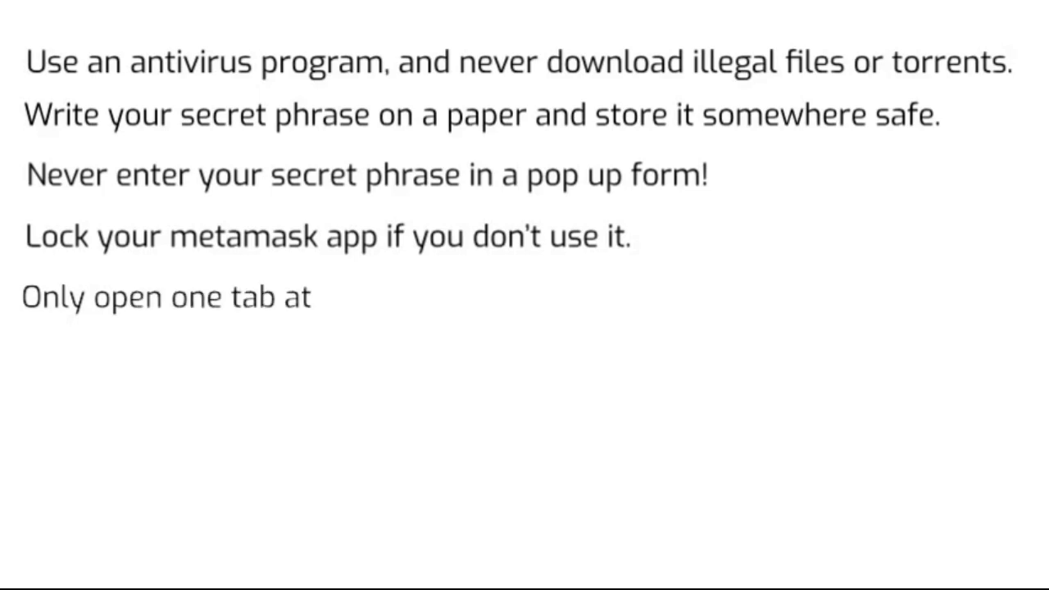
type("a time in your browser if you make a transaction.")
type("Disconnect m")
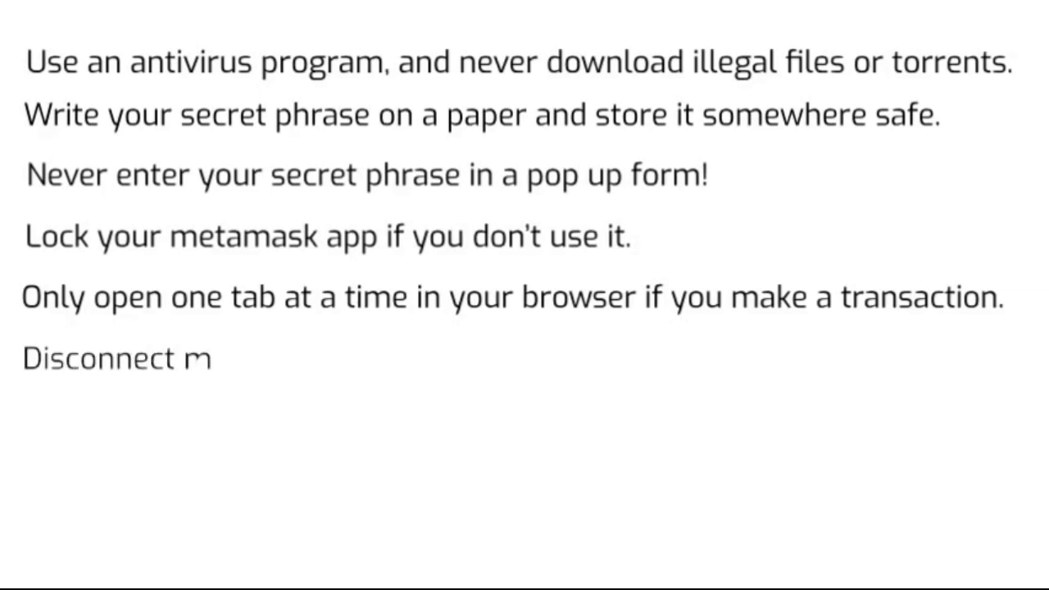
type("etamask from websites")
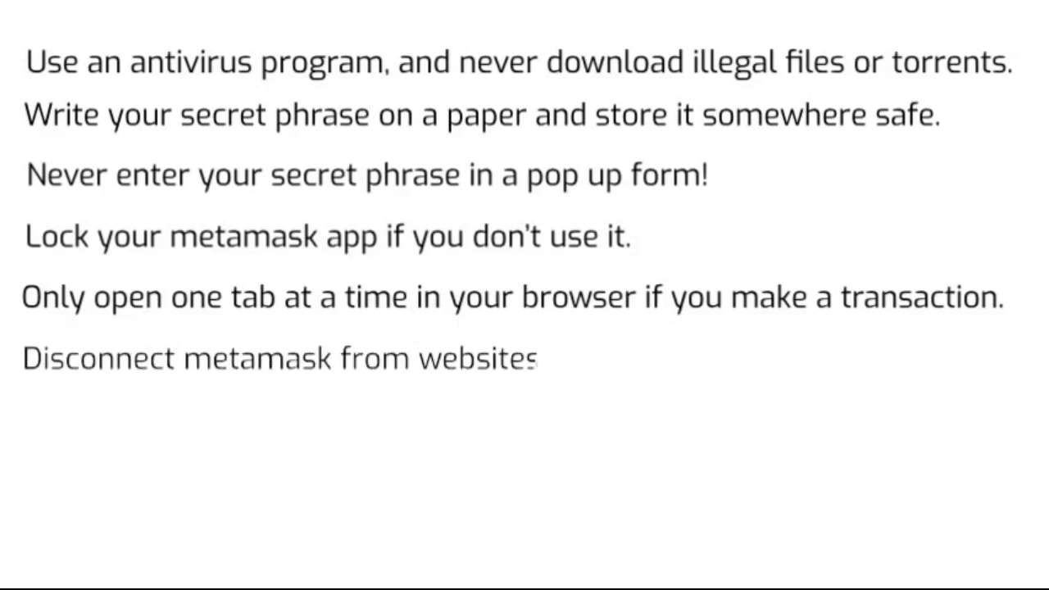
Add tips: disconnect MetaMask from unused websites and revoke unused platform access.
type("that you no longer use.")
type("Revoke")
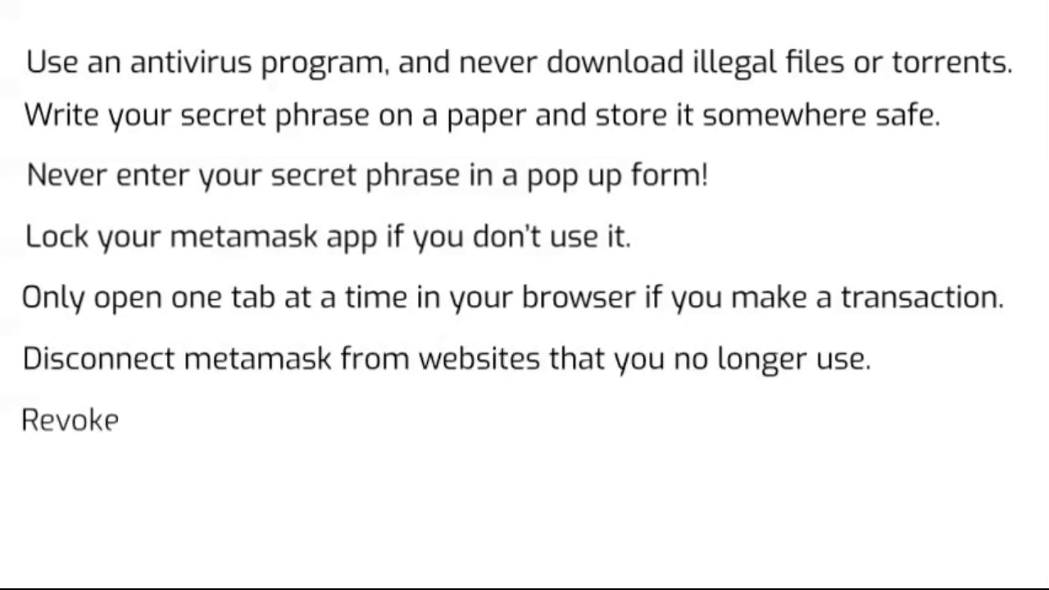
type("access to platform")
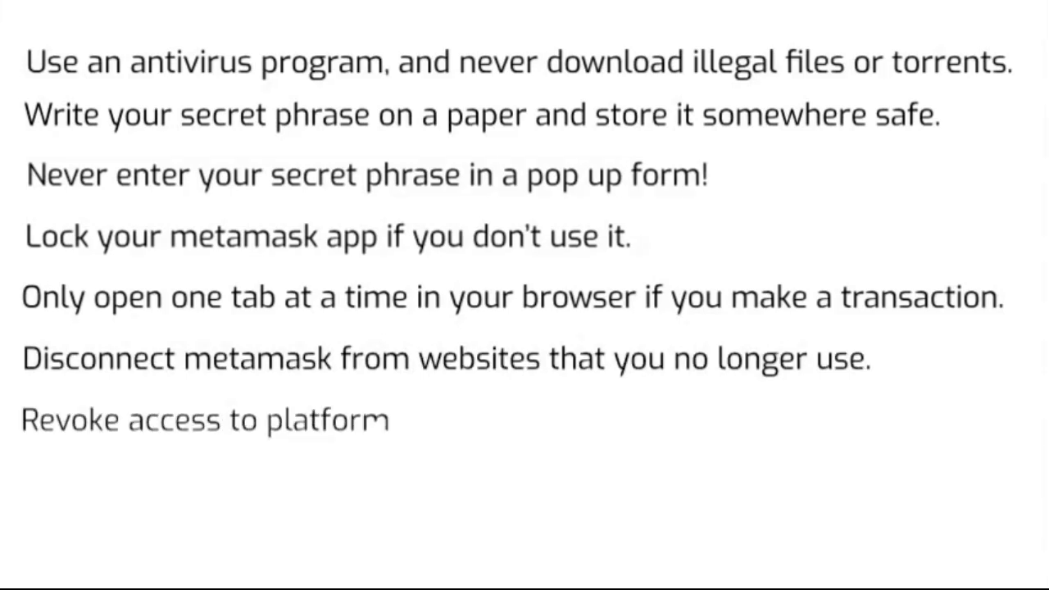
type("s that you no longer use.")
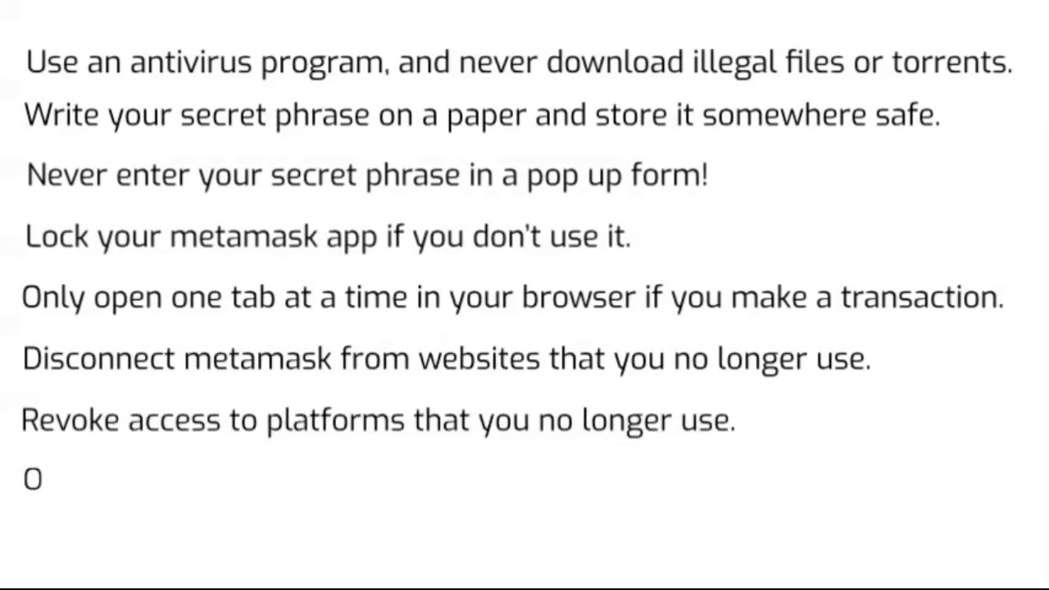